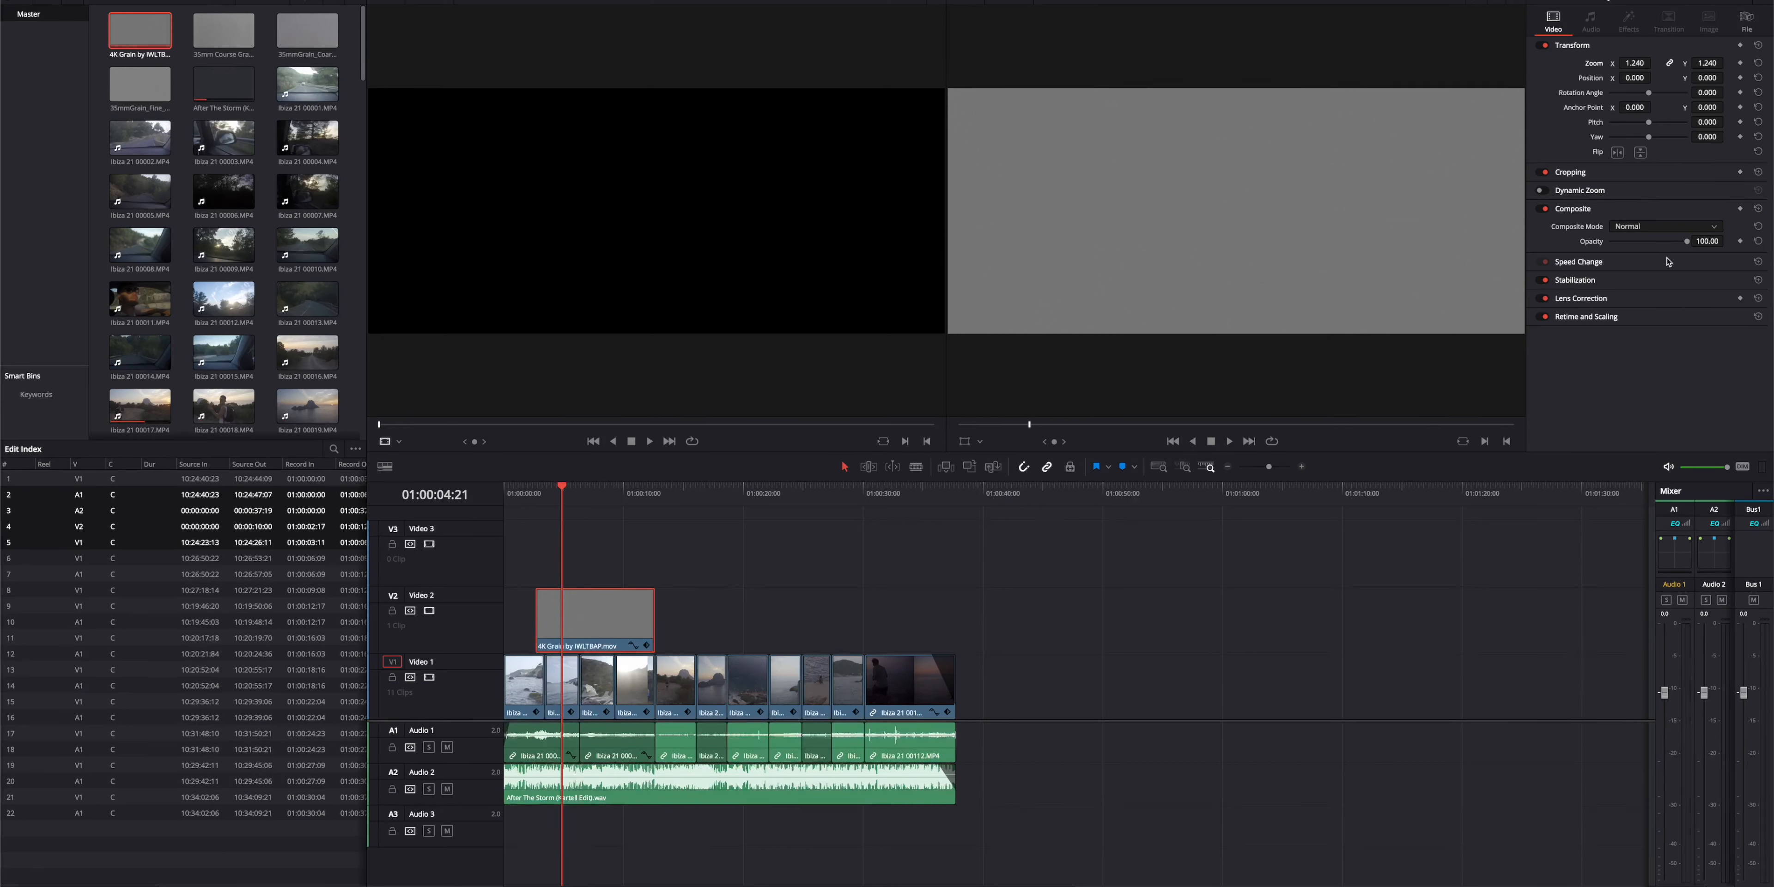
Set a Composite blend mode on the 4K grain overlay clip above the beach footage.
left_click(1665, 226)
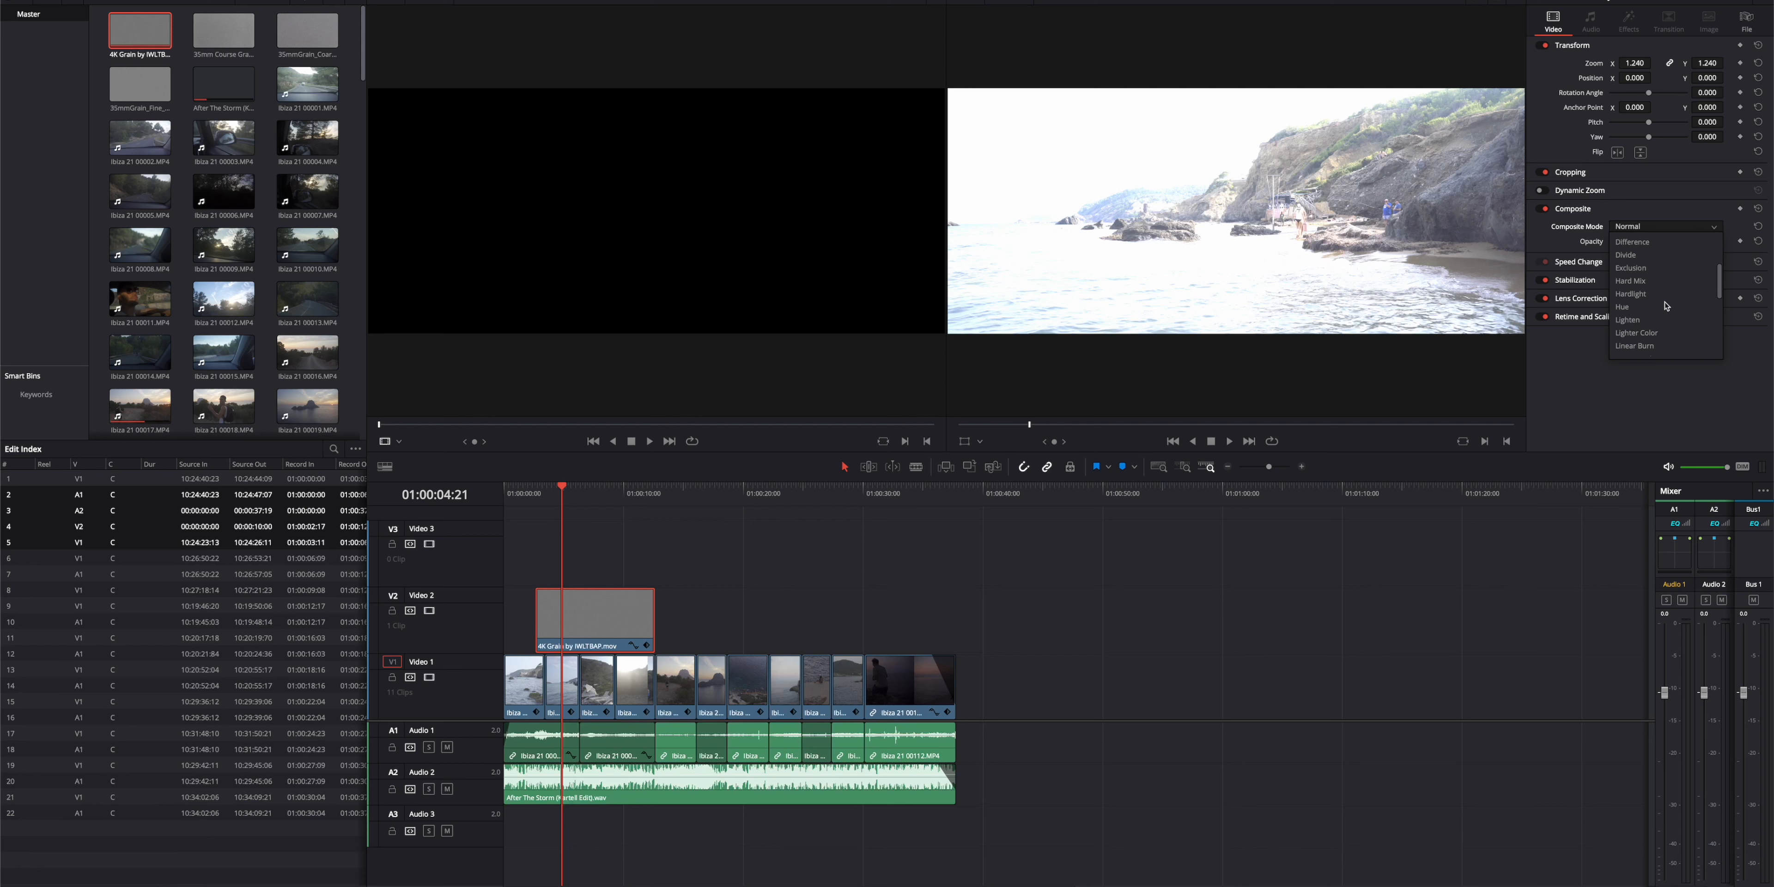
left_click(1630, 293)
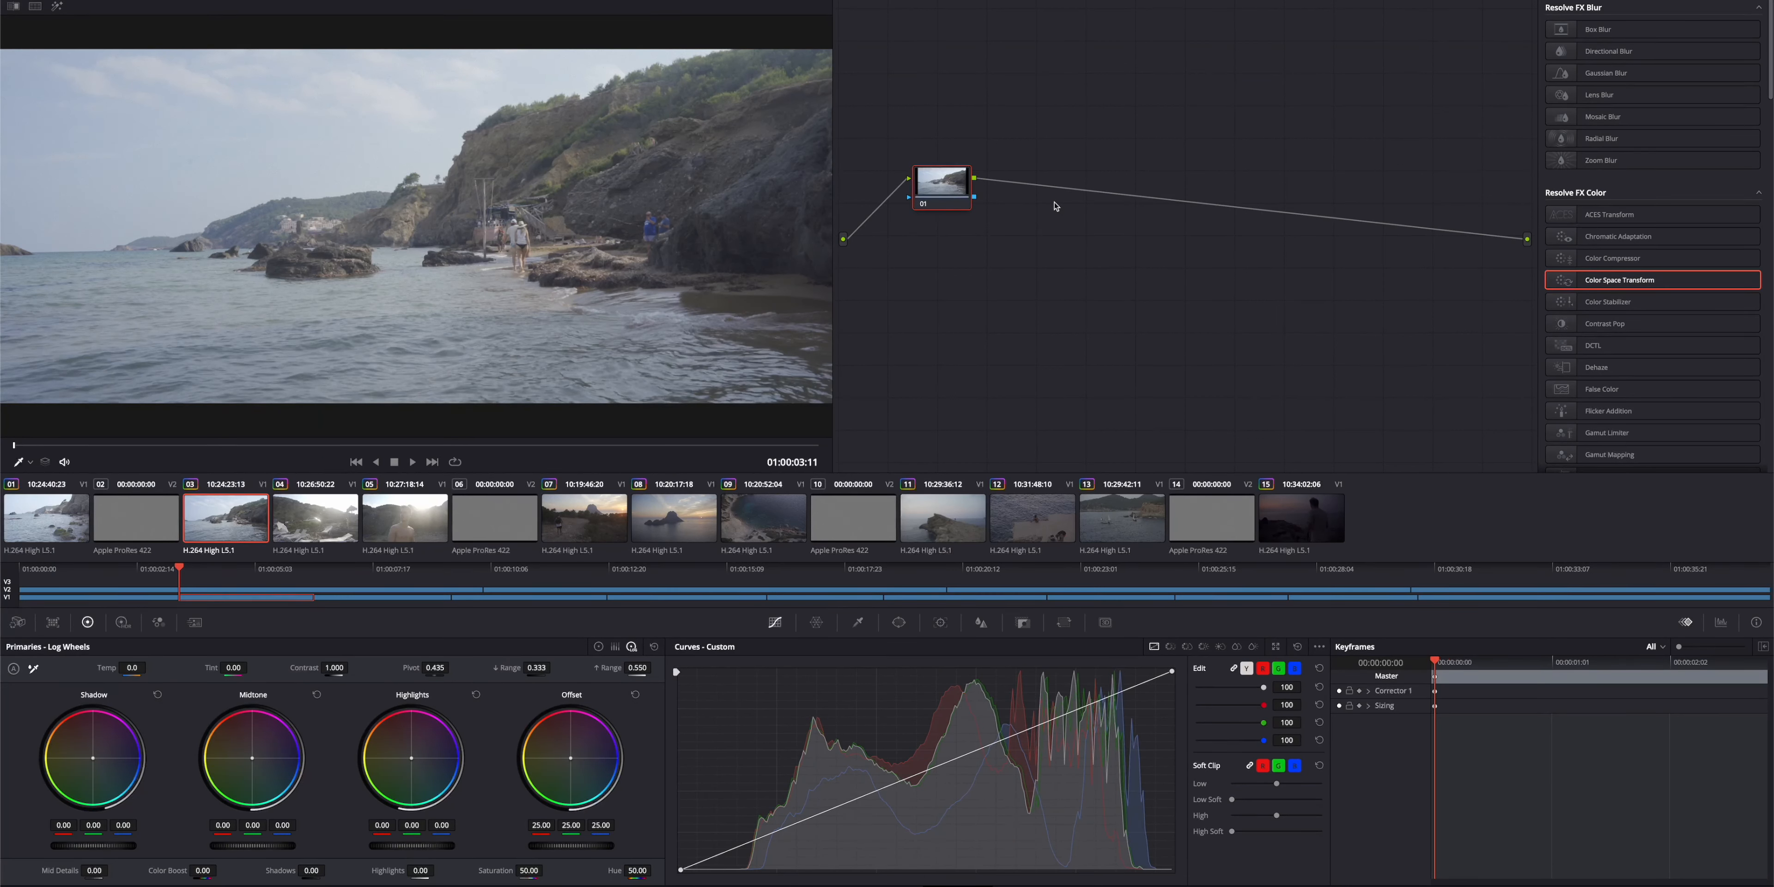
Extend node 01 with added serial nodes up to 08 and review nodes 07 and 08.
right_click(943, 187)
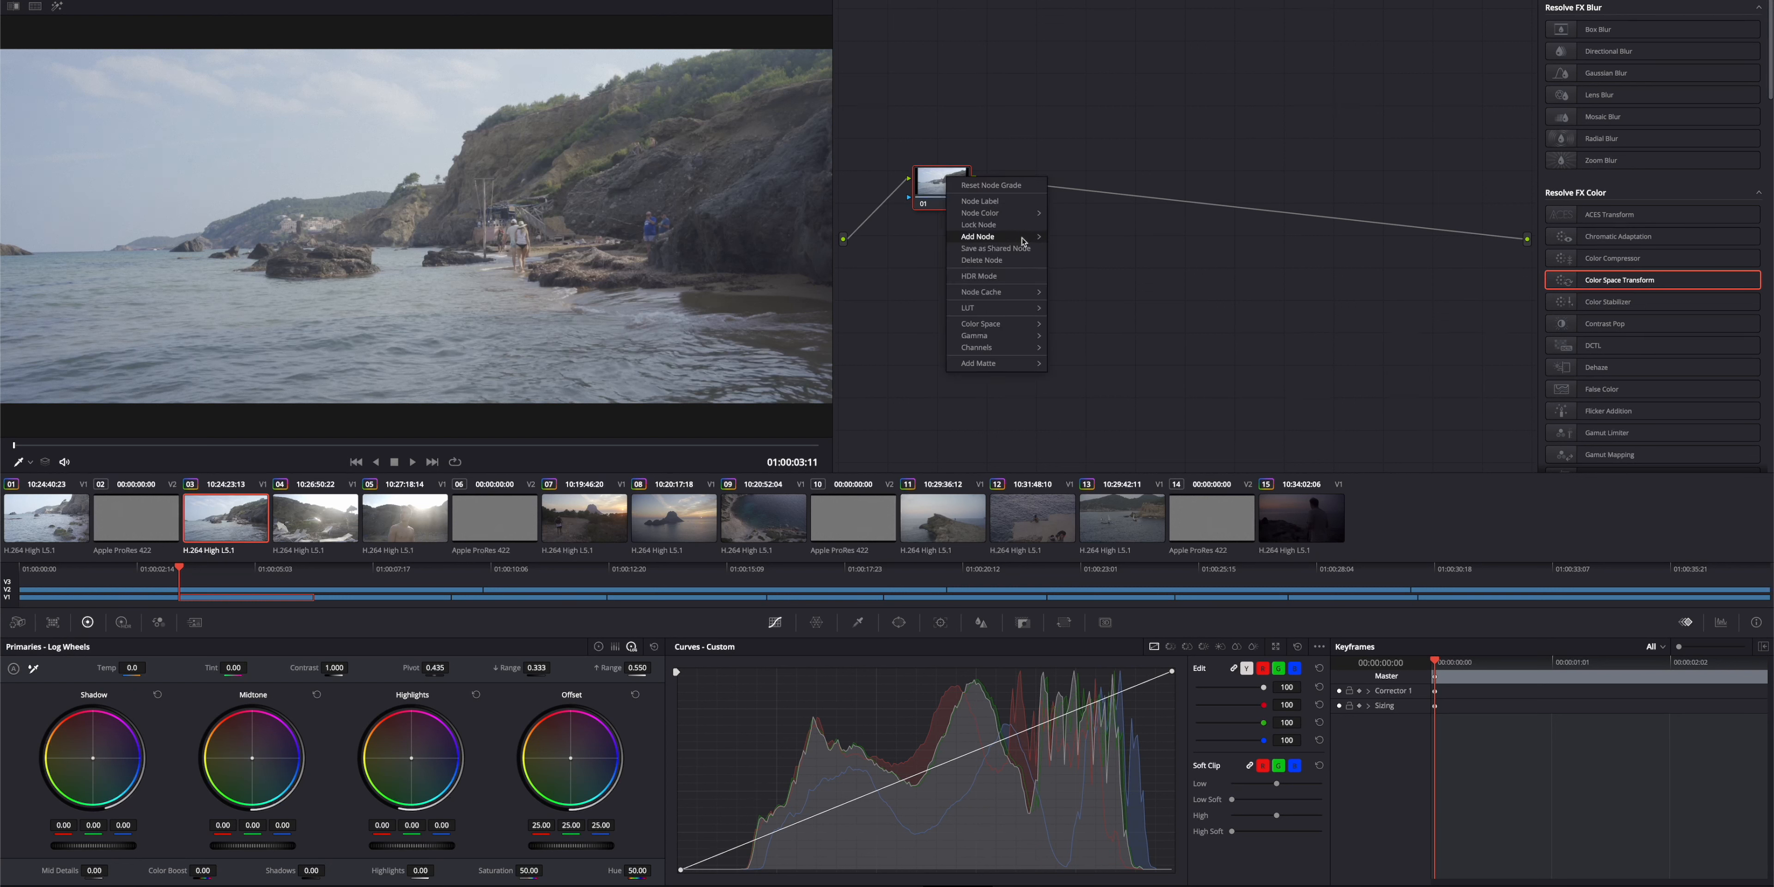
left_click(1142, 140)
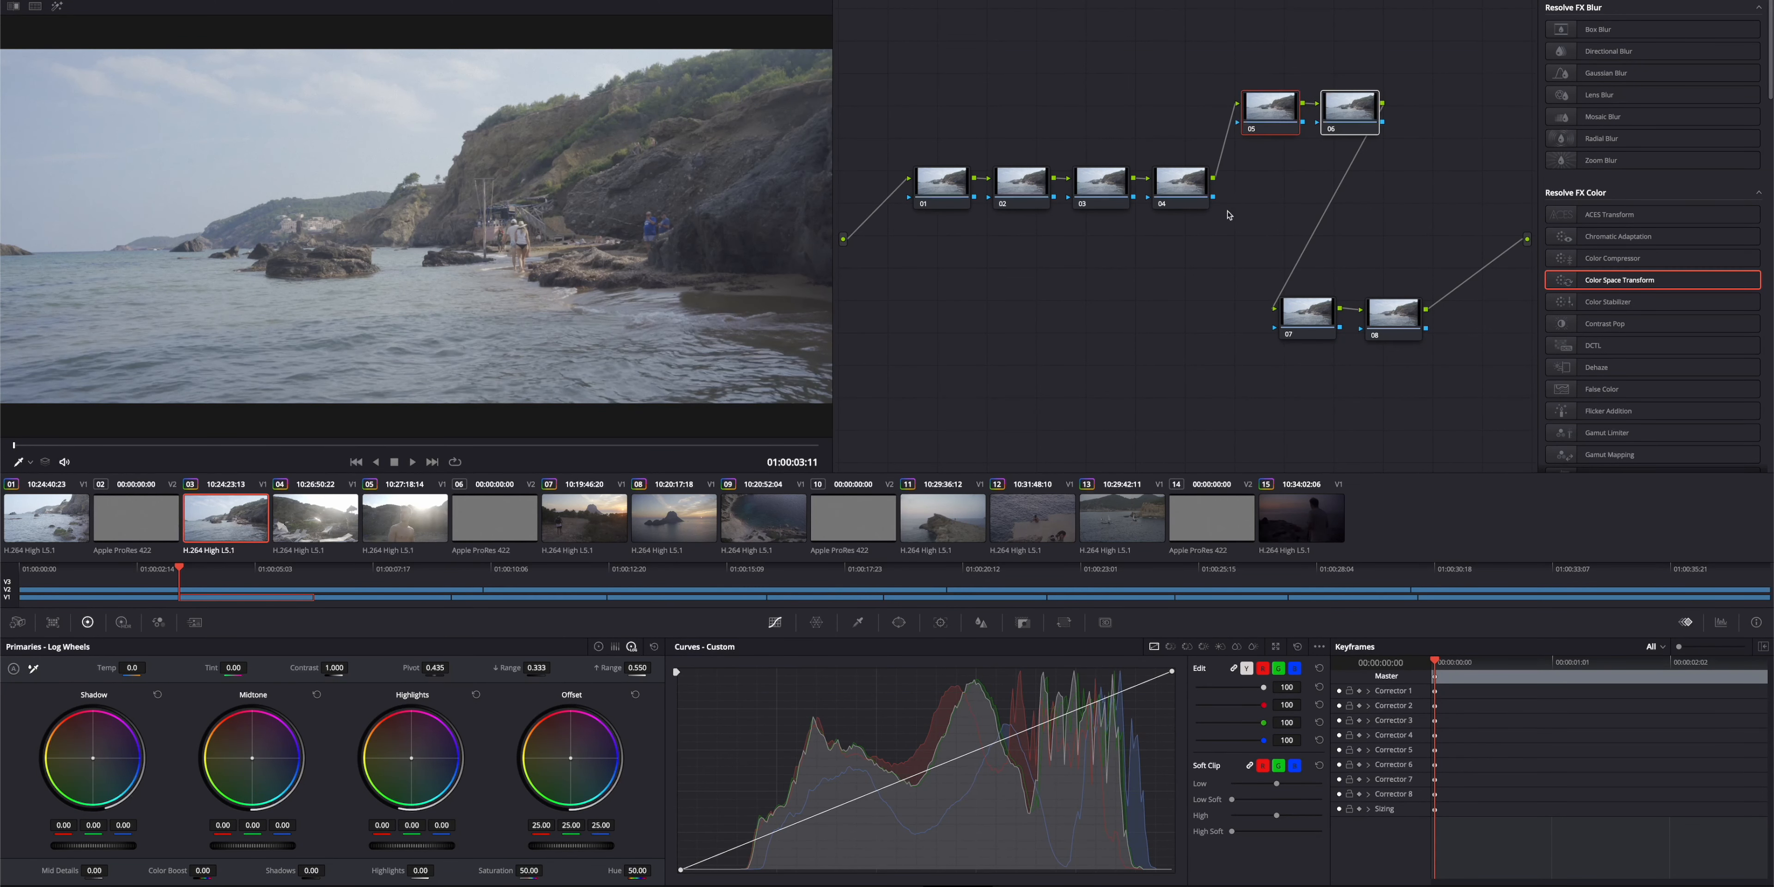
left_click(938, 210)
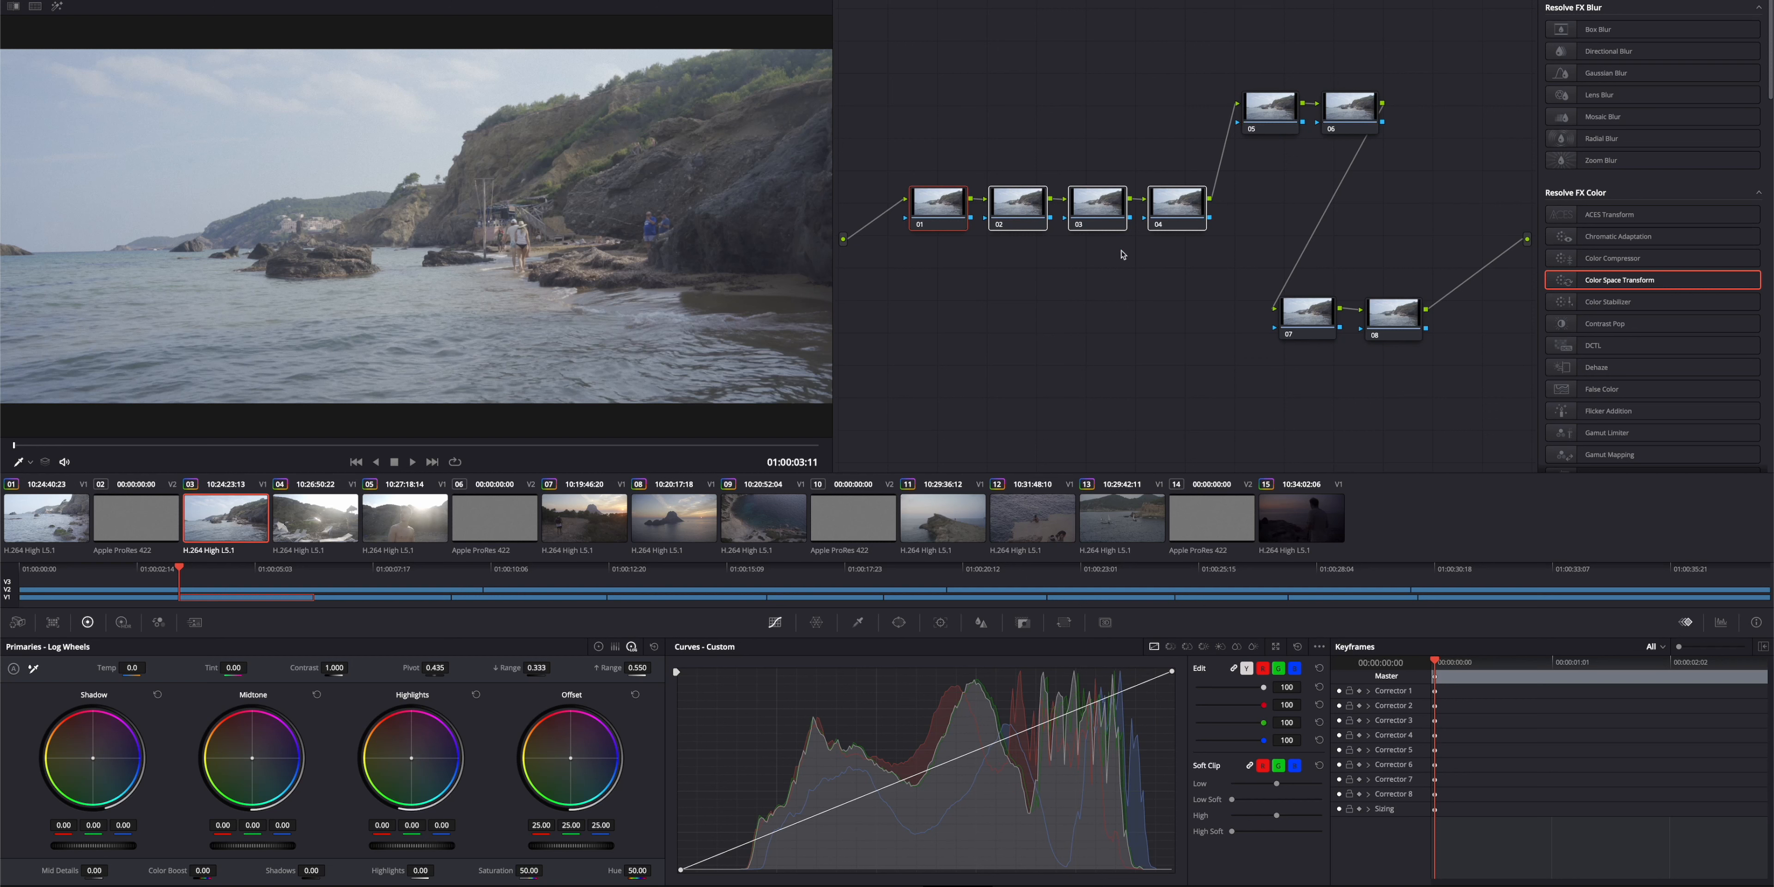
left_click(1393, 313)
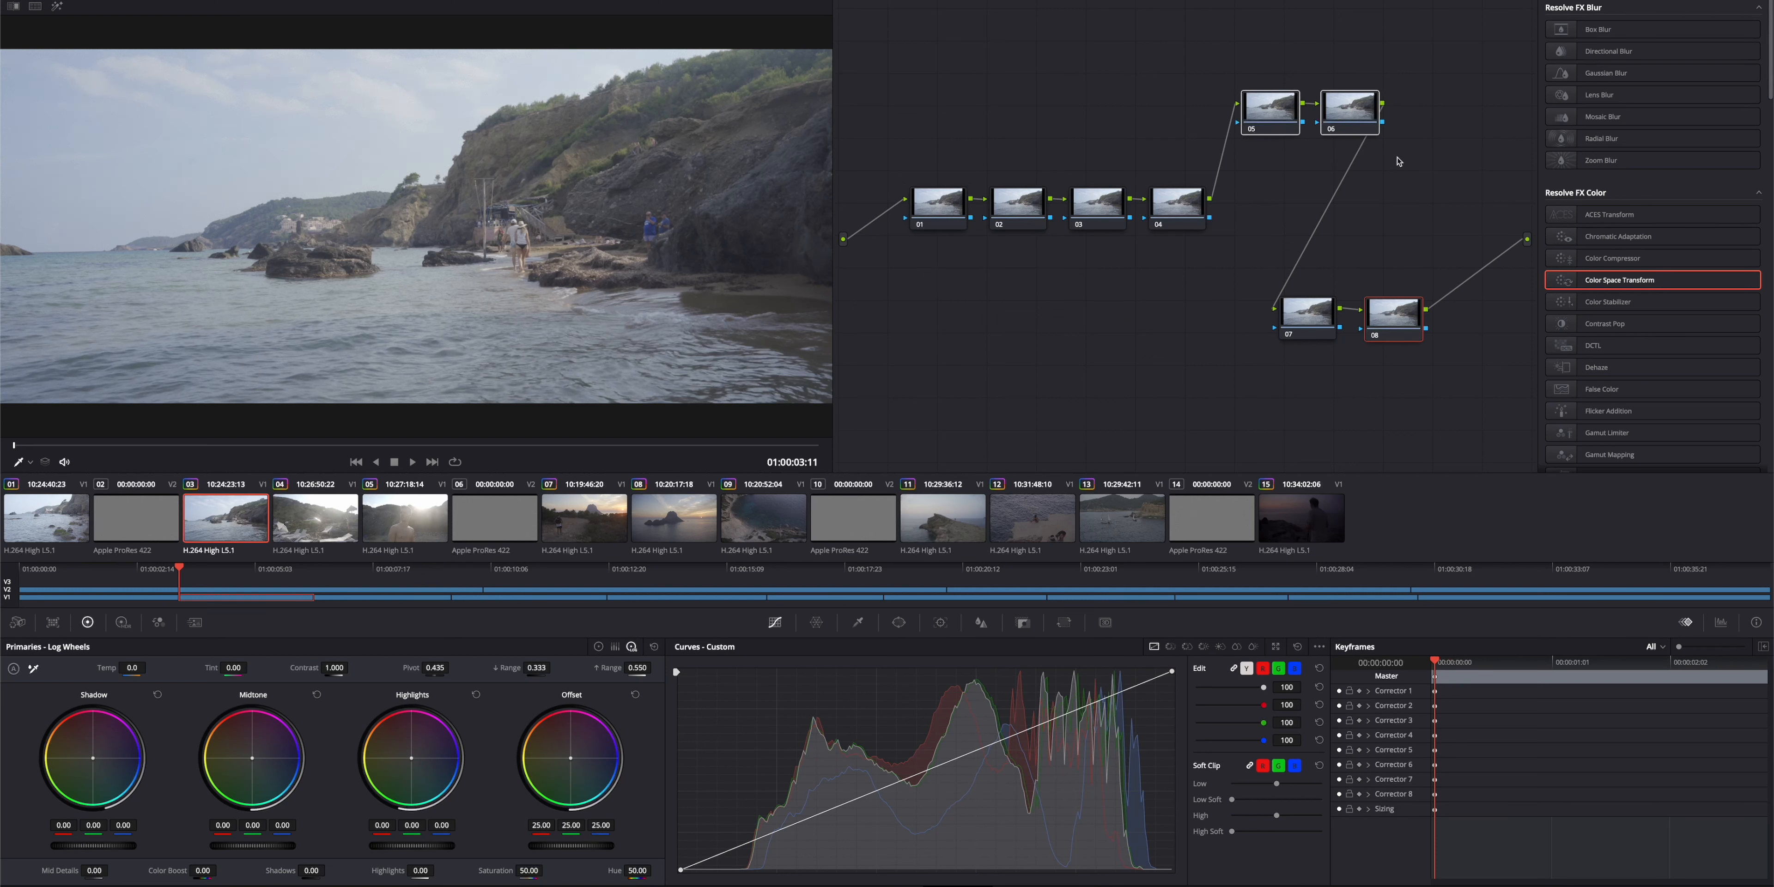
left_click(1307, 316)
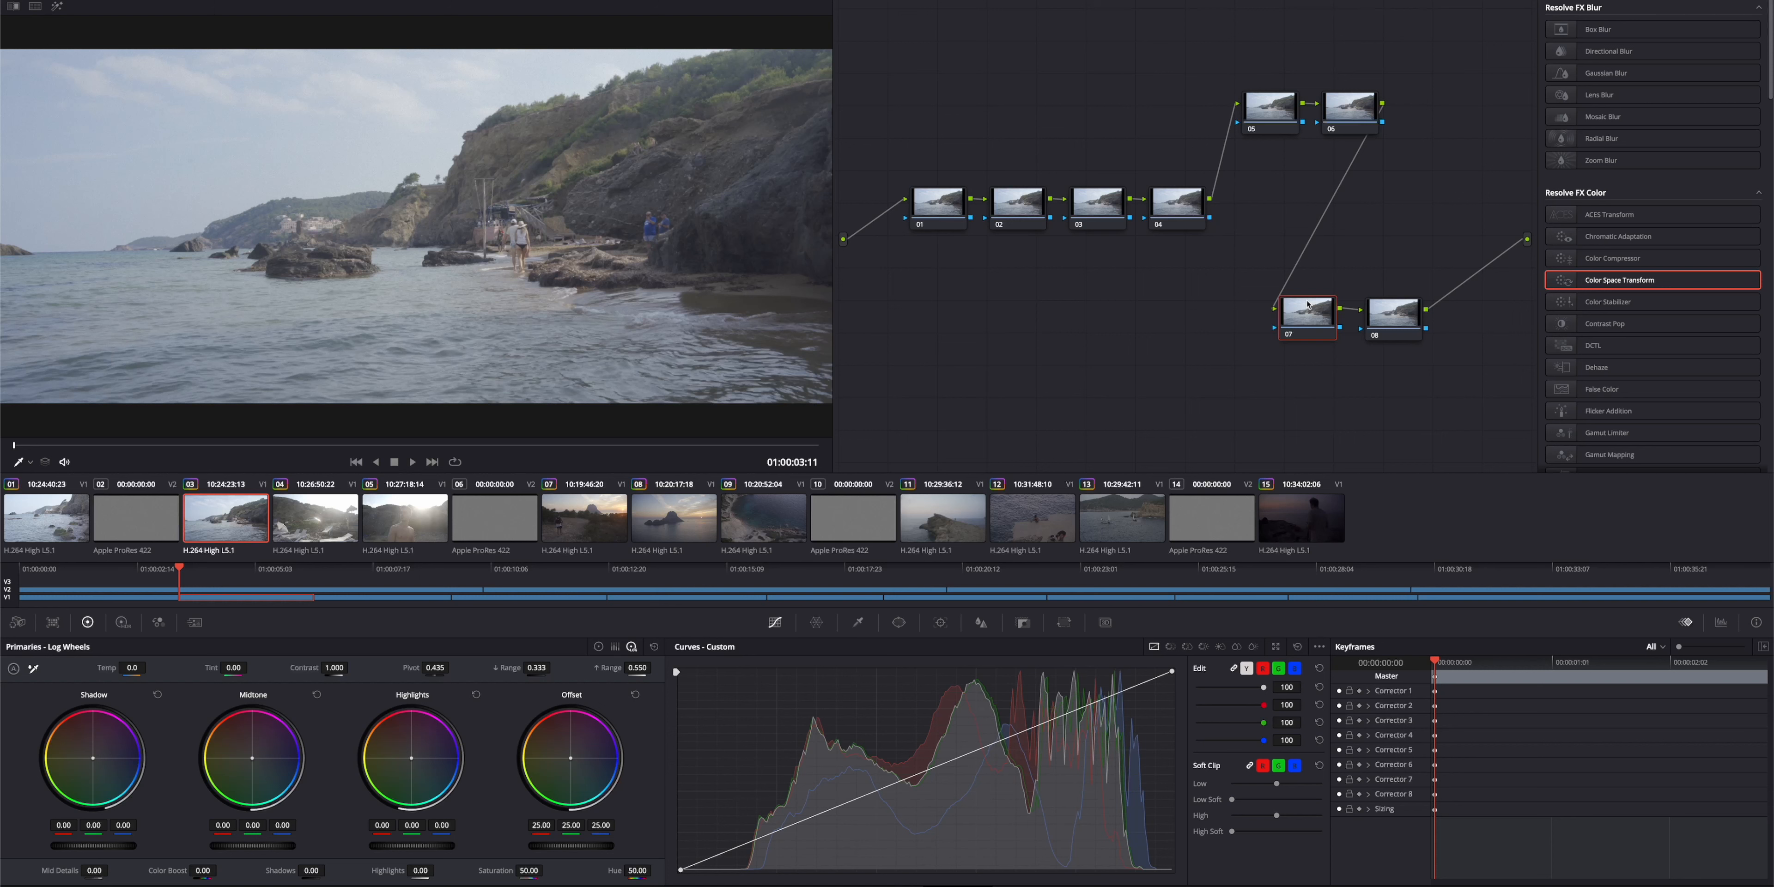
left_click(1394, 313)
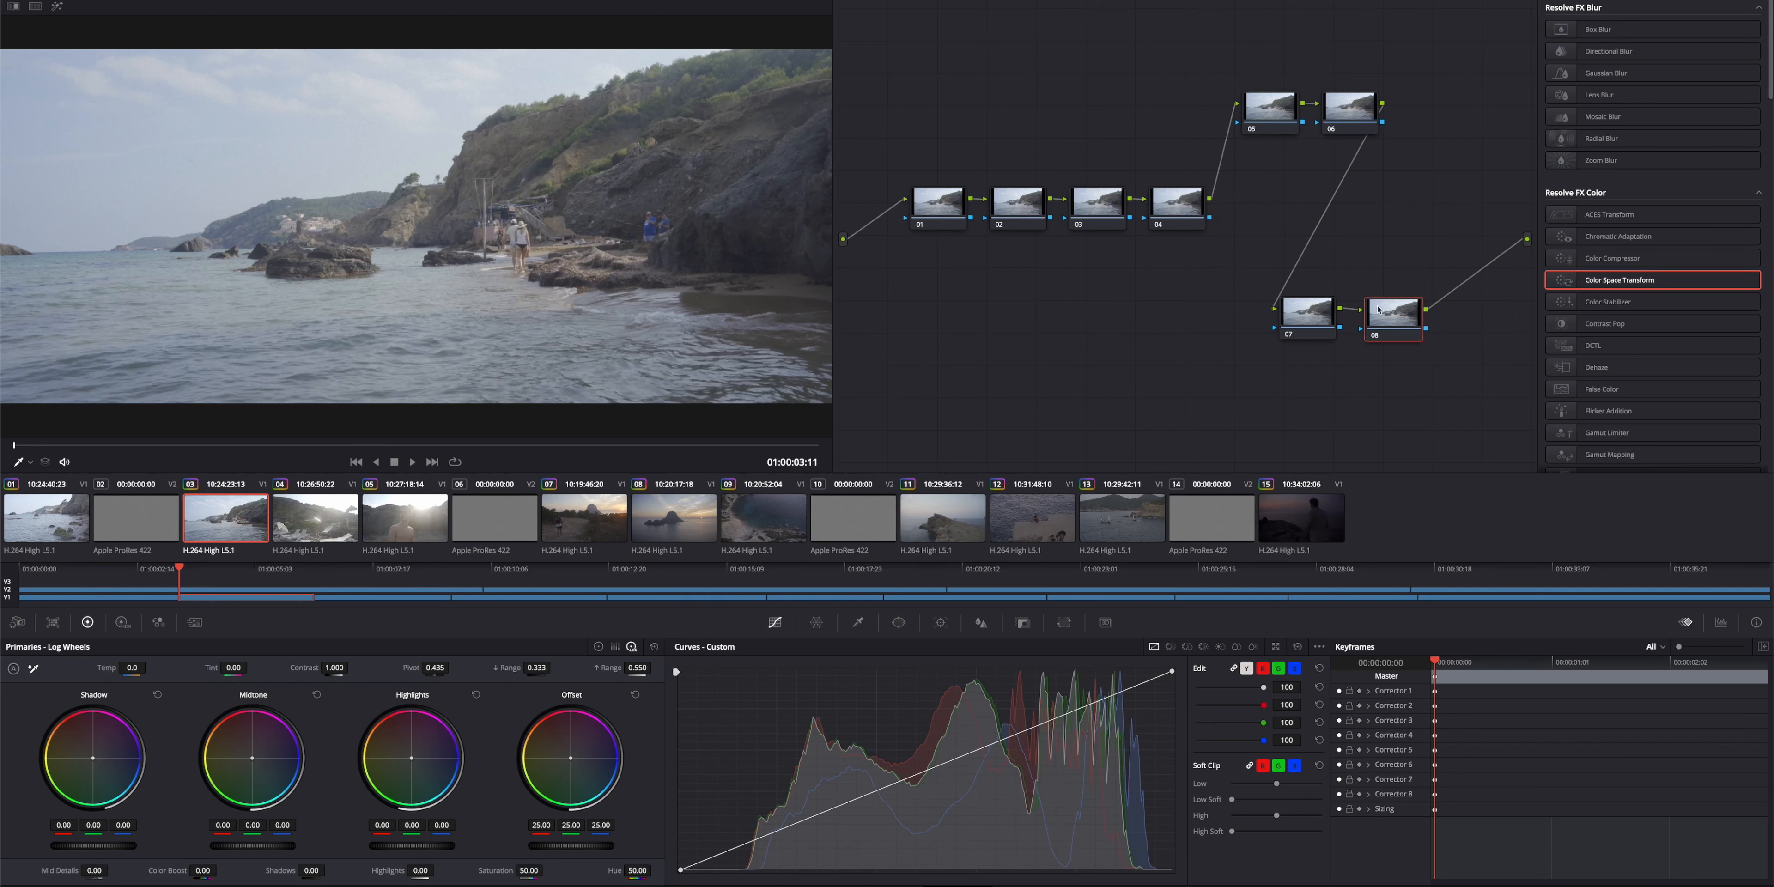
mouse_move(1385, 313)
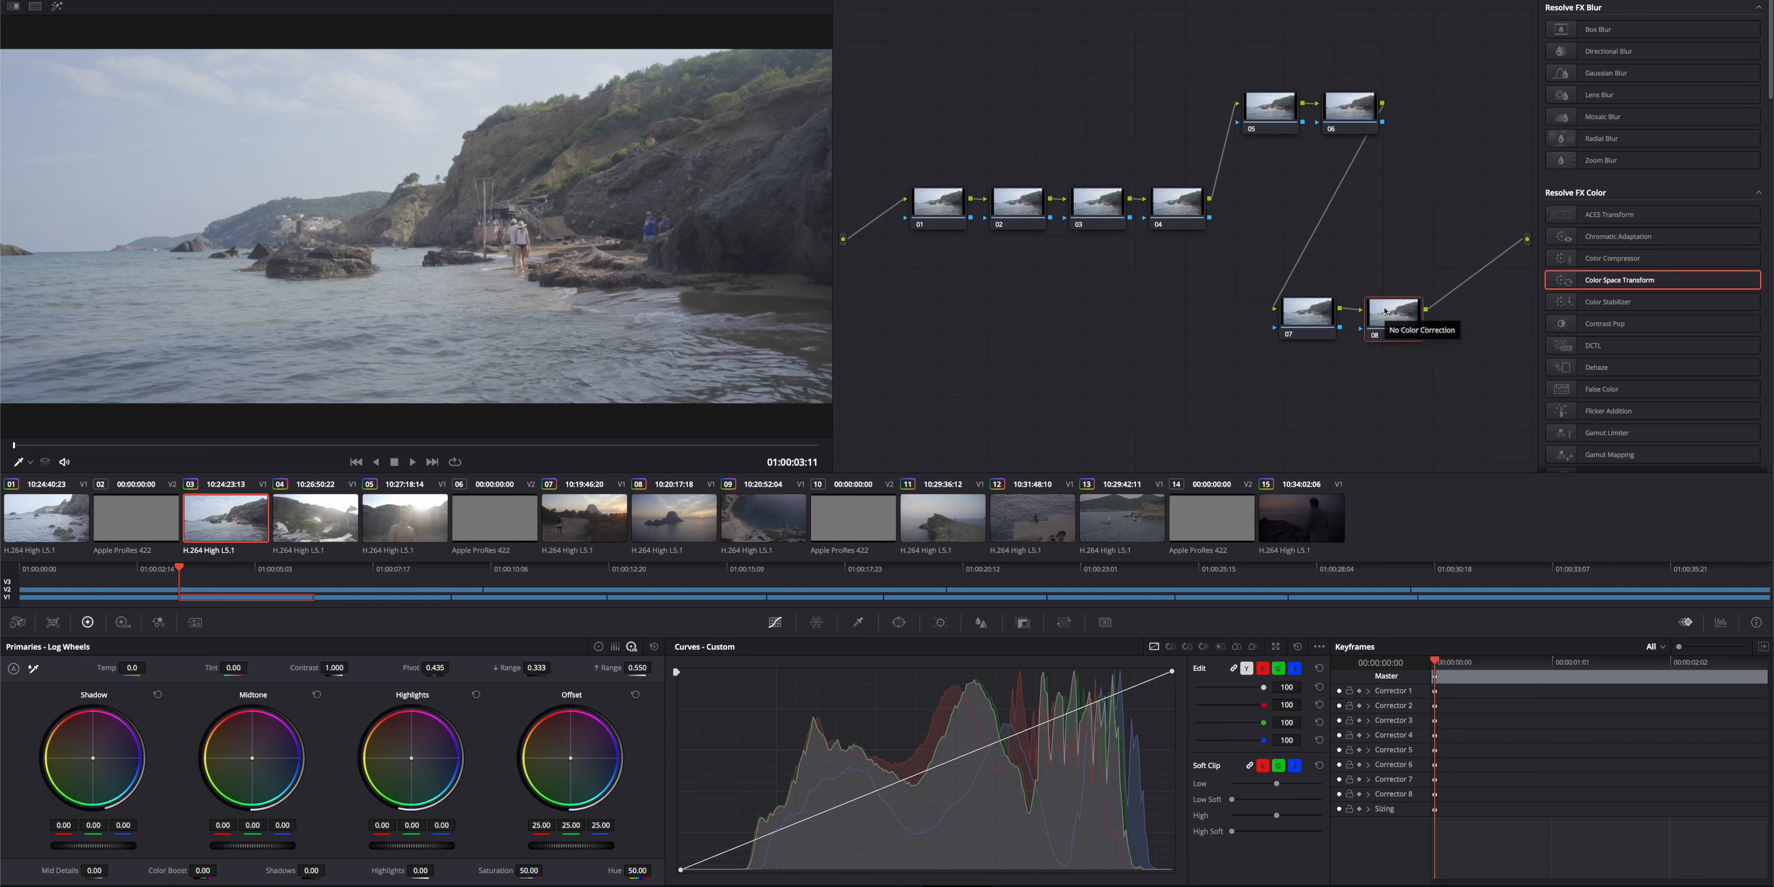
Bring up node 08's context menu to reach the Film Looks LUT choices.
right_click(1391, 312)
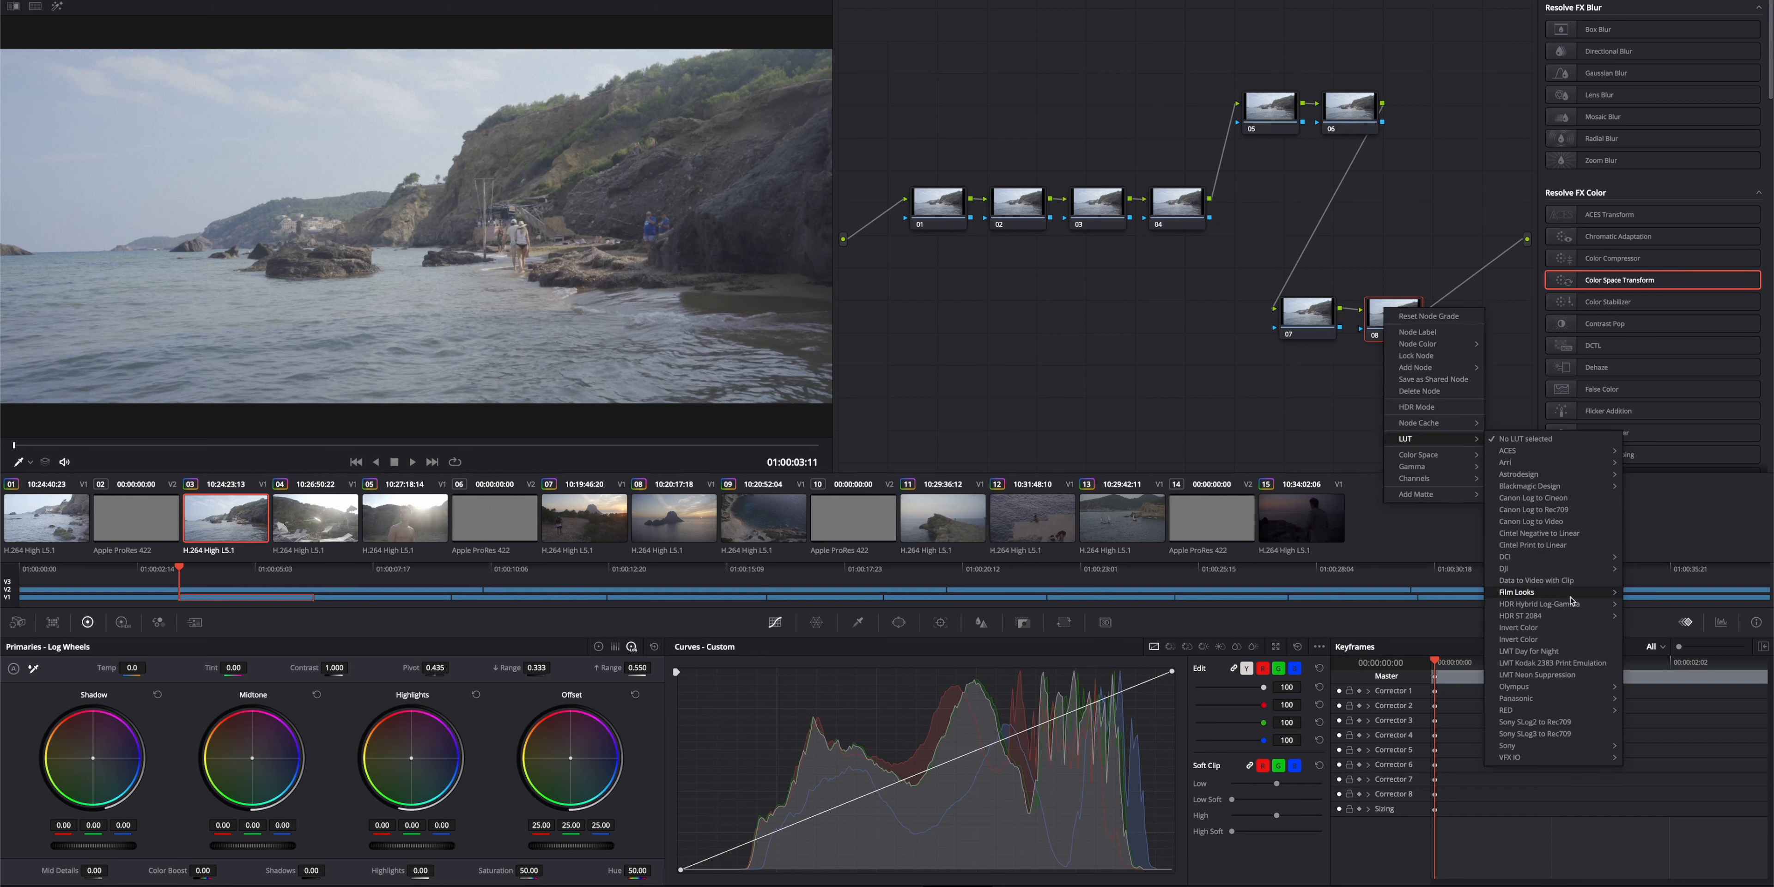
mouse_move(1552, 592)
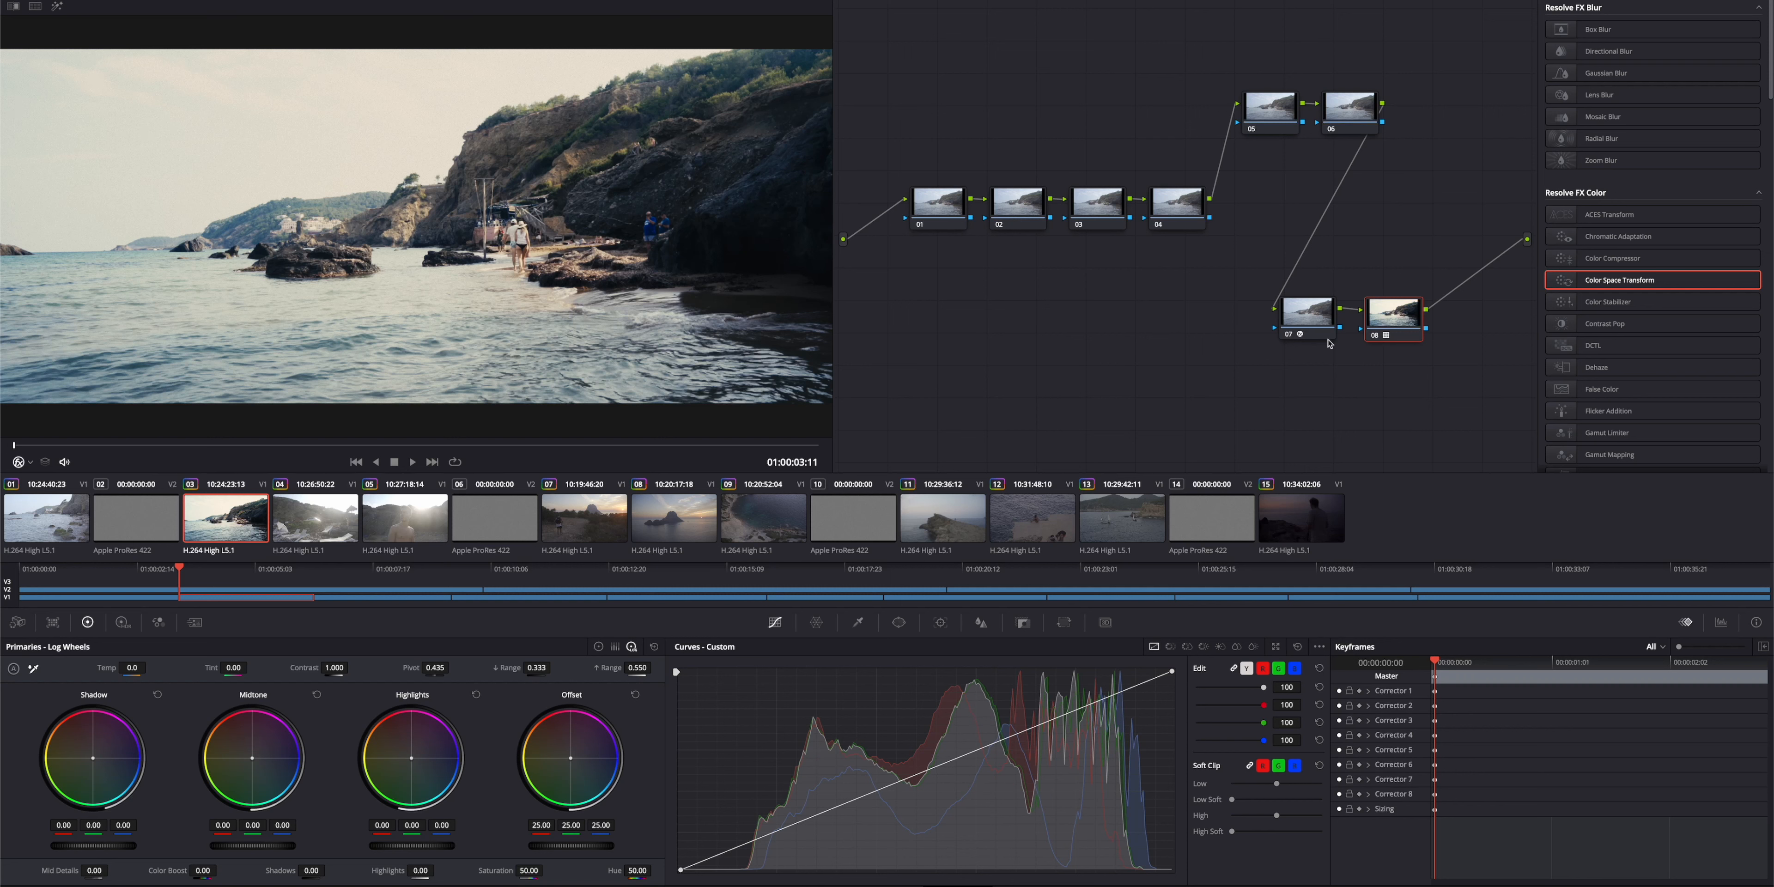
Set node 07's CST to input Rec.2100 HLG gamma and output Rec.709 with ARRI LogC gamma.
left_click(1307, 316)
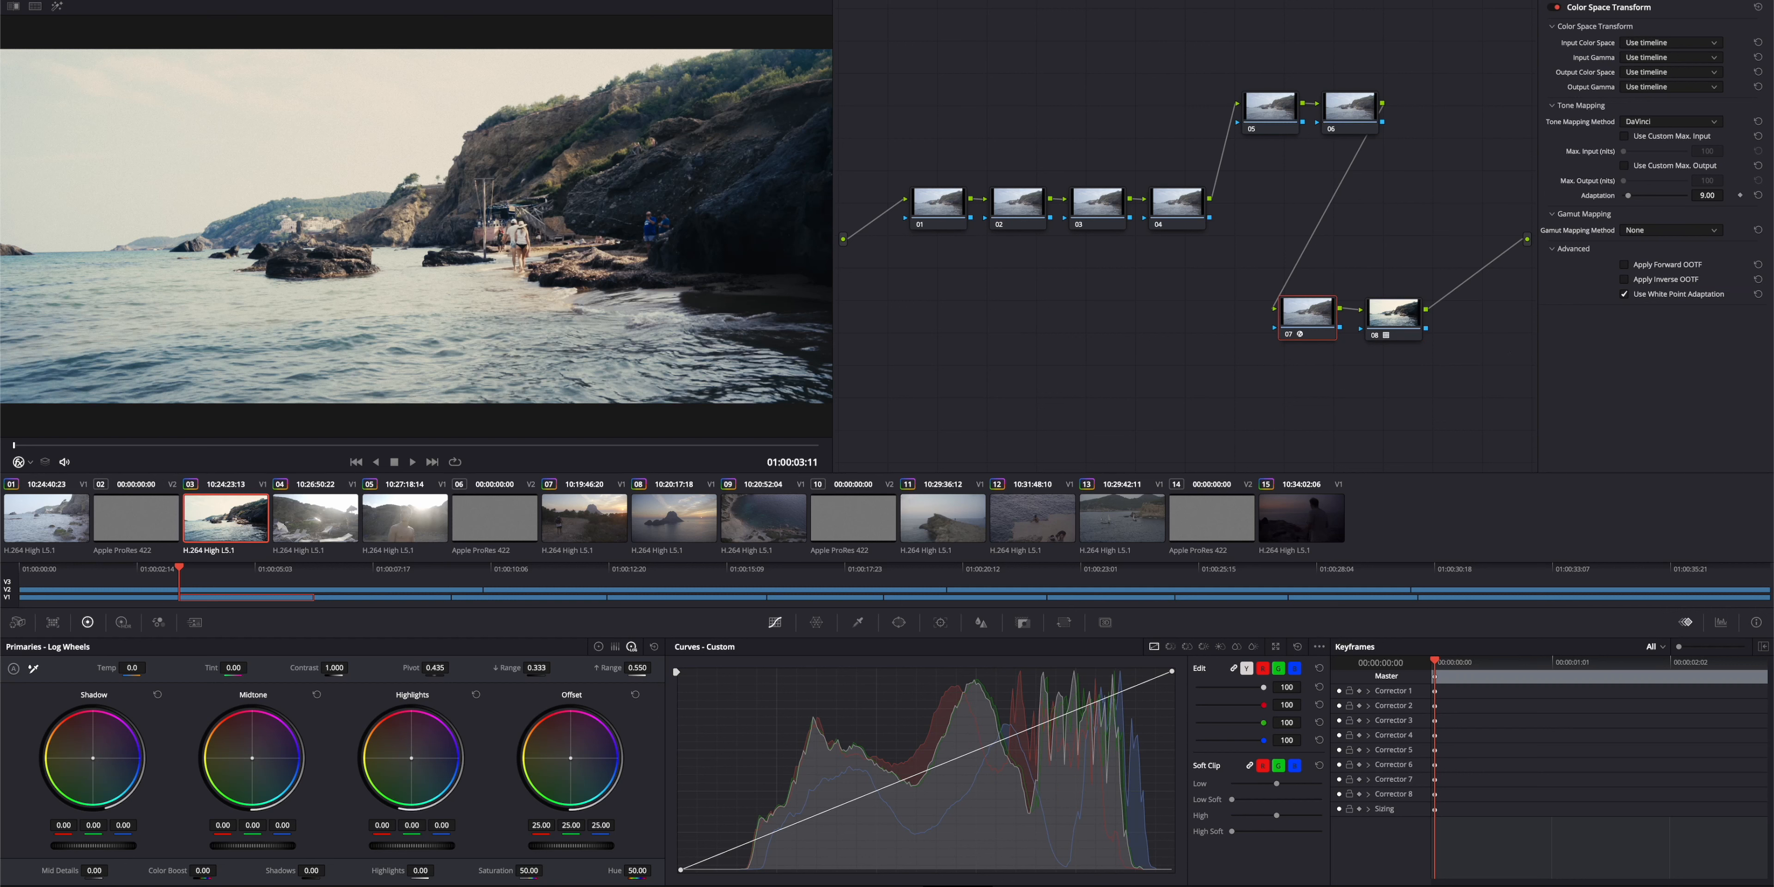
left_click(1670, 43)
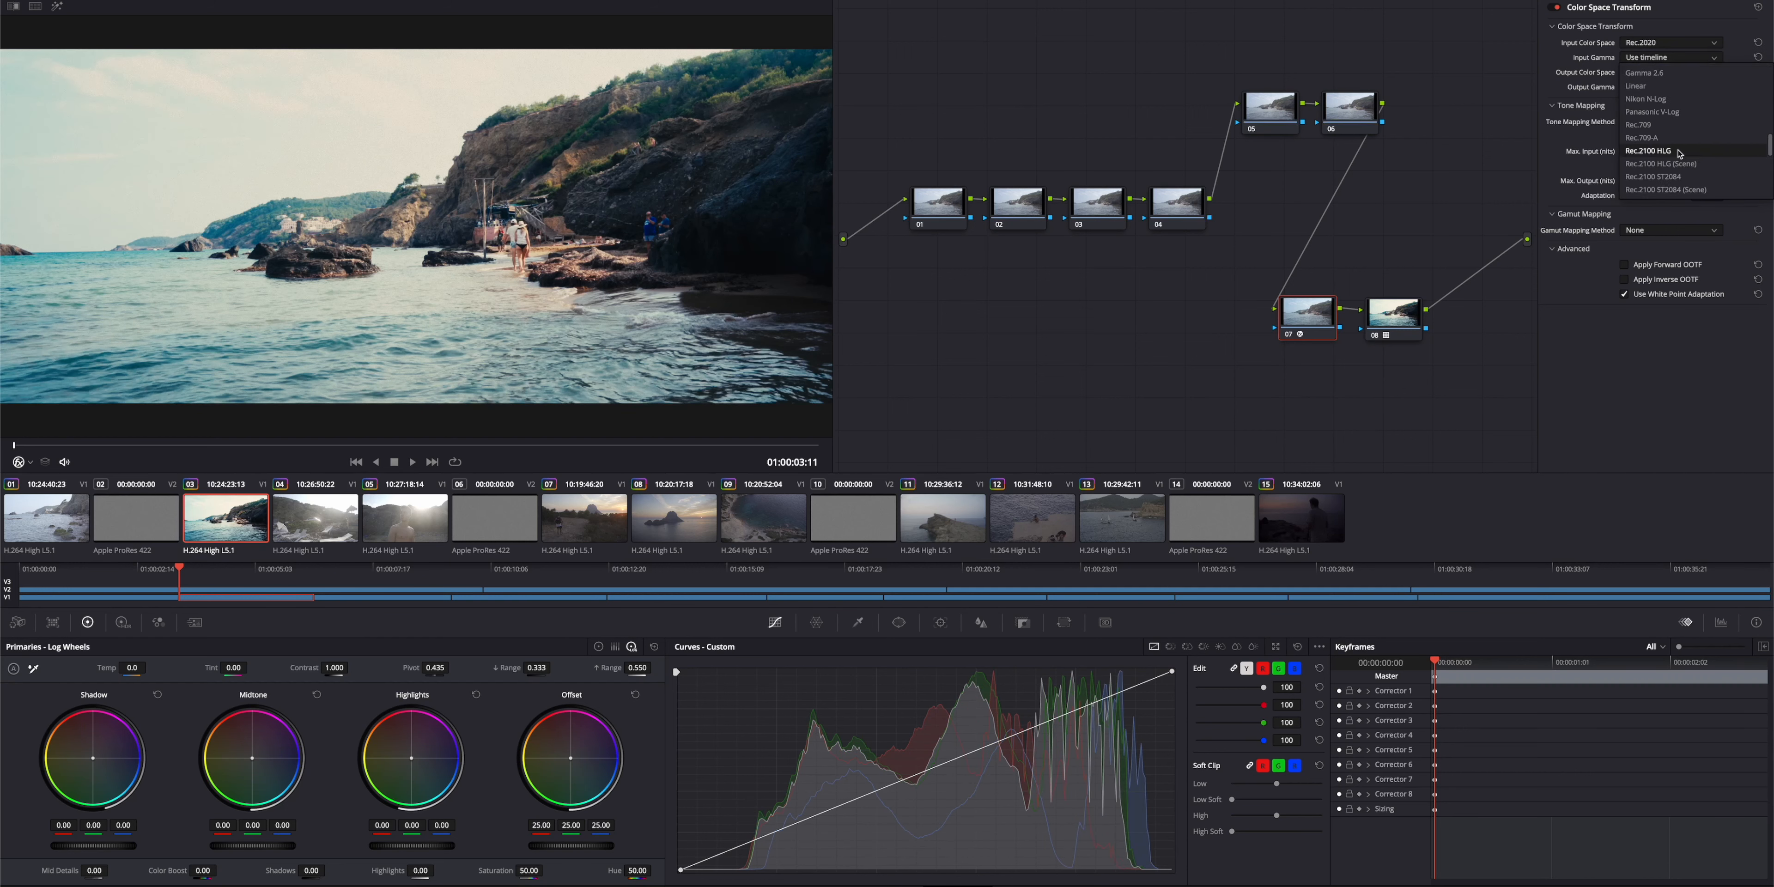
left_click(1648, 151)
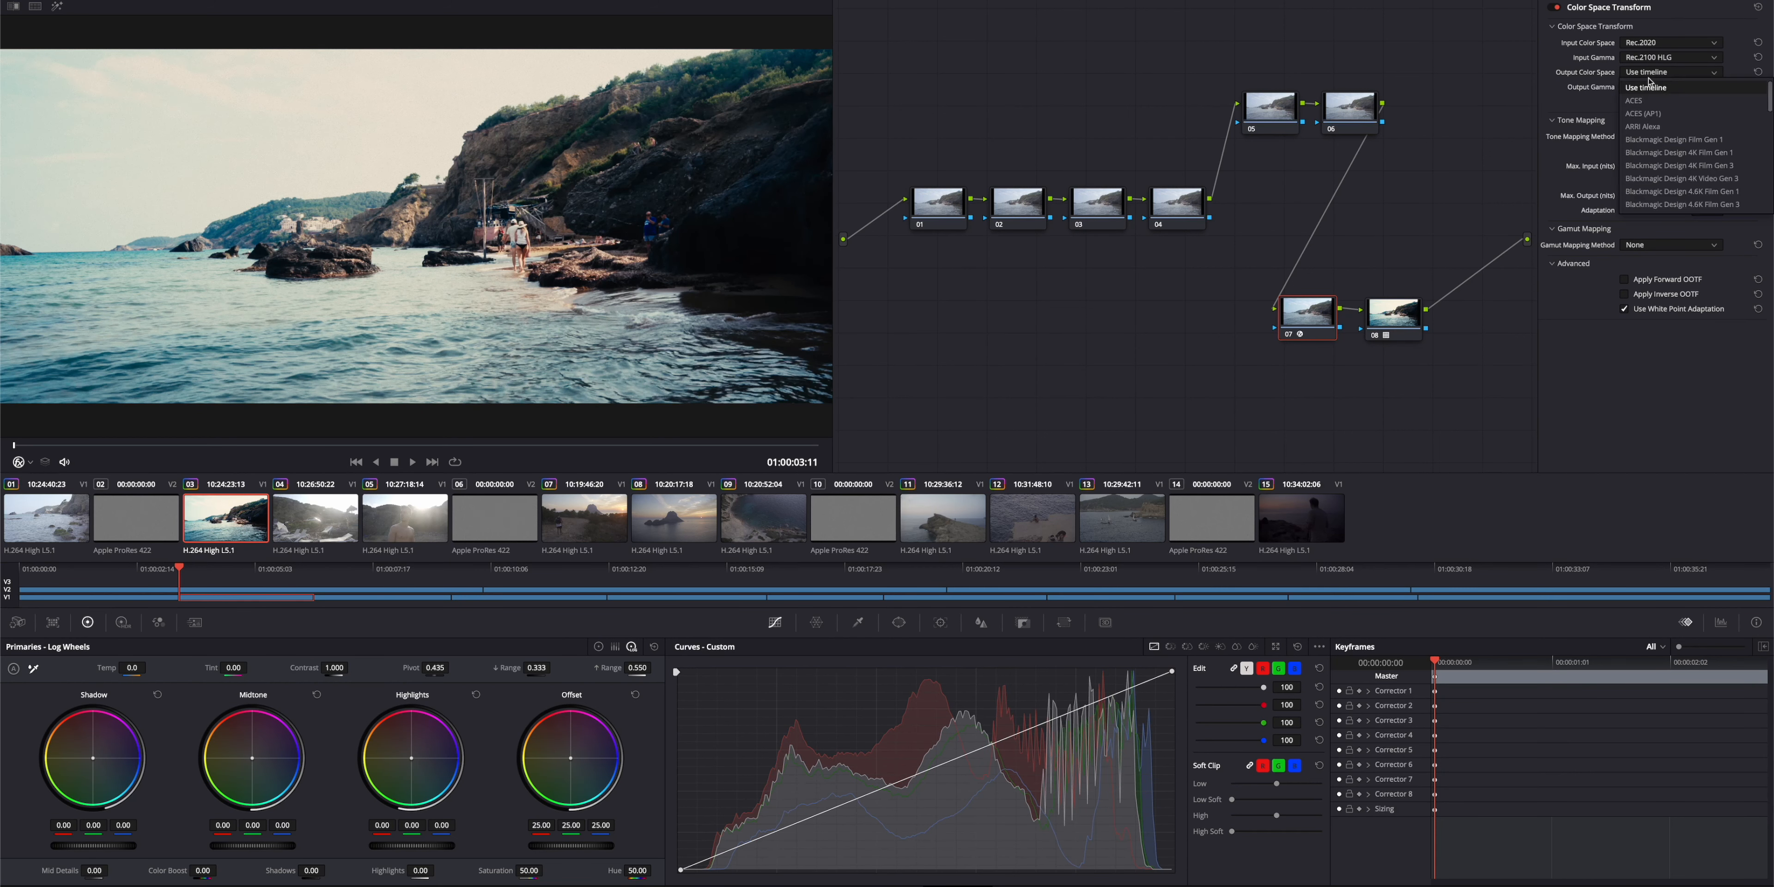
left_click(1670, 71)
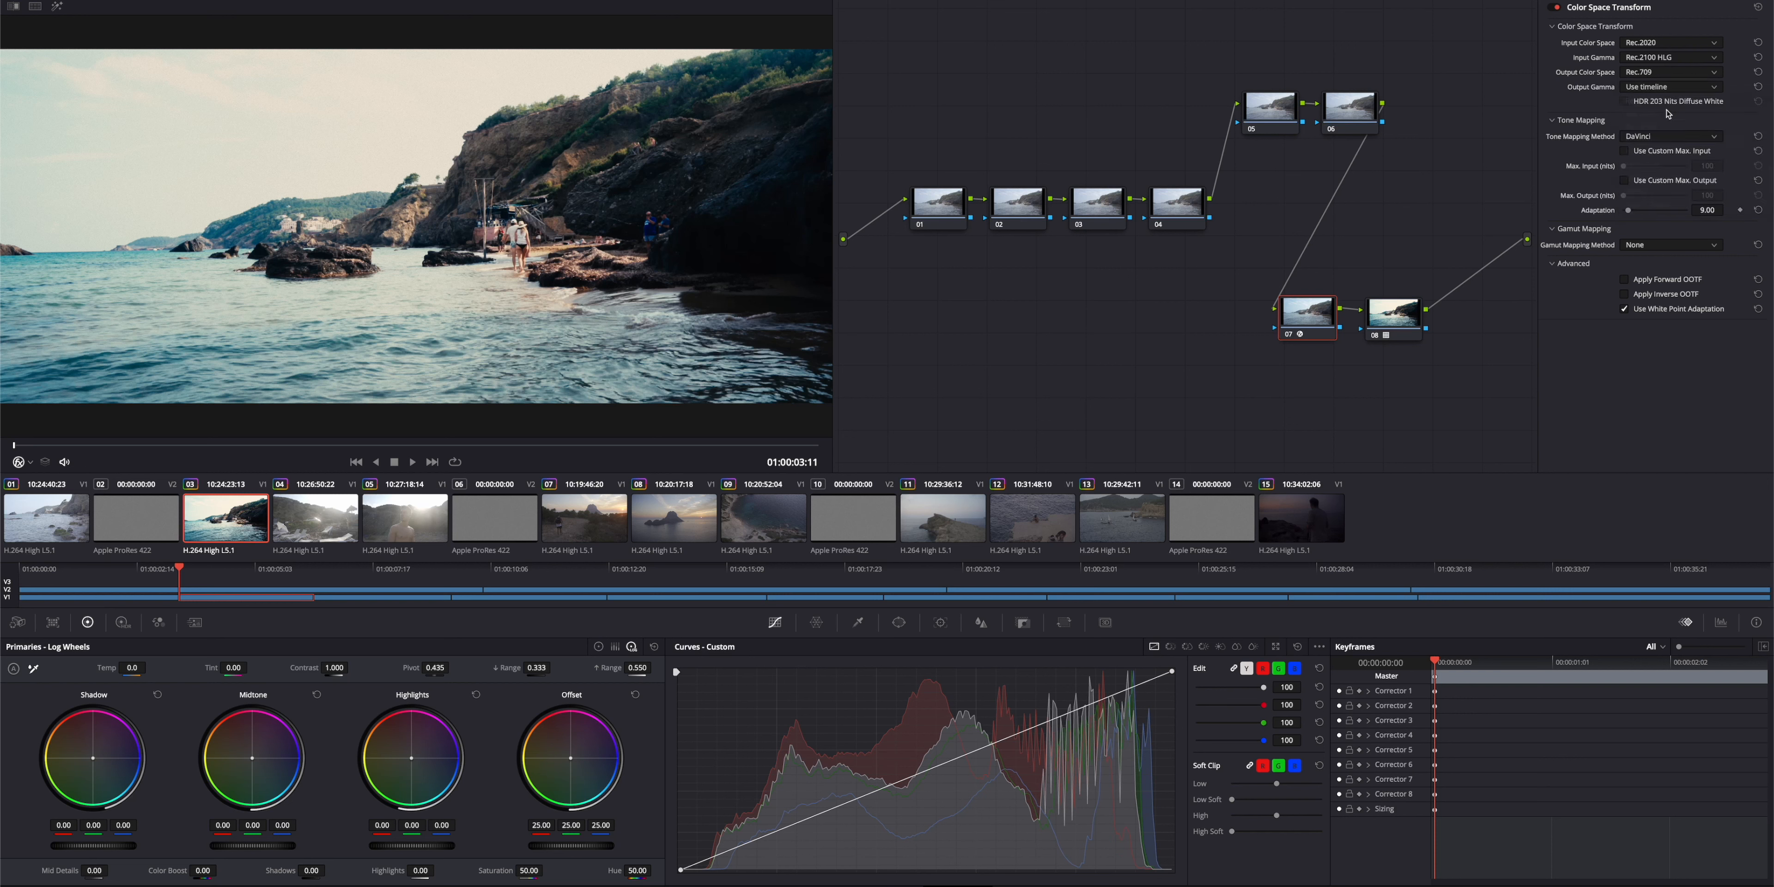
left_click(1670, 87)
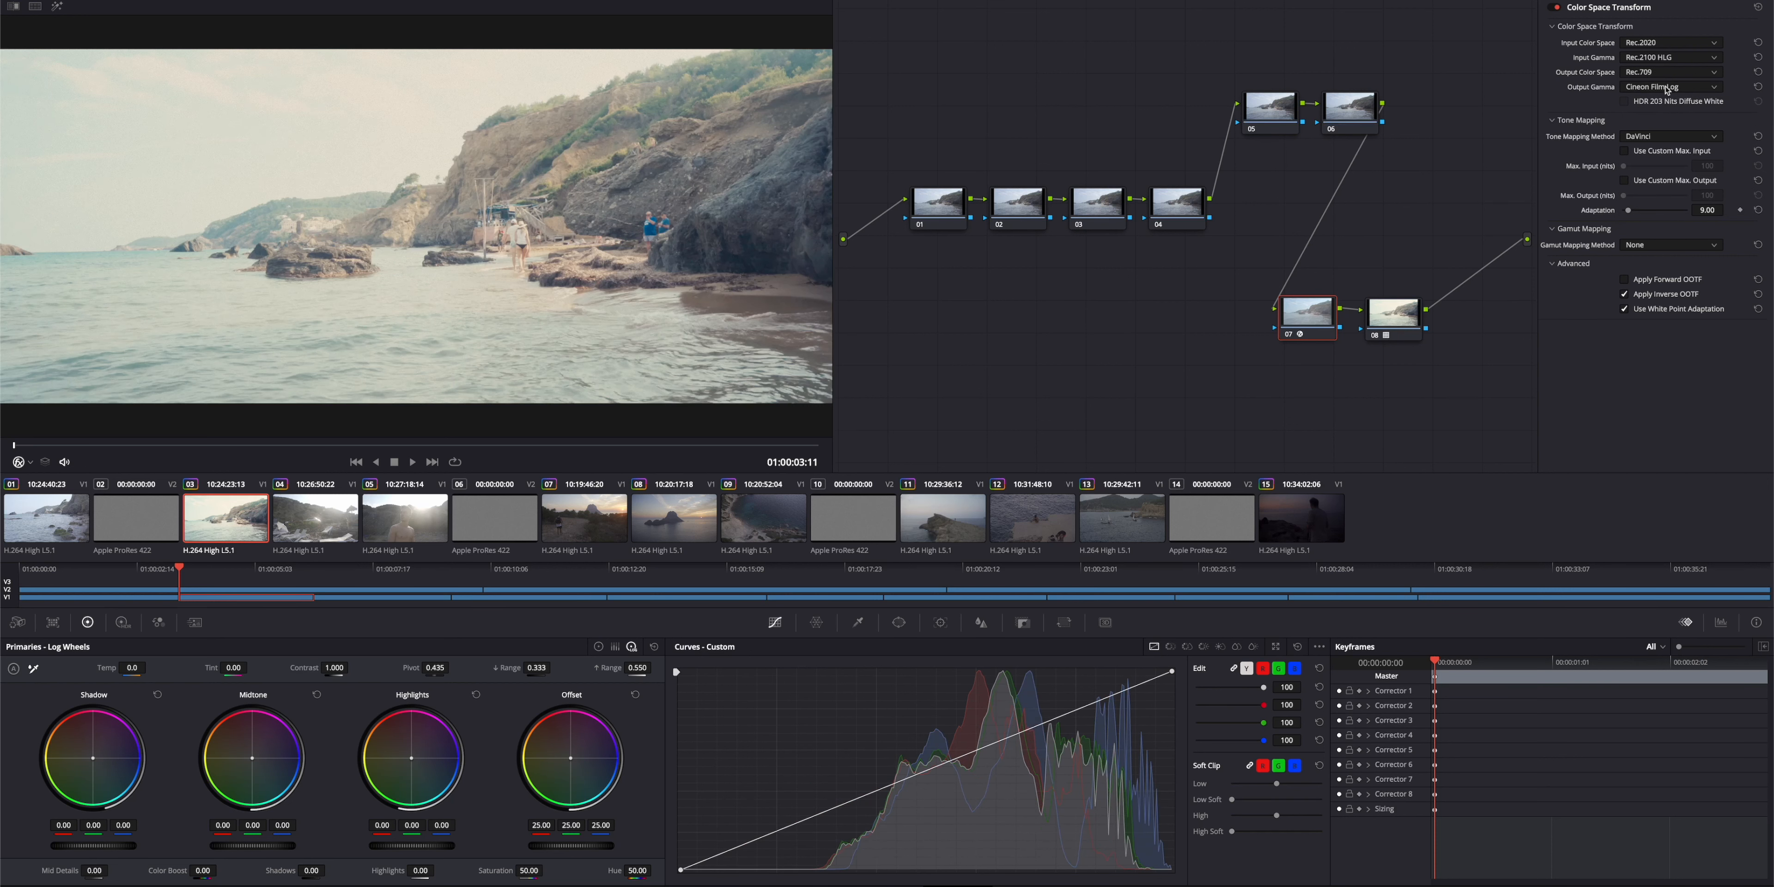
left_click(1671, 86)
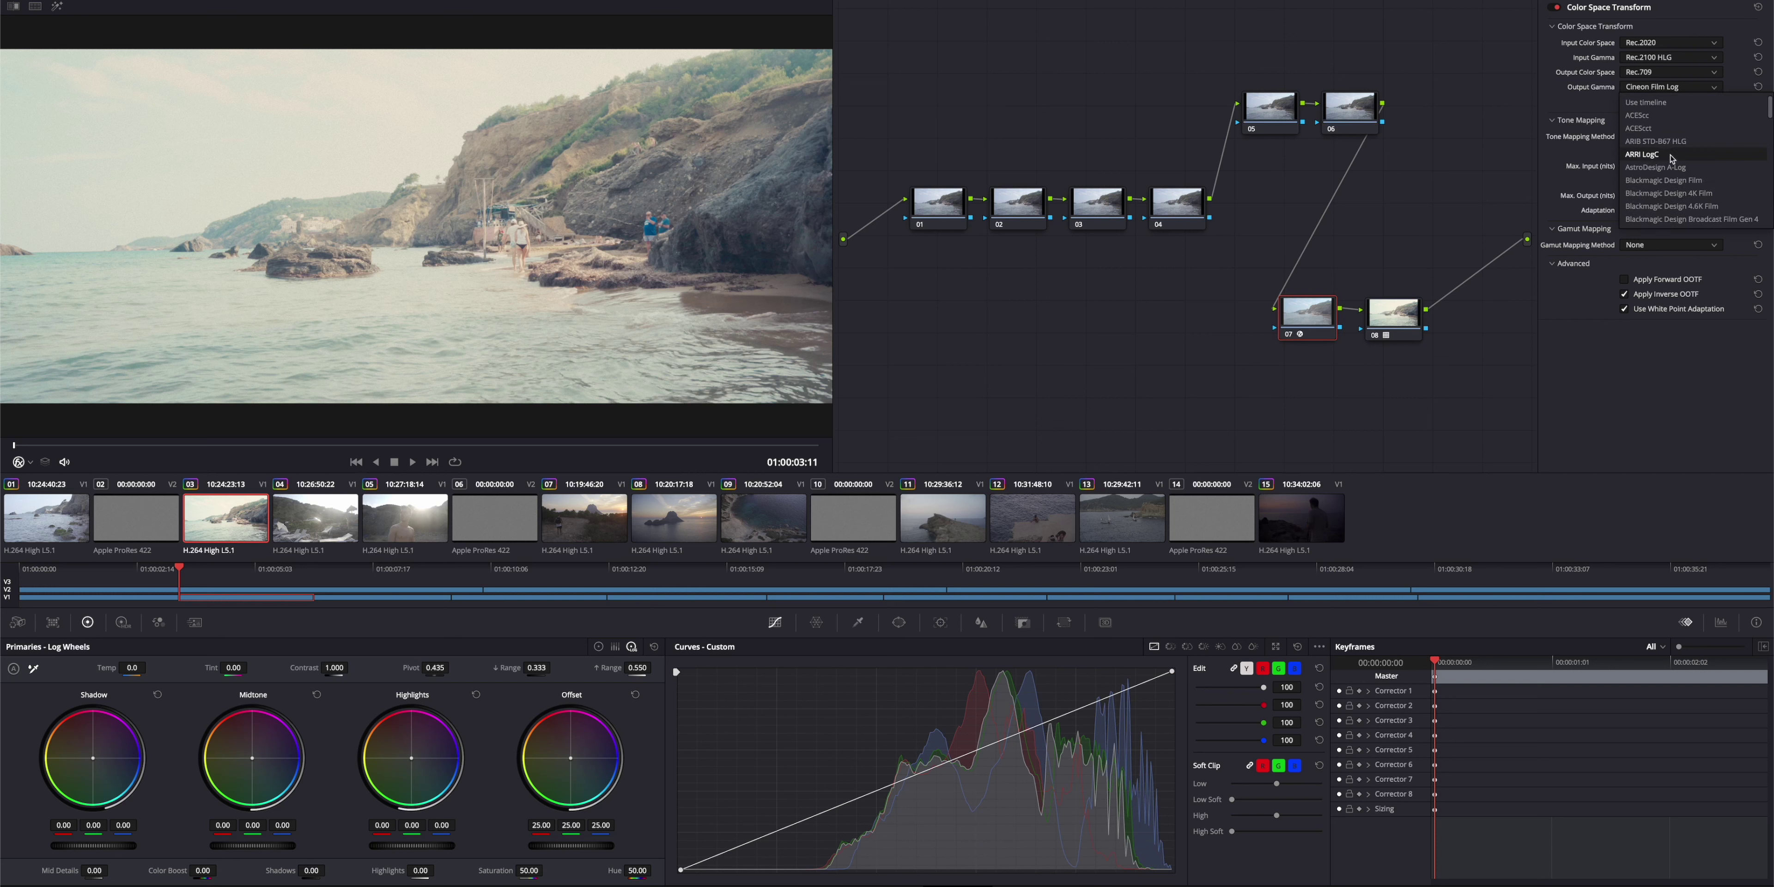
left_click(1642, 154)
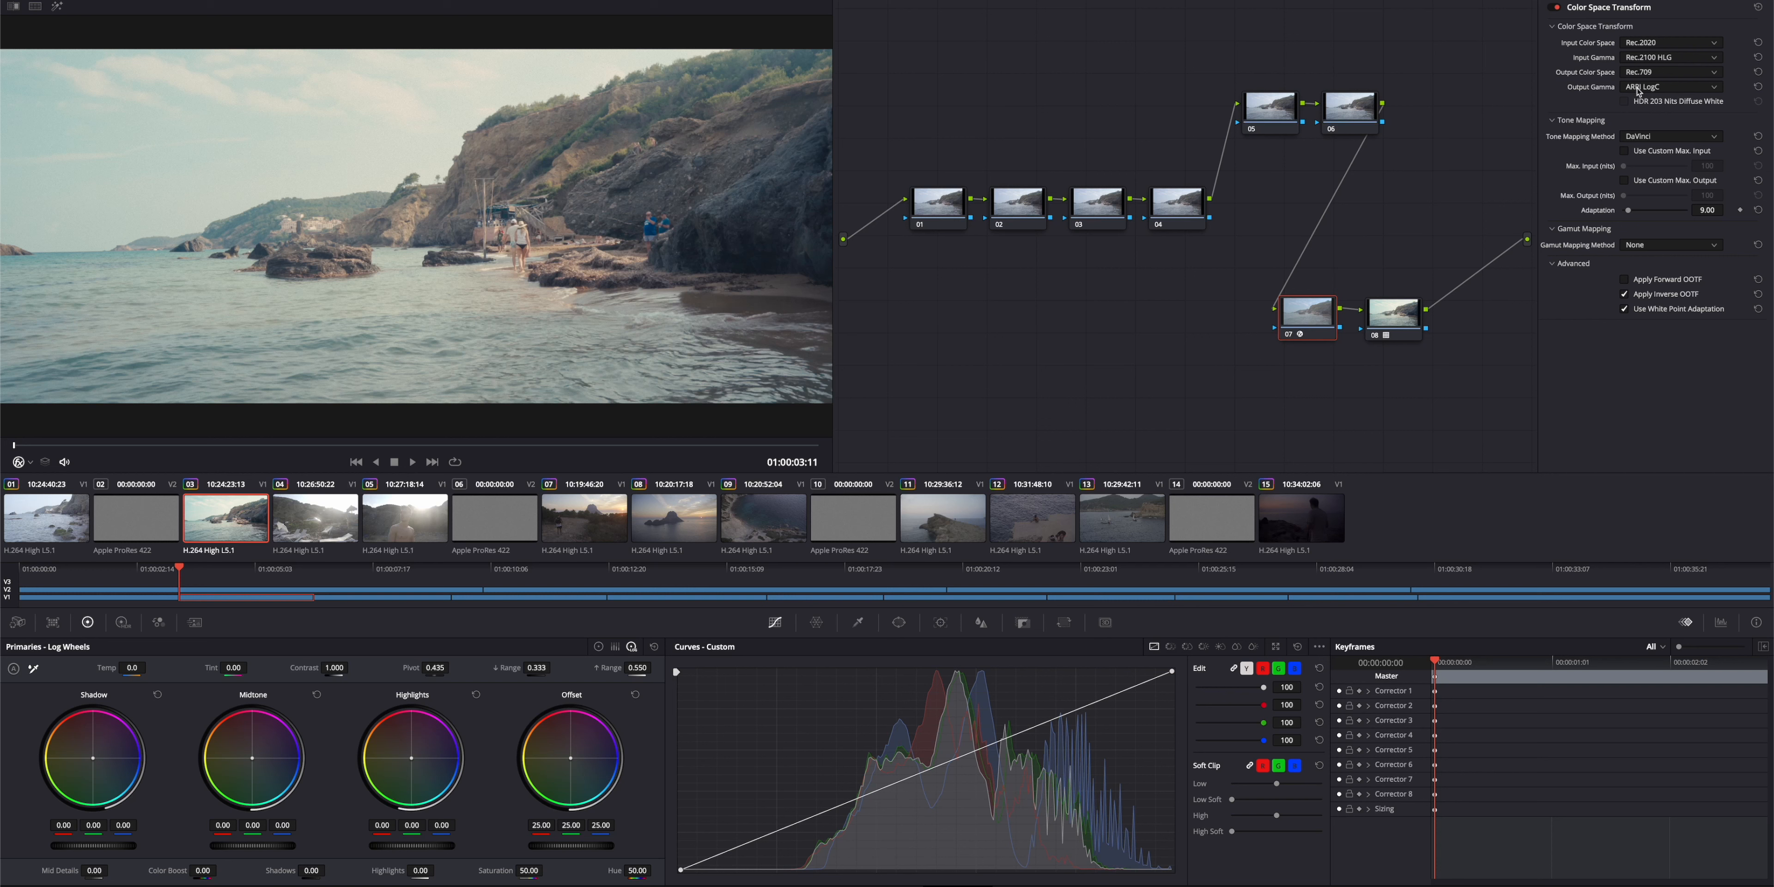
left_click(1670, 87)
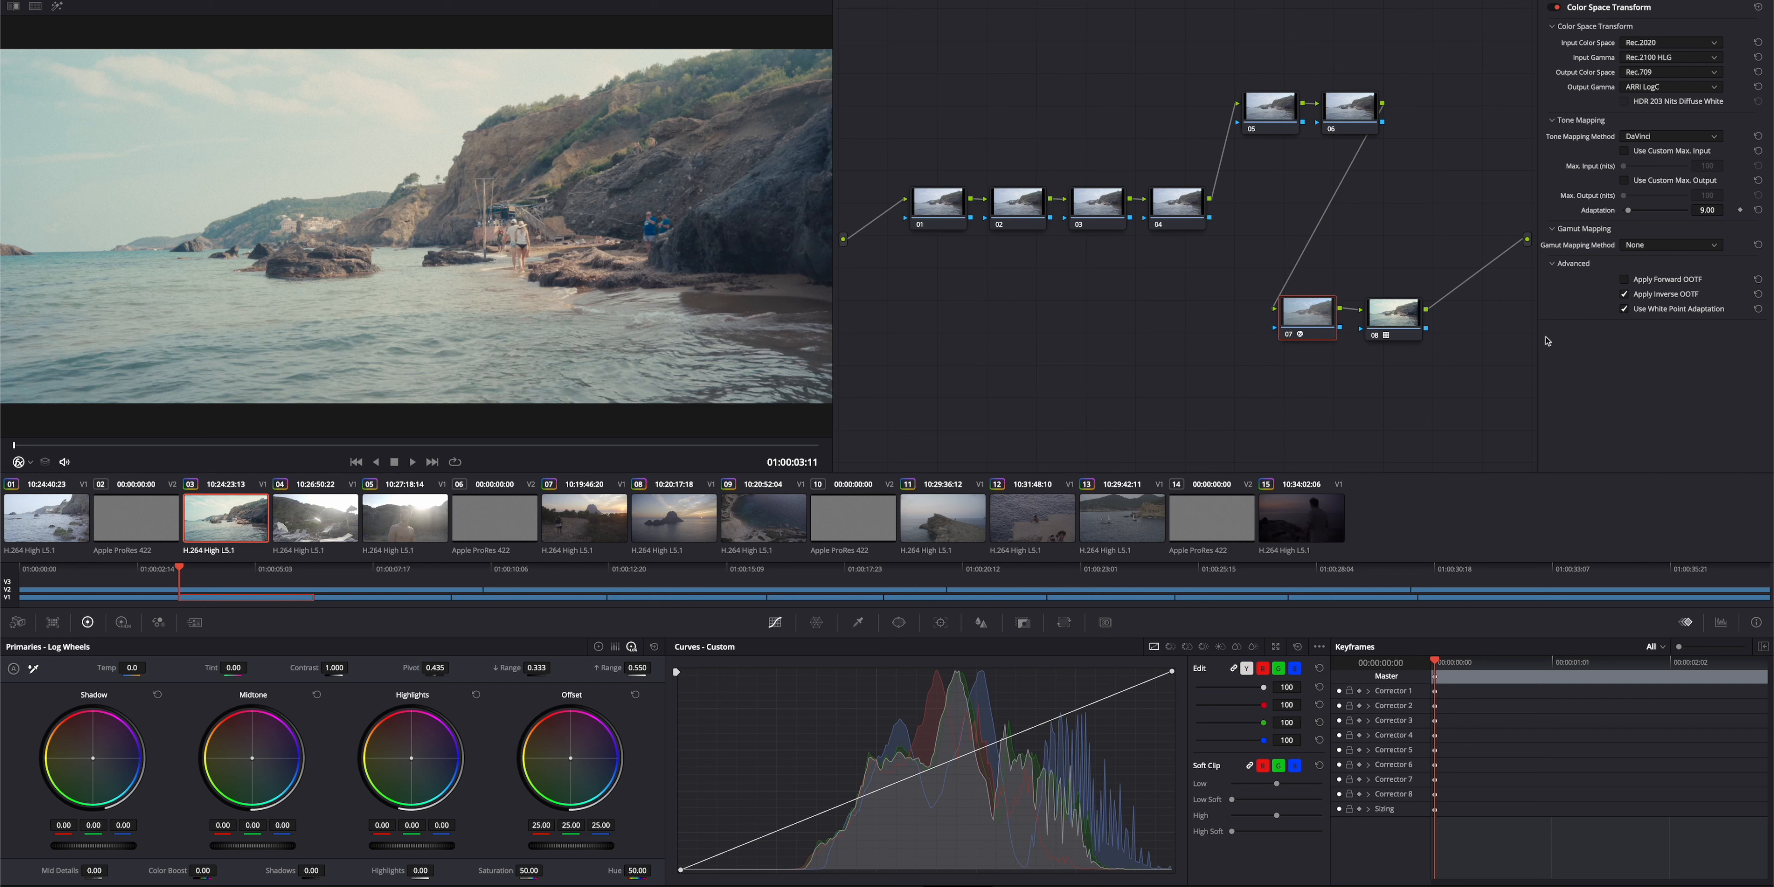
mouse_move(1657, 252)
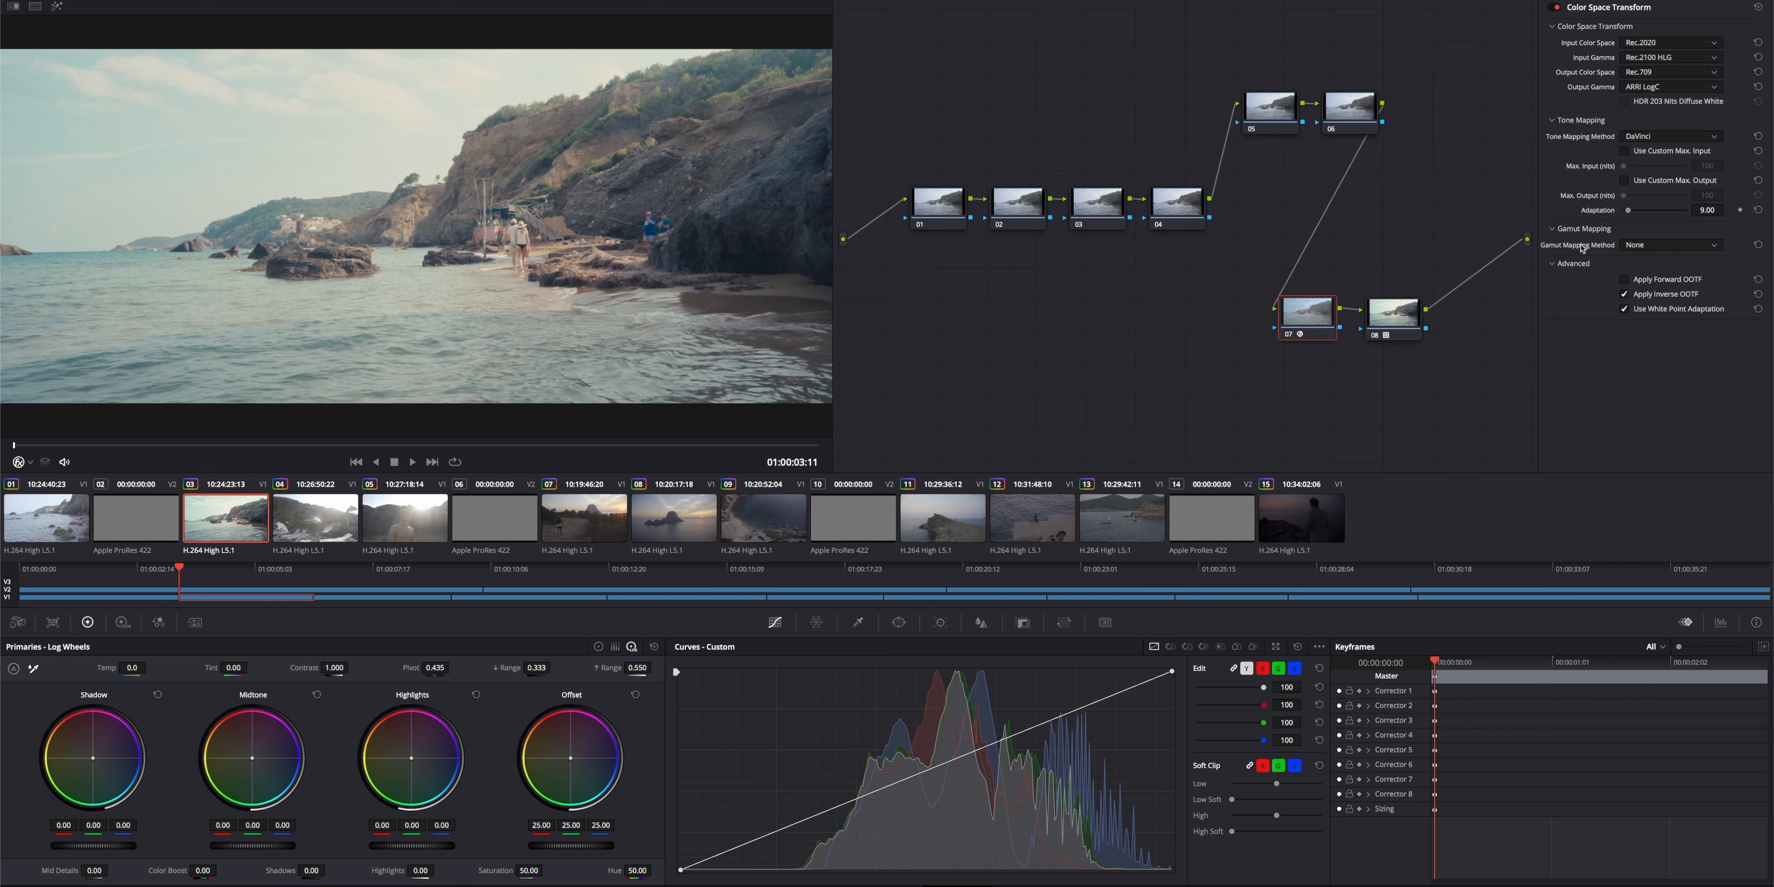
Switch the CST's gamut mapping method to Saturation Compression.
left_click(1670, 245)
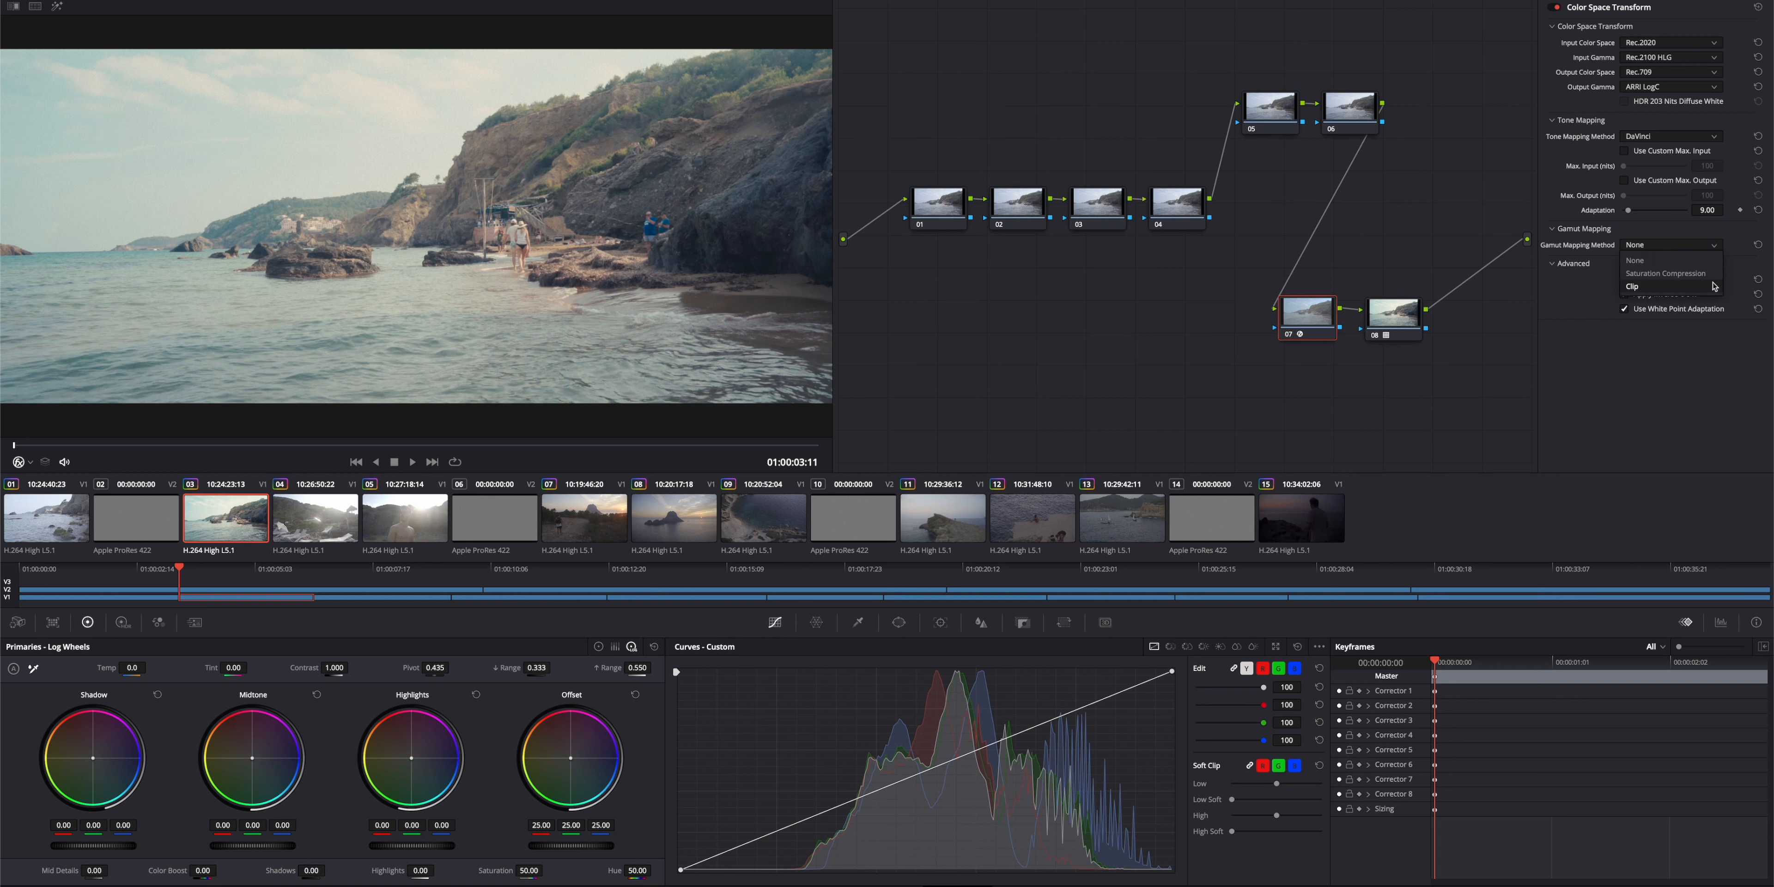
left_click(1665, 274)
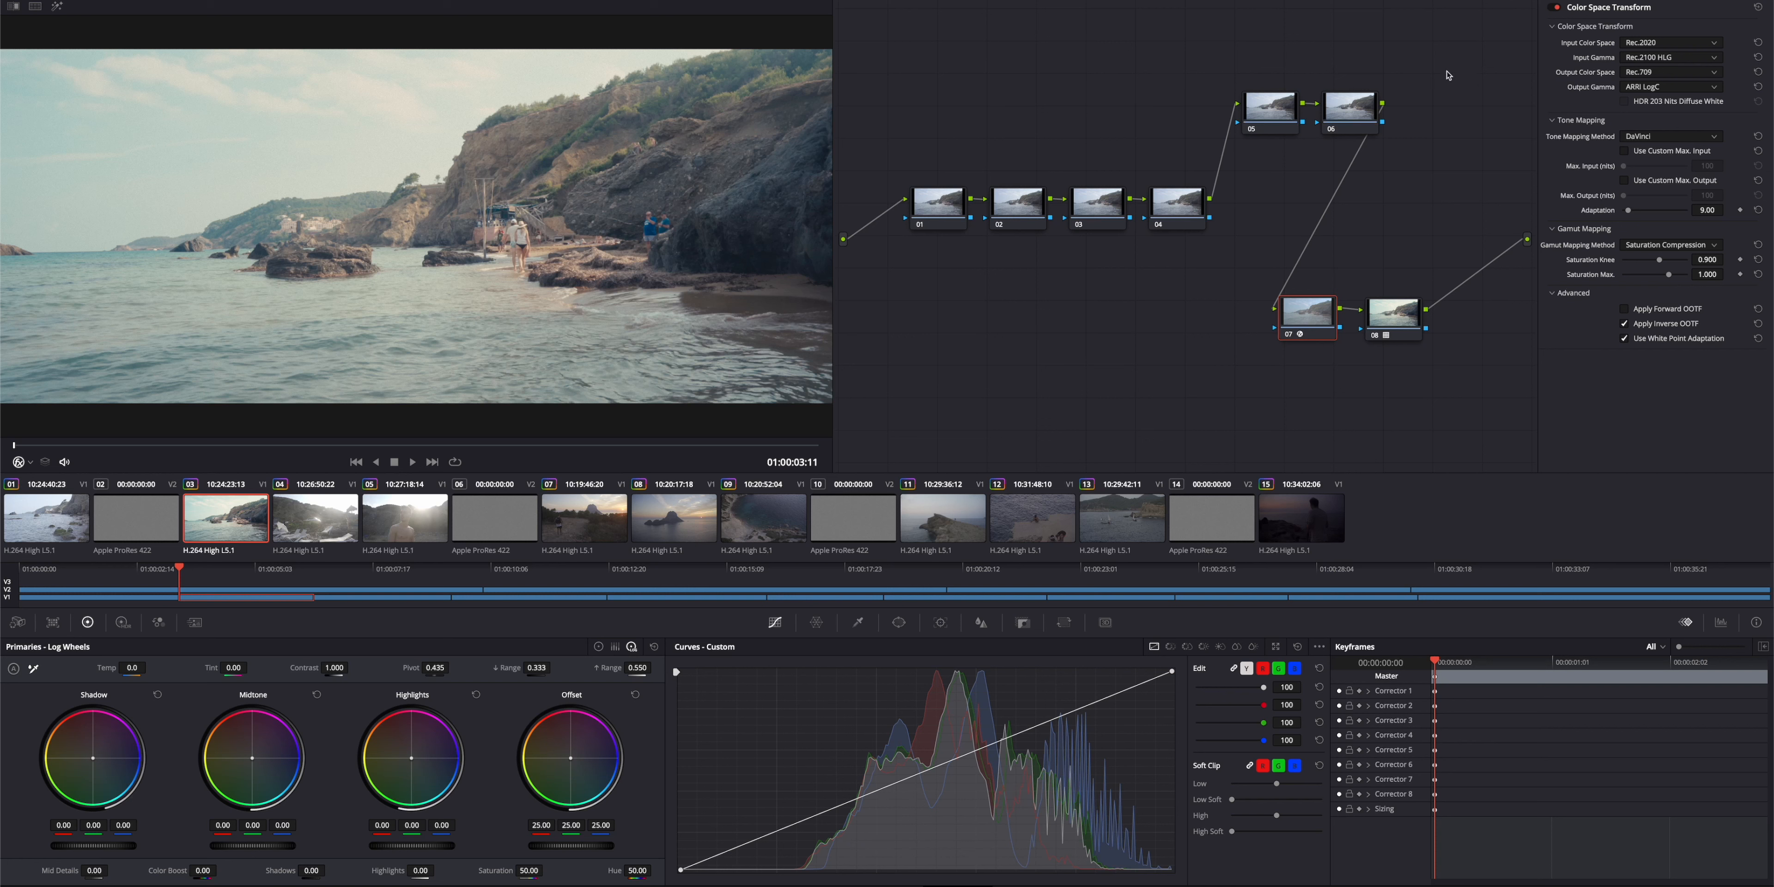
left_click(1394, 313)
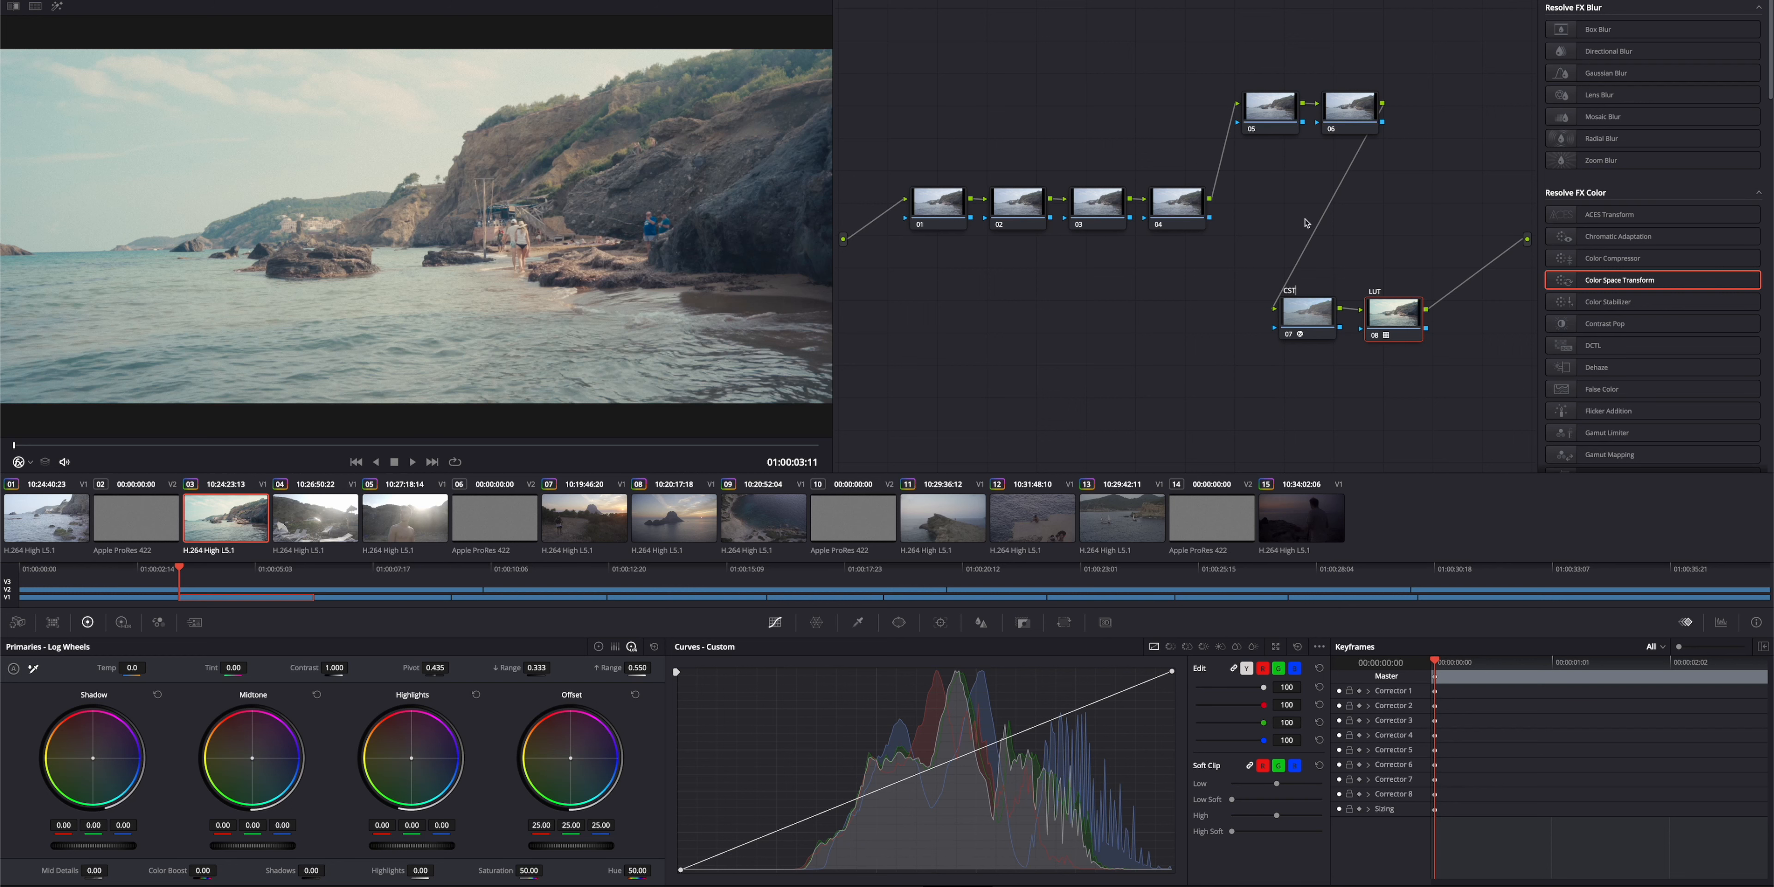
Label nodes 05 and 06 via Node Label, naming 06 WB.
right_click(1270, 109)
type("EXP")
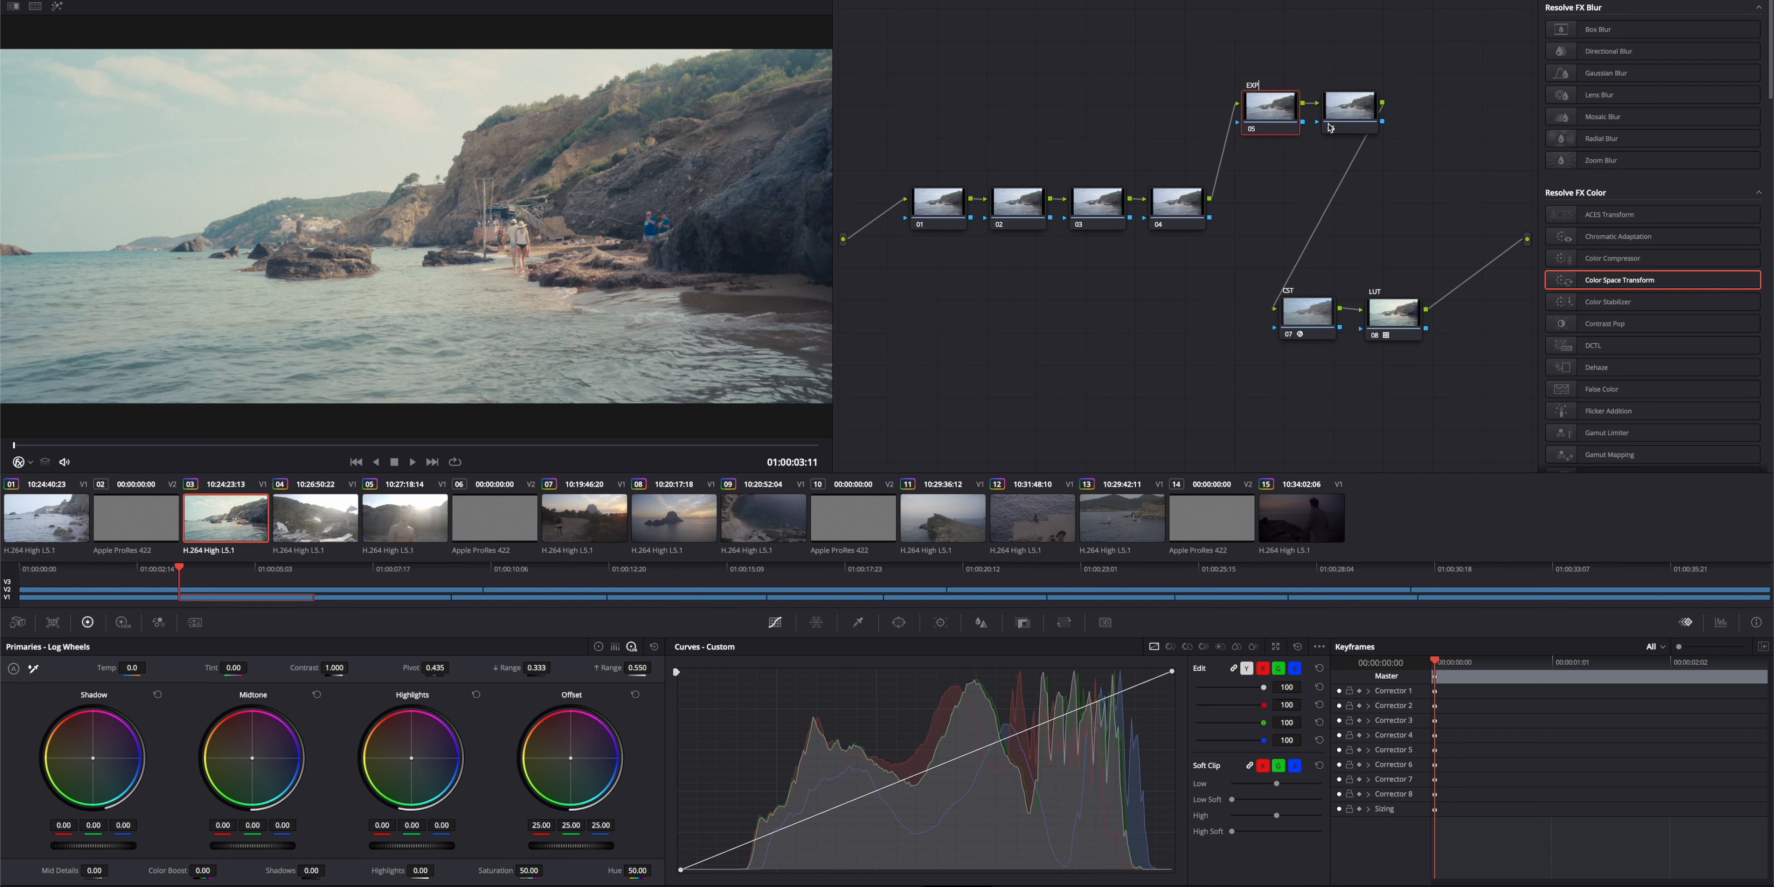
right_click(1349, 106)
type("WB")
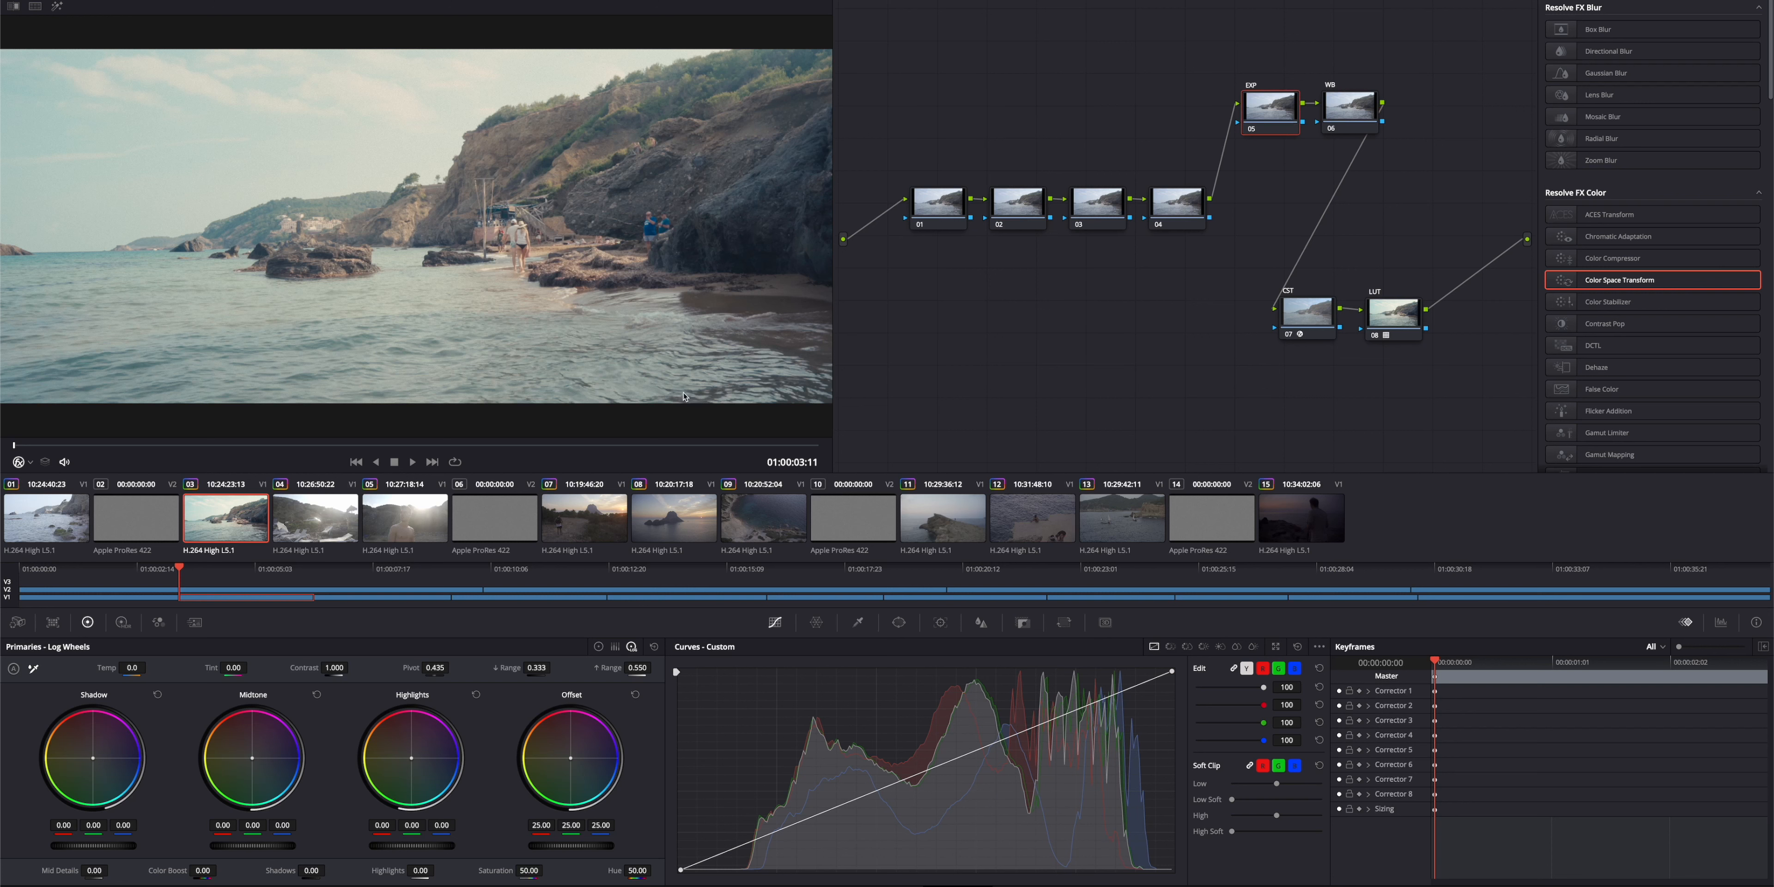
mouse_move(590, 607)
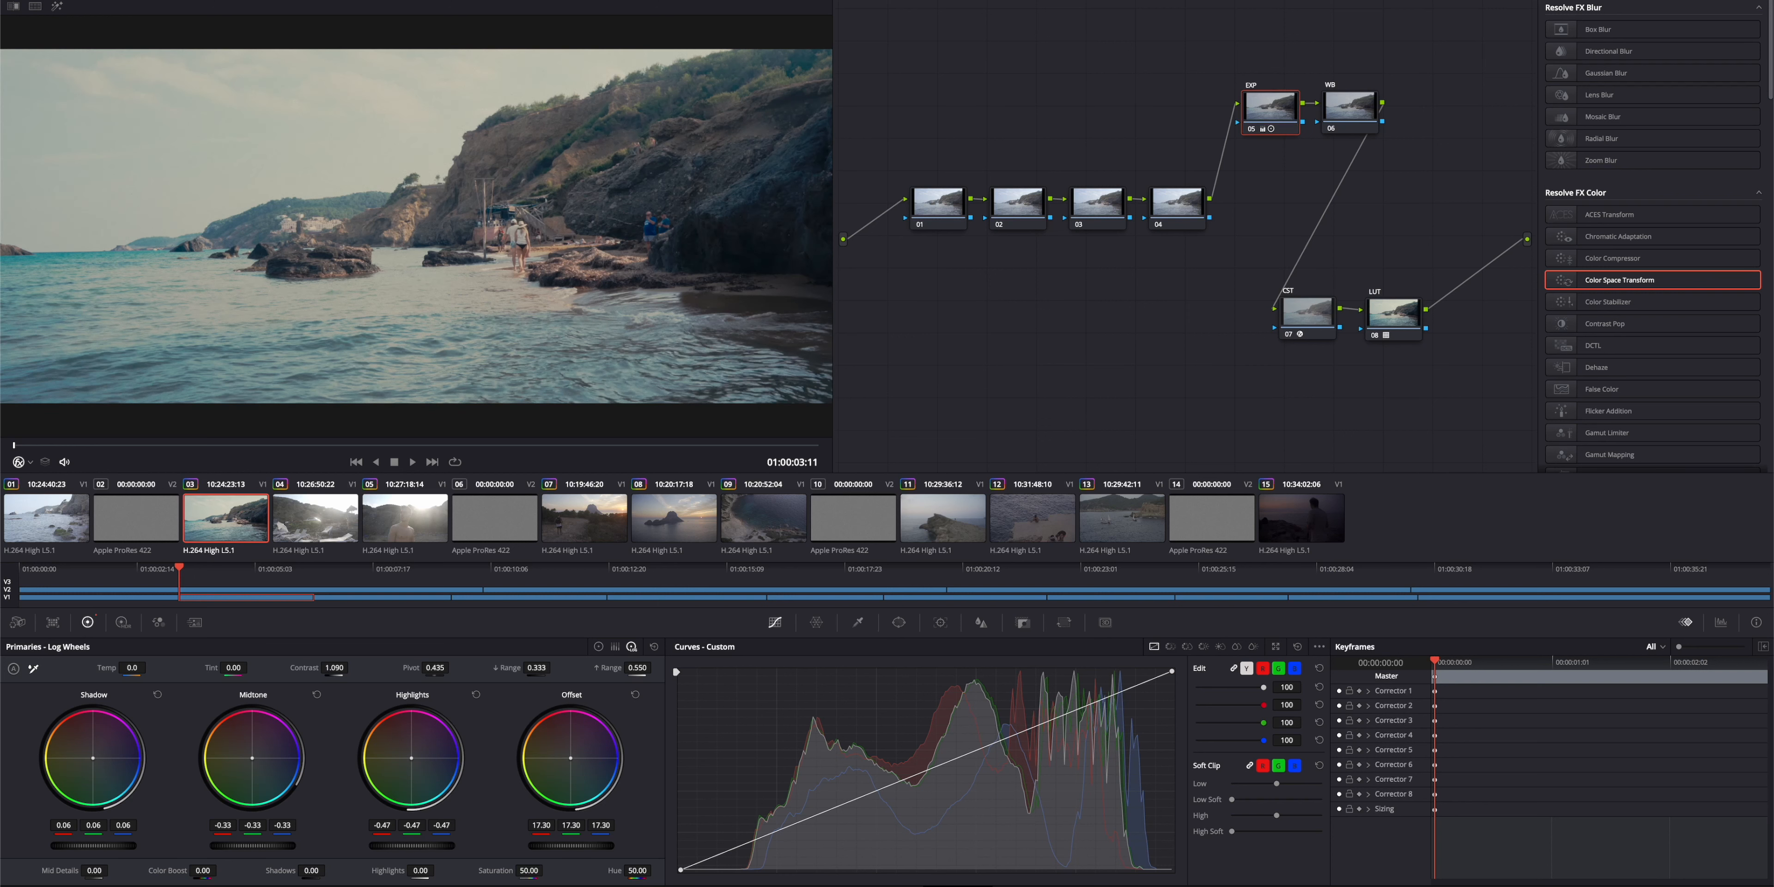
Lower the EXP node's Offset to about 17.30 and warm the WB node's Temp to 340.
left_click_drag(410, 846, 390, 847)
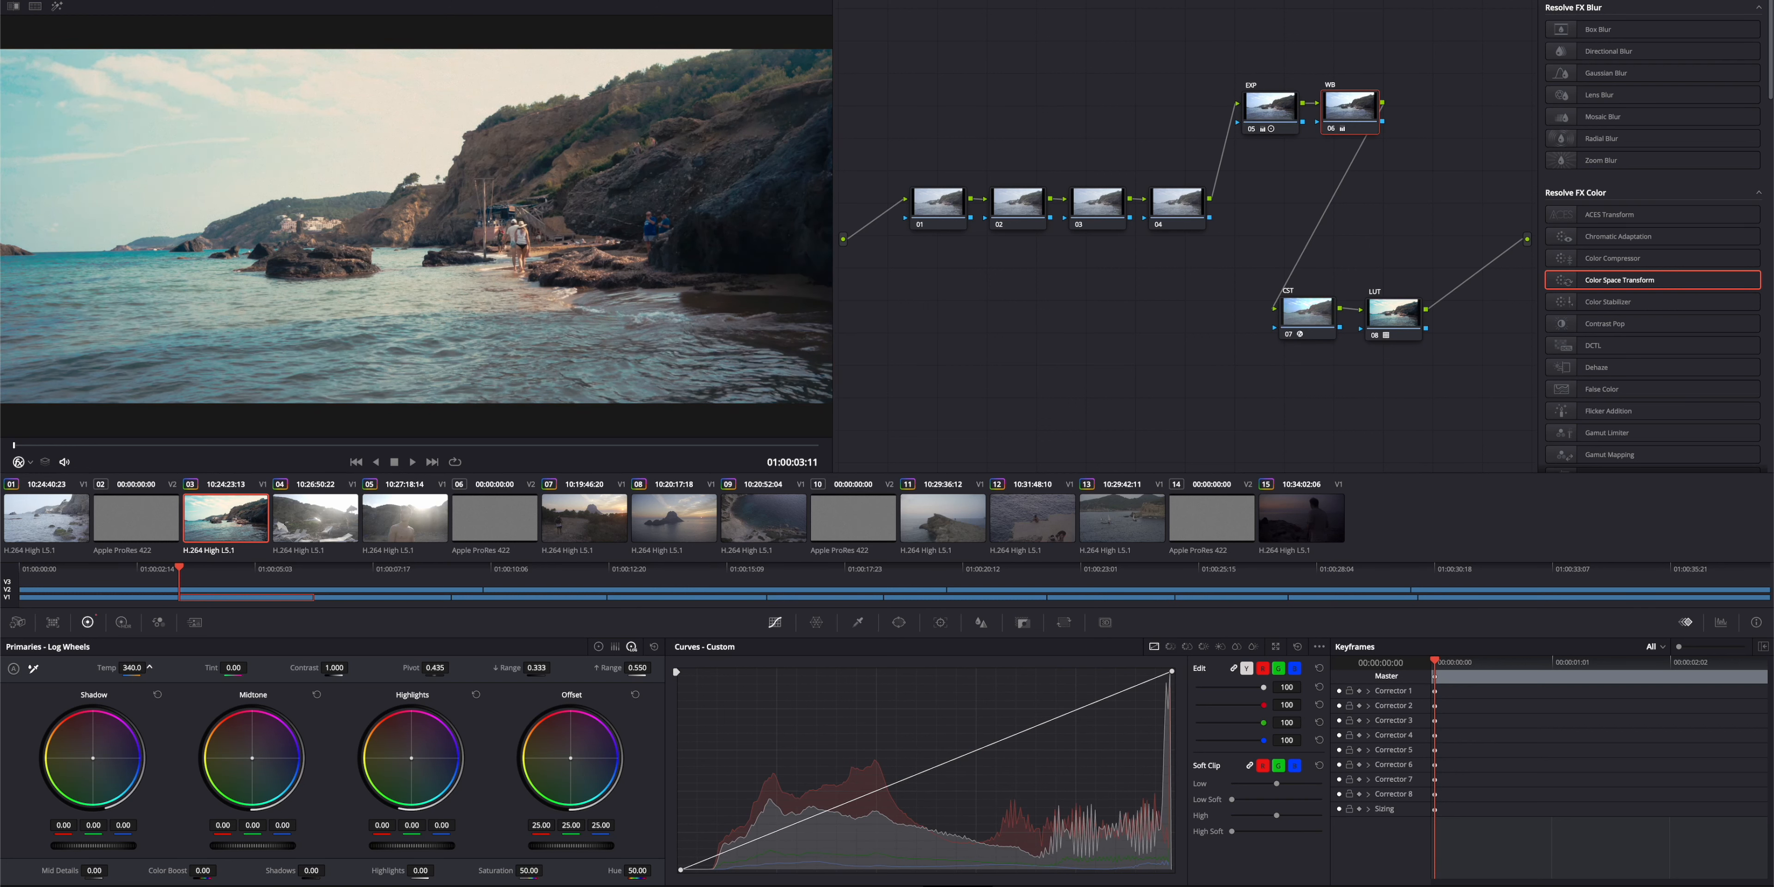
left_click_drag(124, 667, 147, 661)
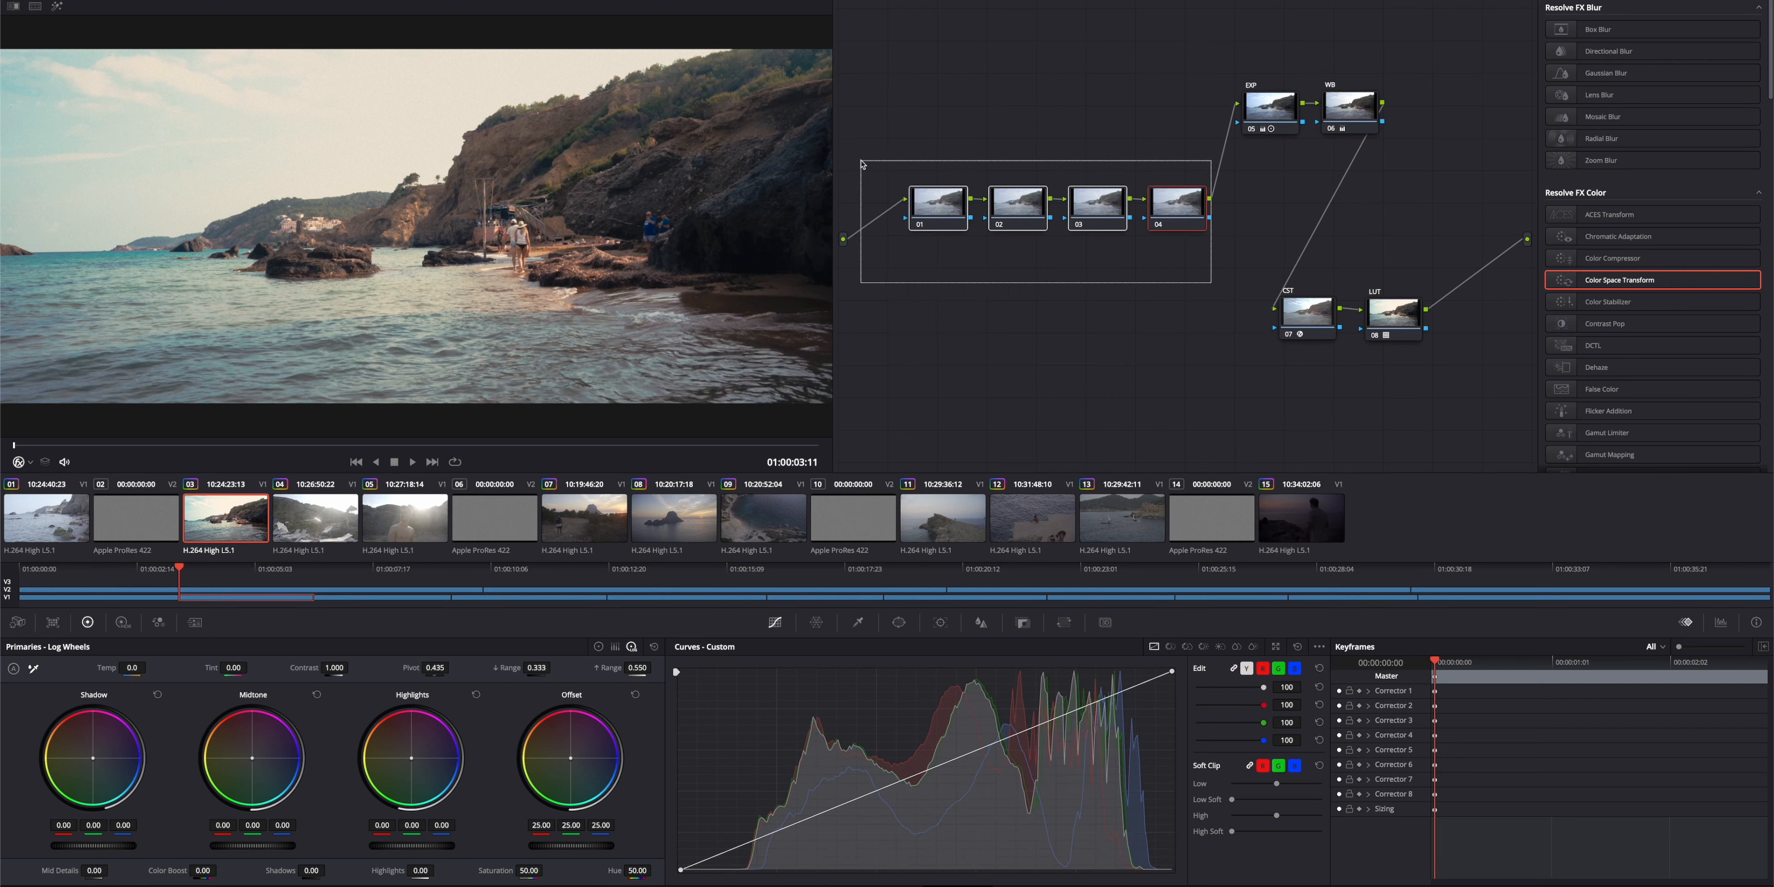
Label node 01 SOFTNESS and raise its Gaussian Blur strength to about 0.110.
right_click(938, 207)
type("SOFTNESS")
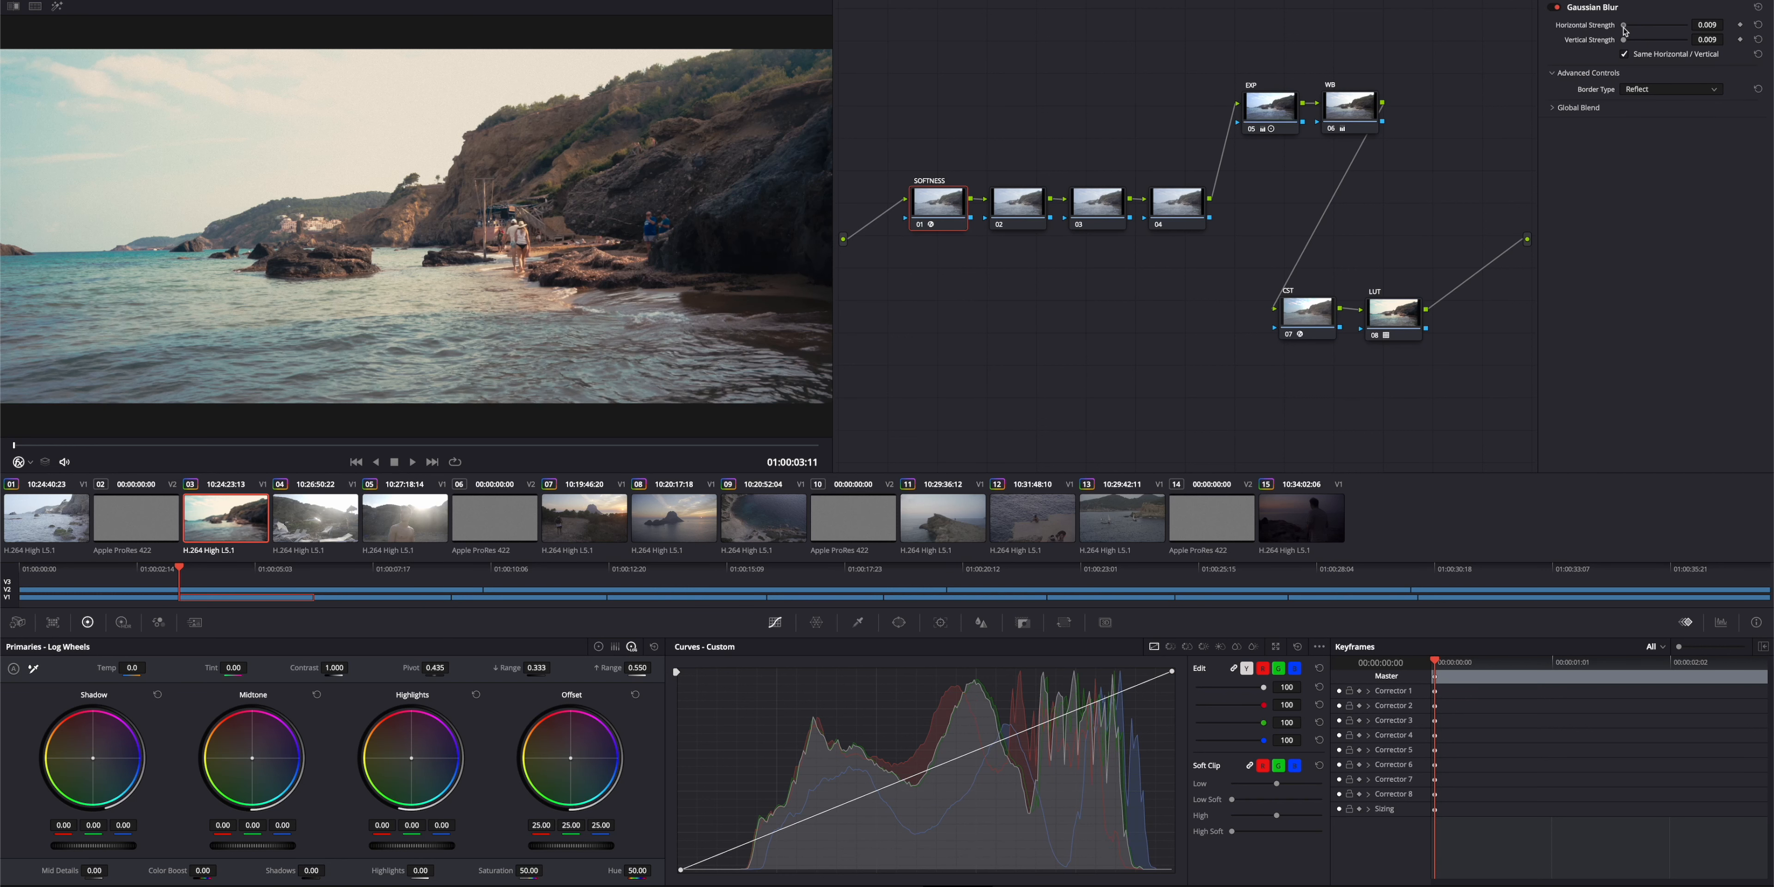
left_click_drag(1626, 25, 1641, 25)
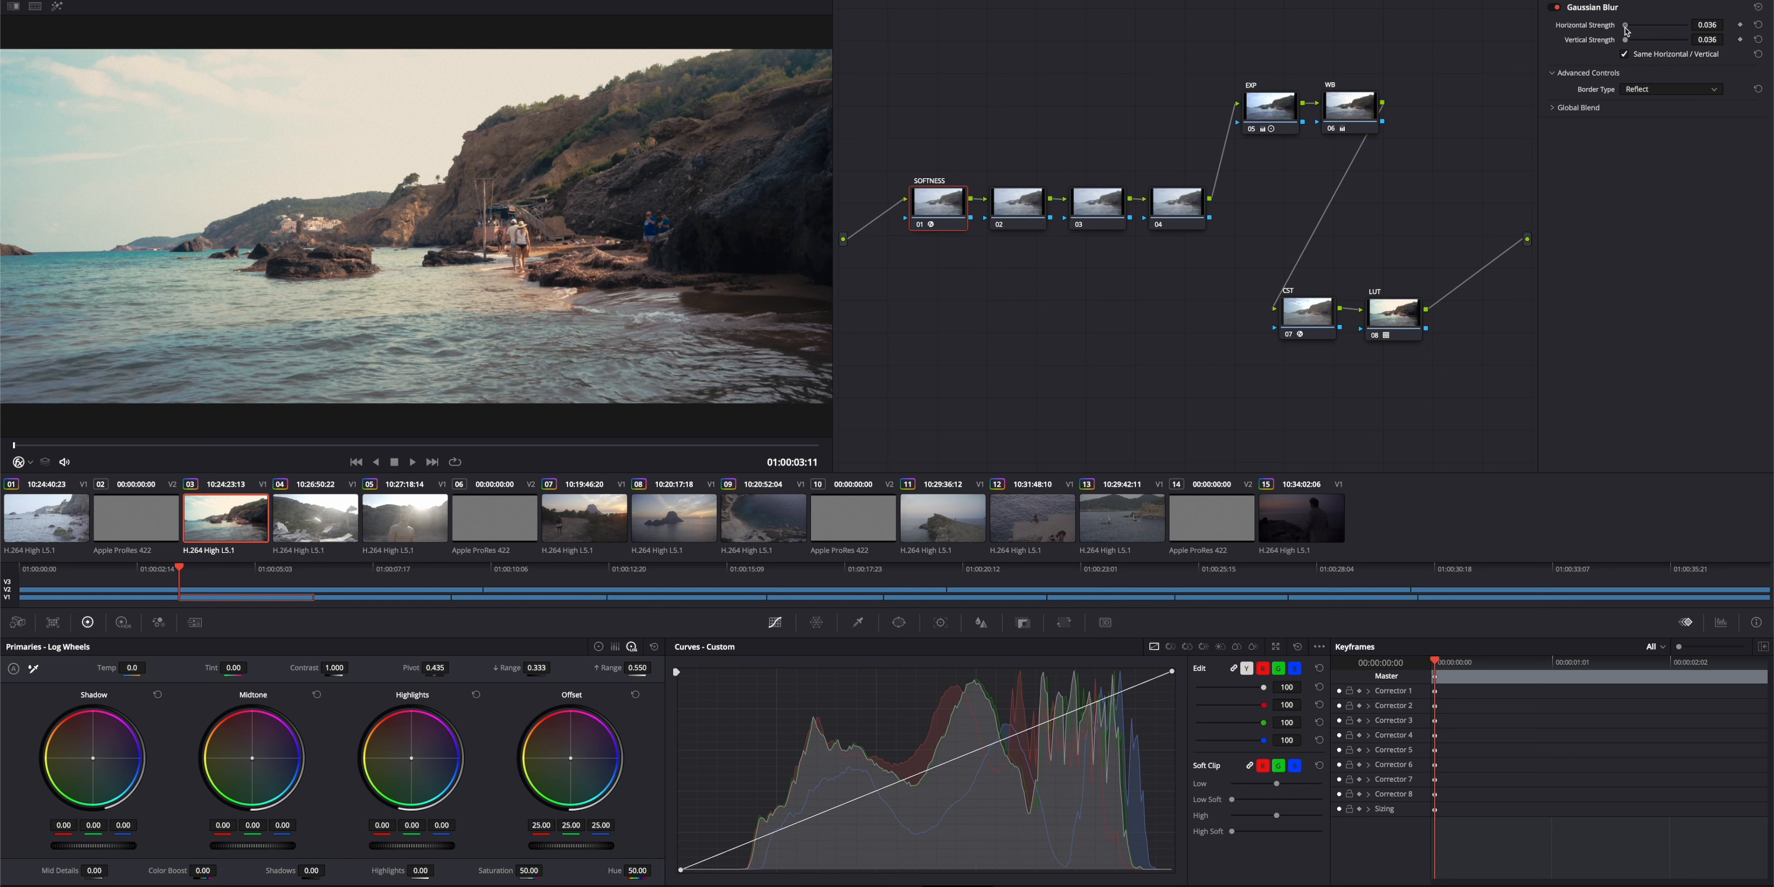
left_click_drag(1627, 27, 1632, 26)
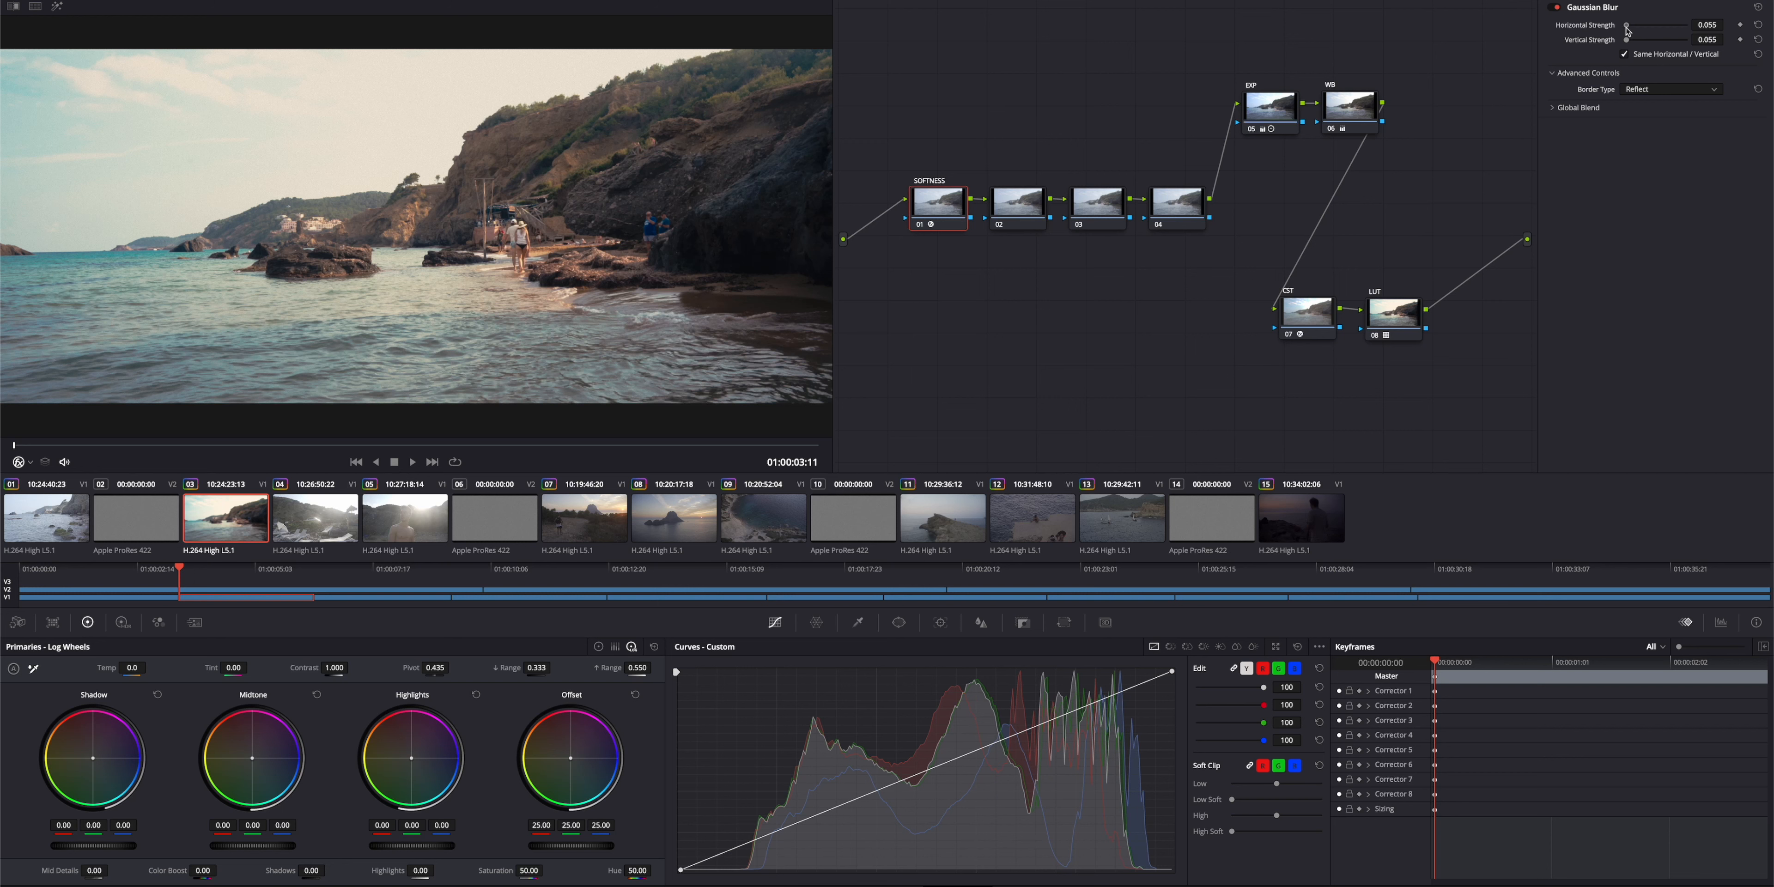
left_click_drag(1627, 25, 1634, 25)
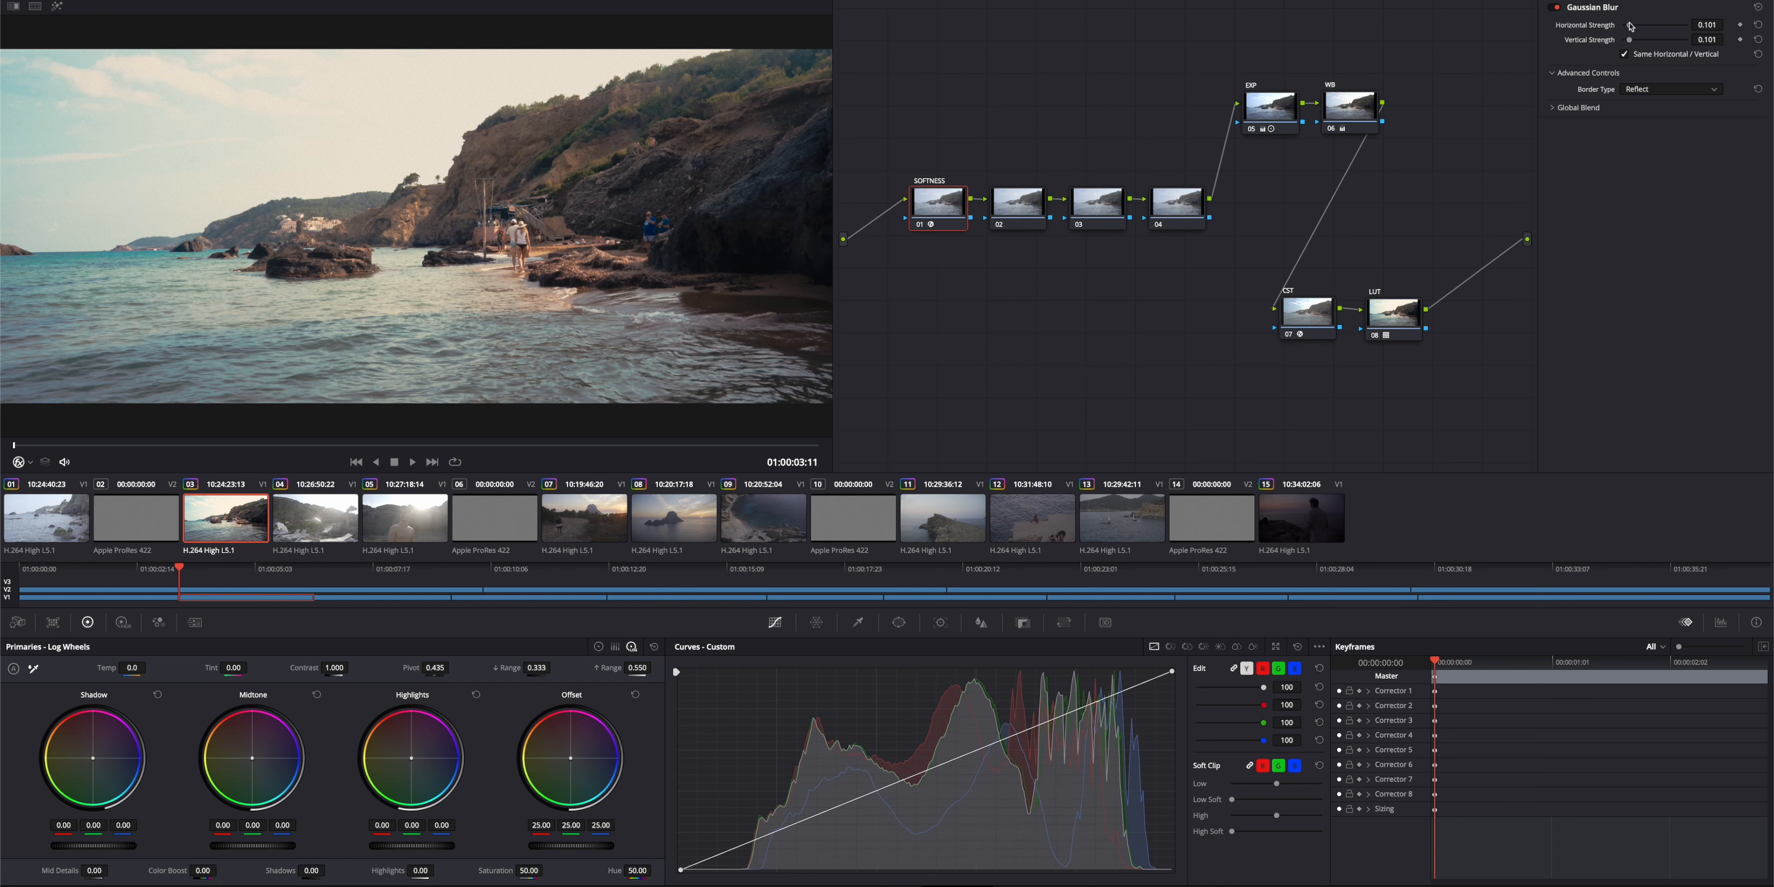
left_click_drag(1652, 25, 1661, 25)
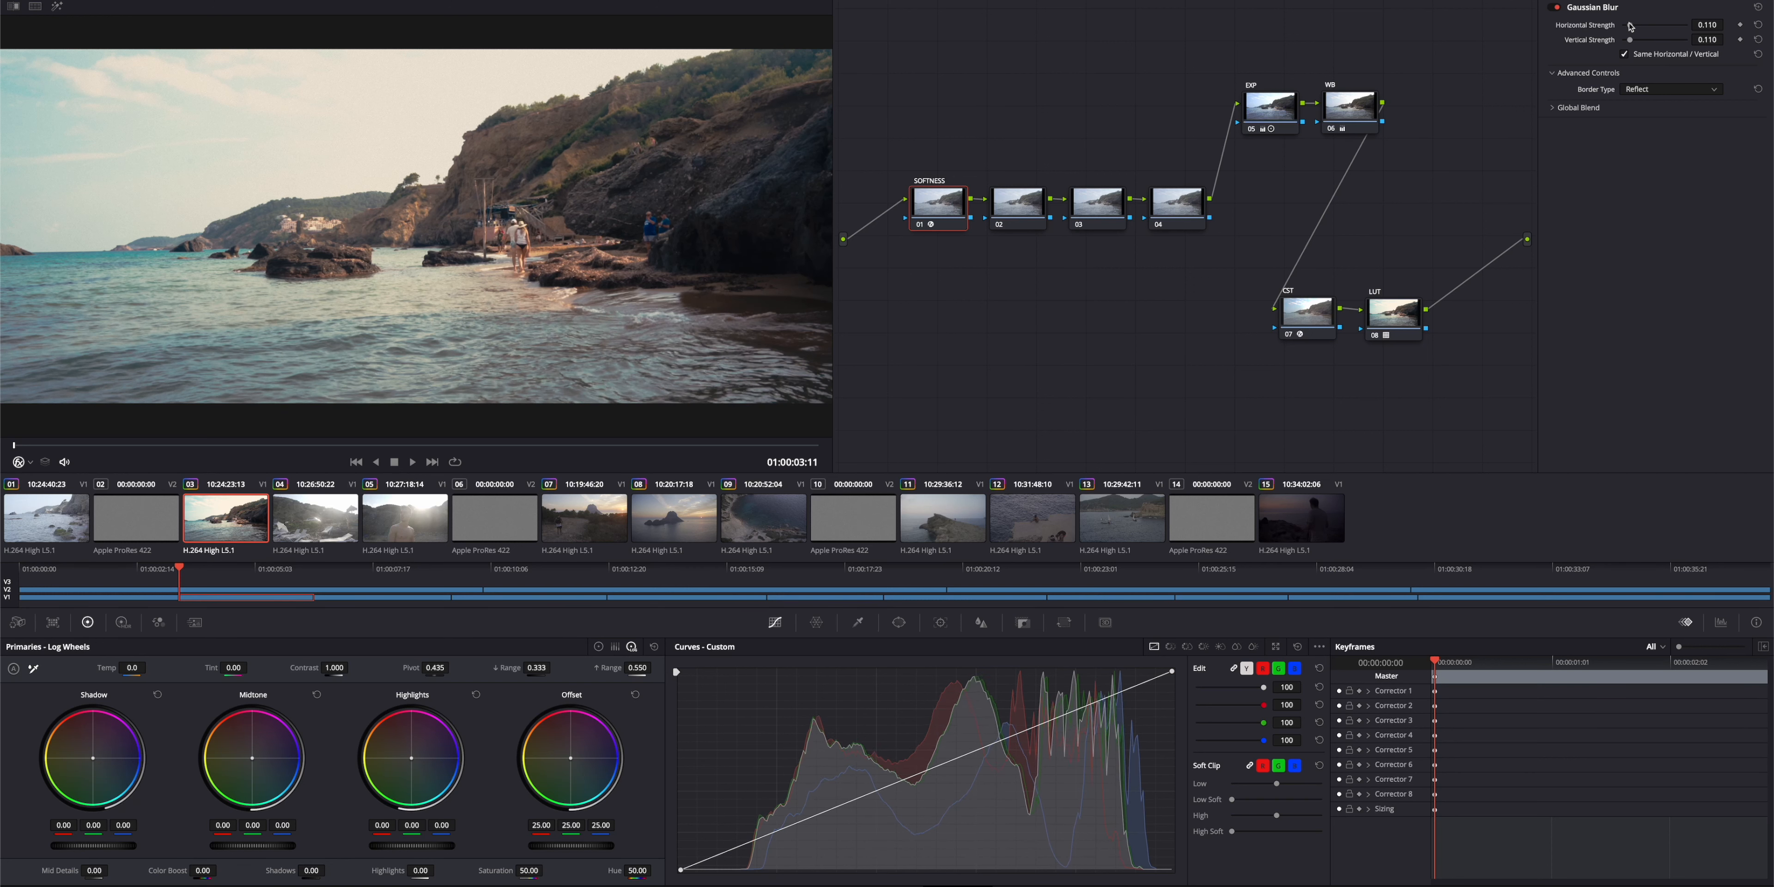
left_click_drag(1663, 25, 1629, 24)
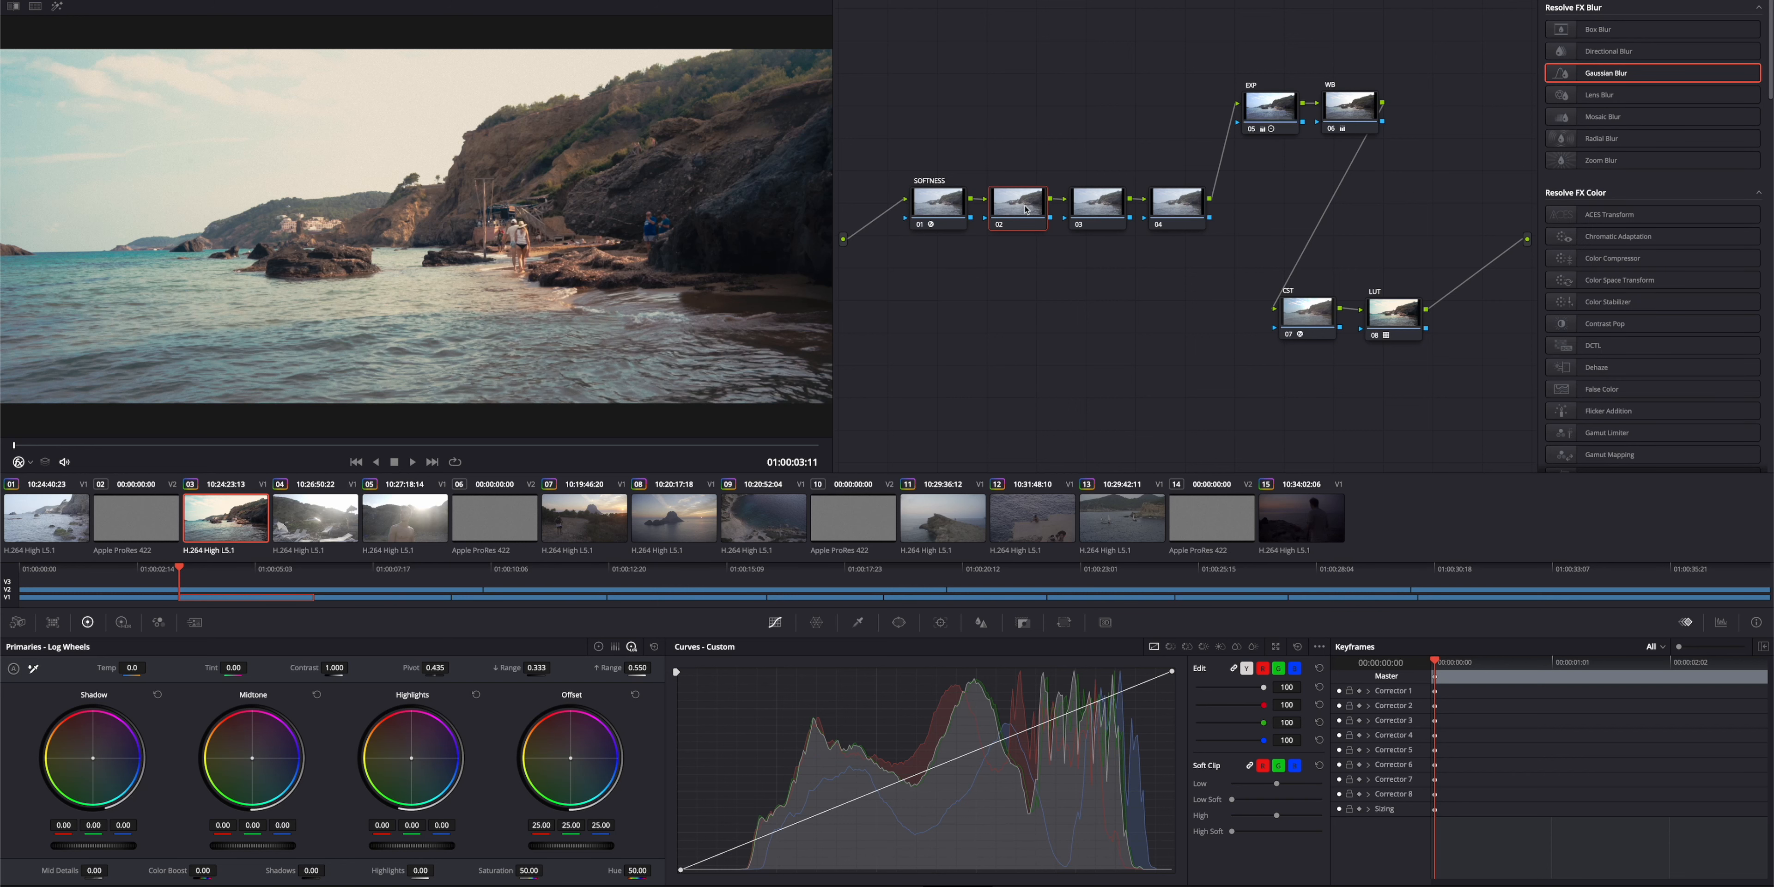
mouse_move(1110, 253)
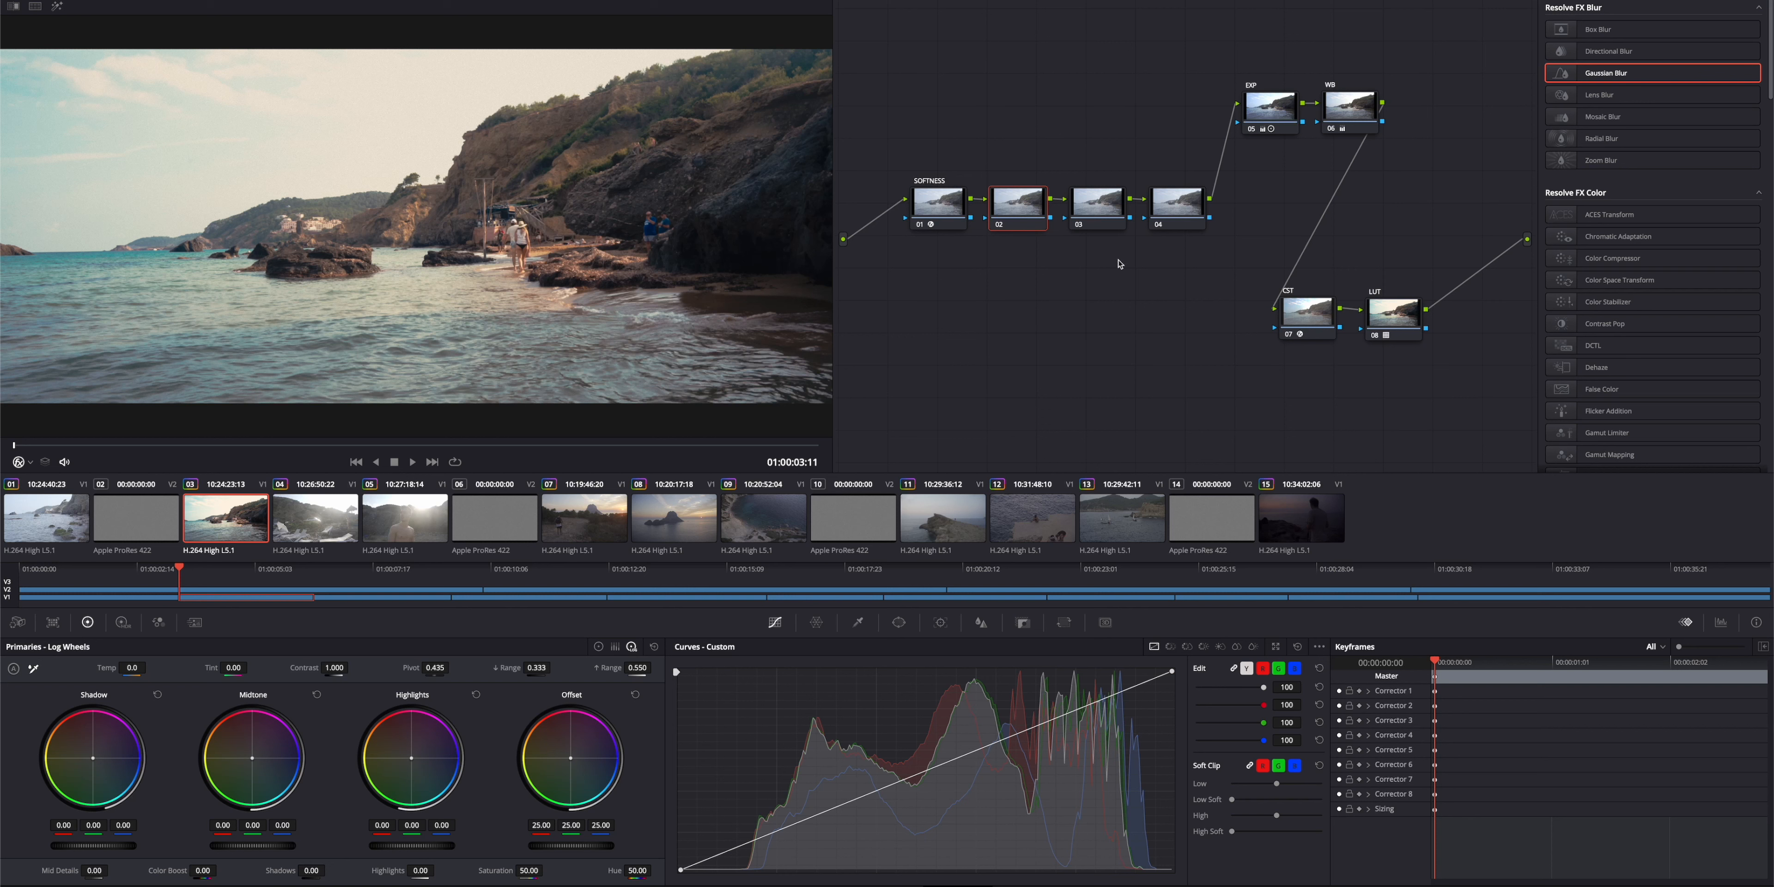
Create a compound node from nodes 02–03 and start naming it HALA.
right_click(1097, 203)
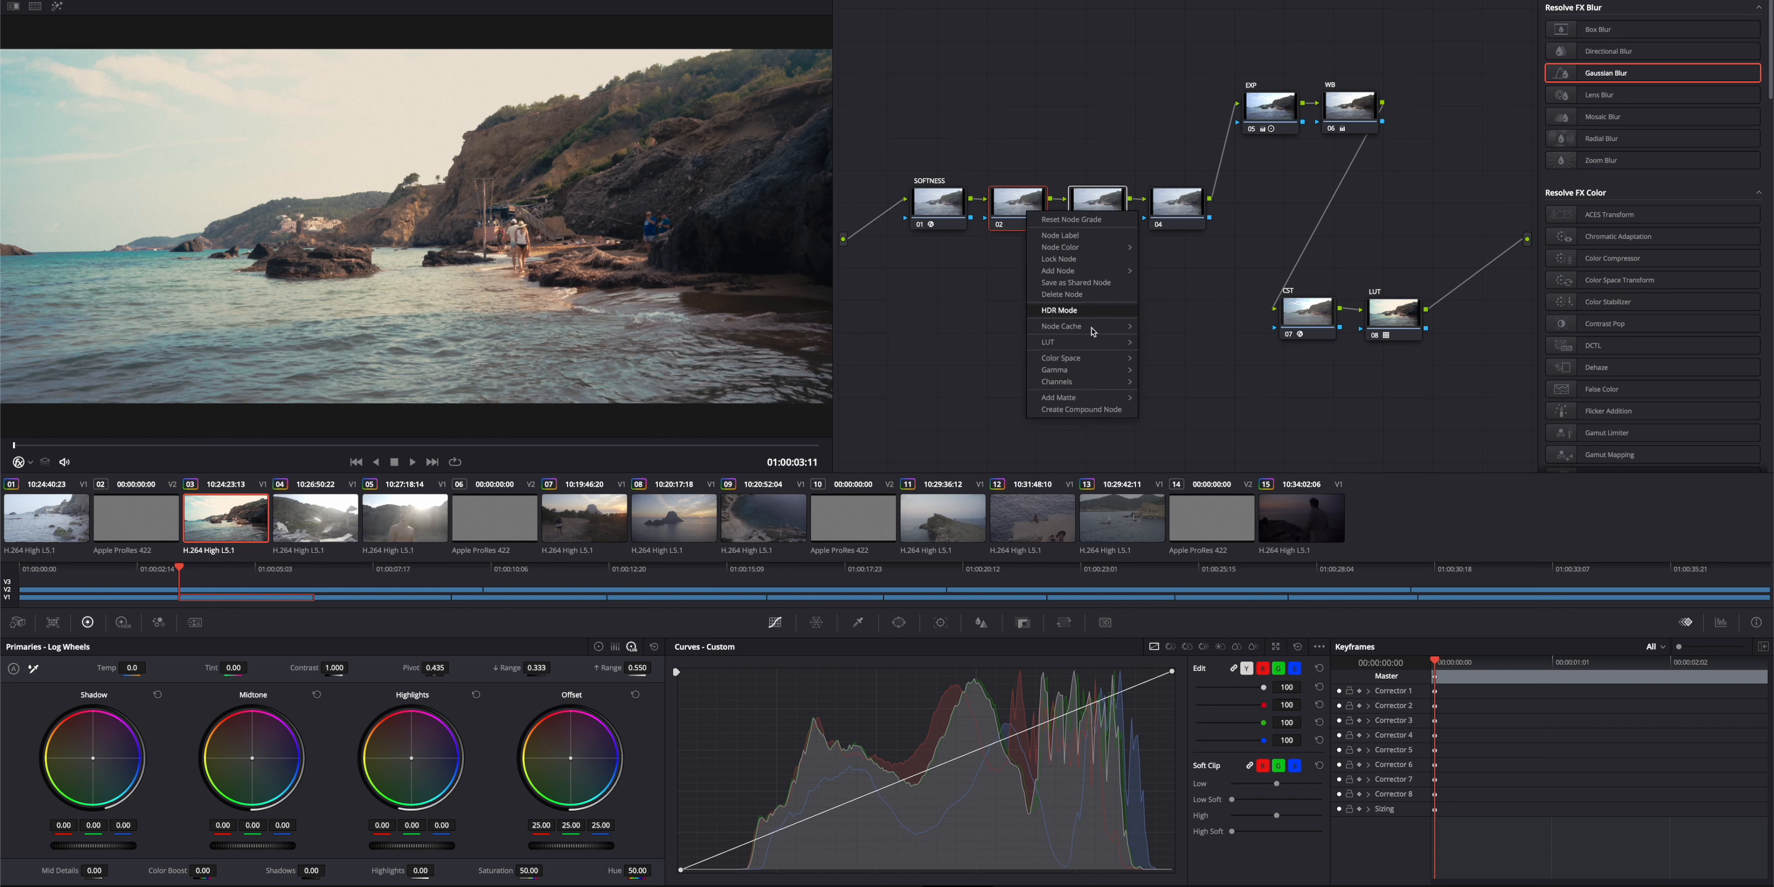
mouse_move(1059, 397)
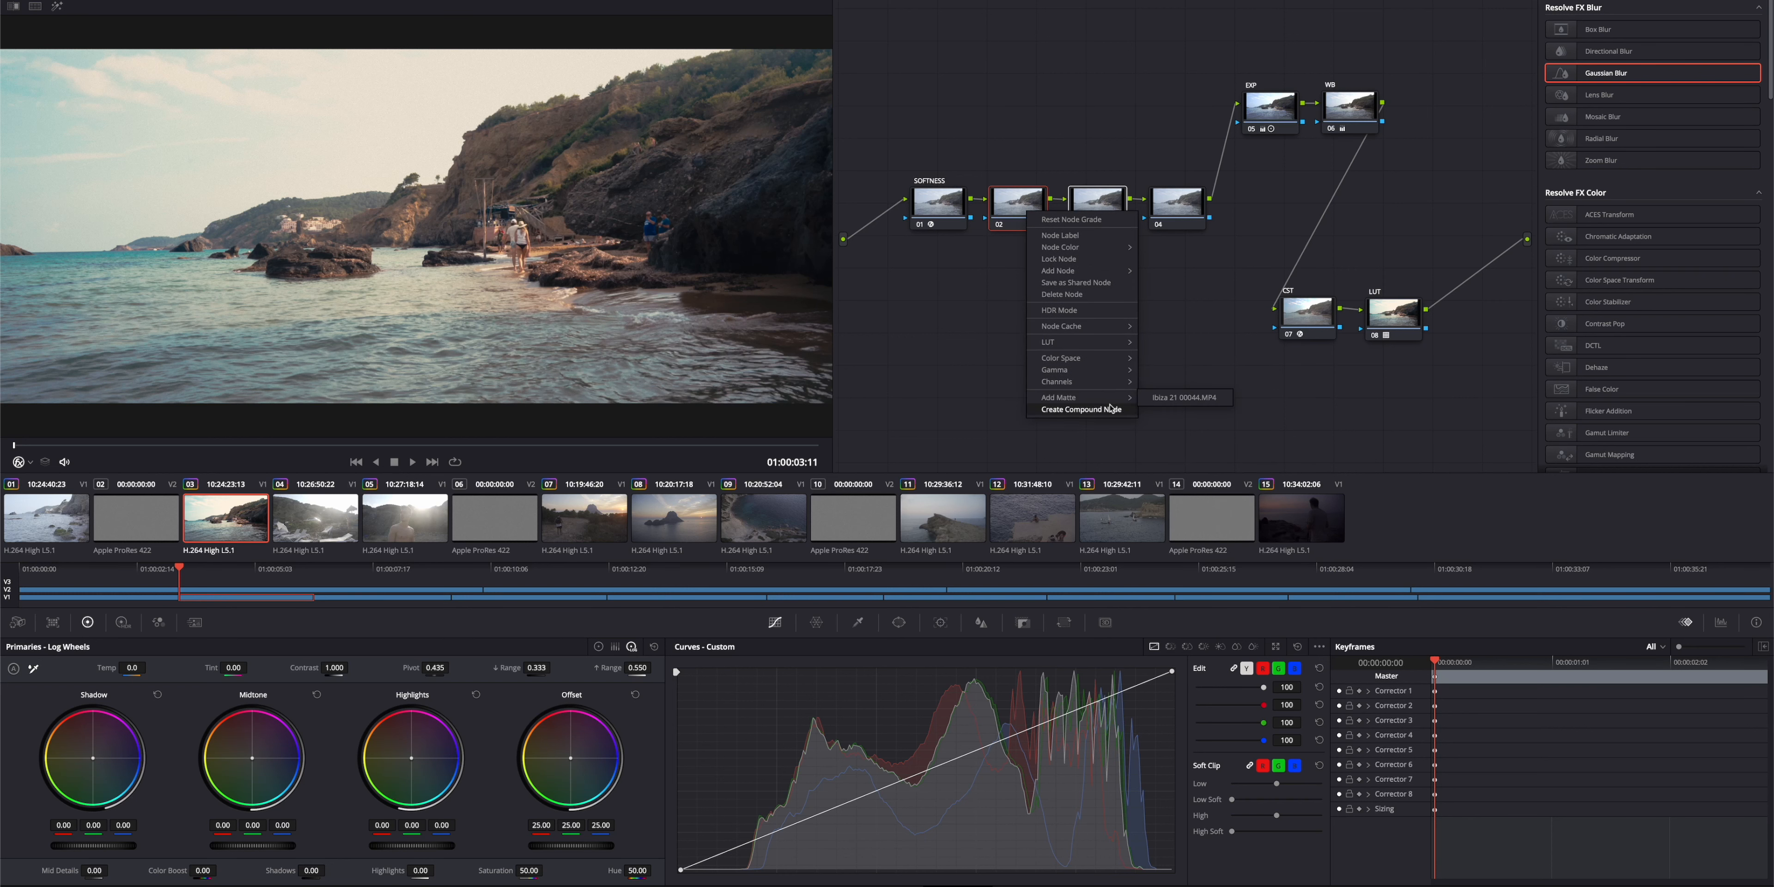
left_click(1081, 409)
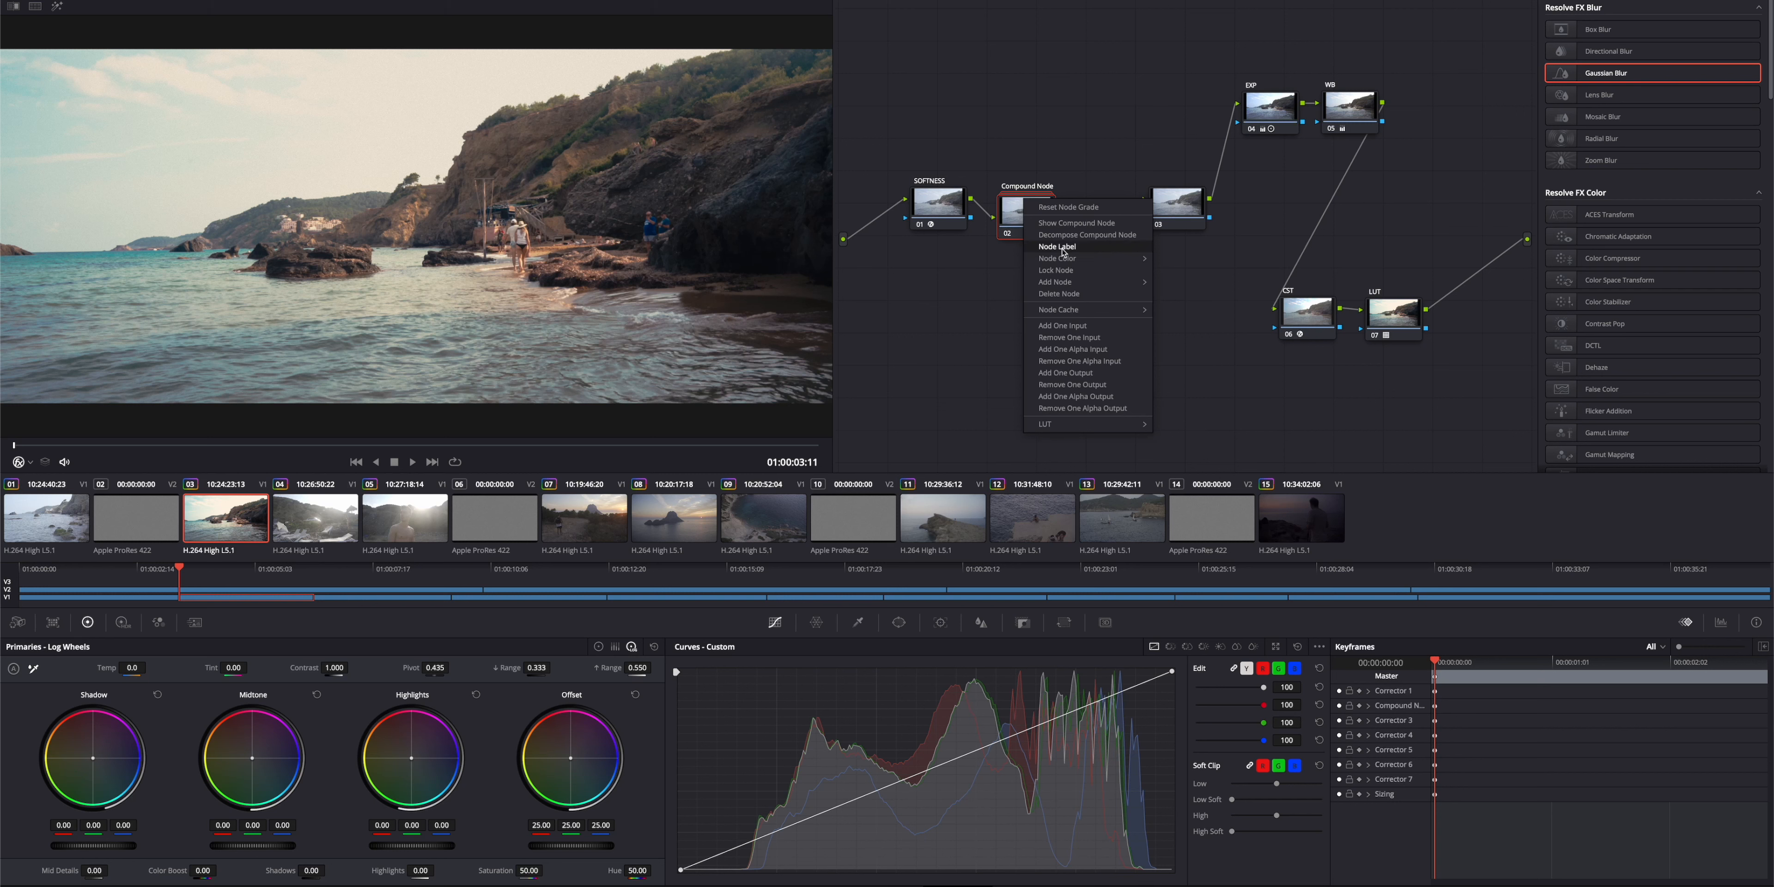
type("HALA")
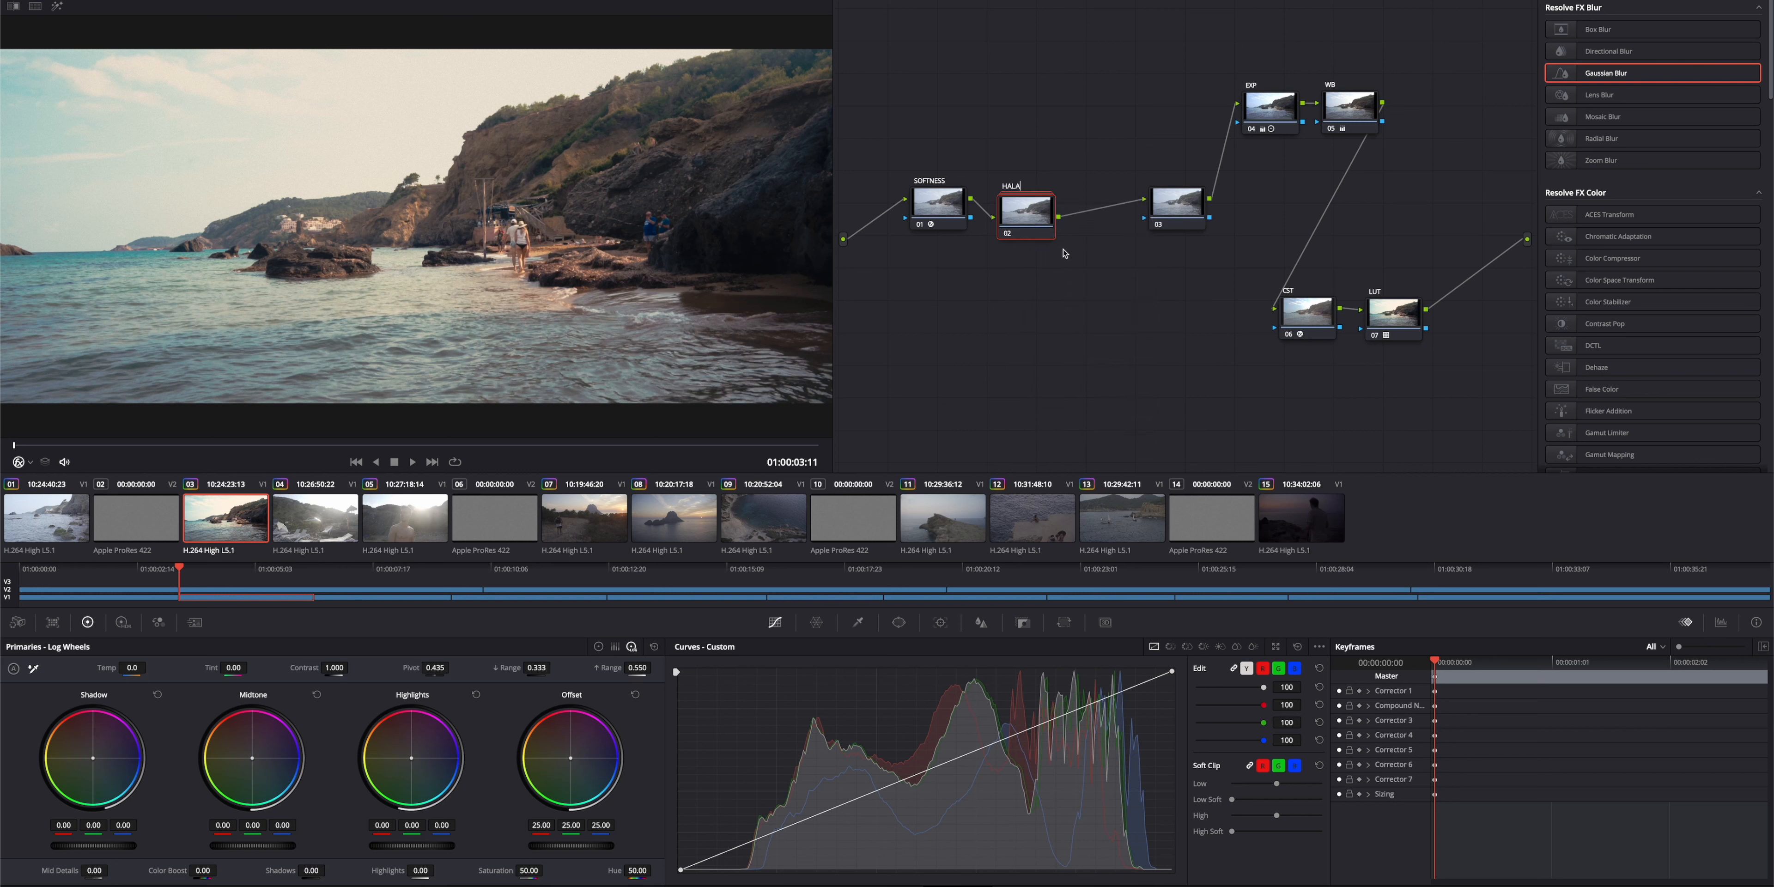
Enter the compound, add a parallel branch beside node 02 and set the Layer Mixer to Add.
right_click(1026, 215)
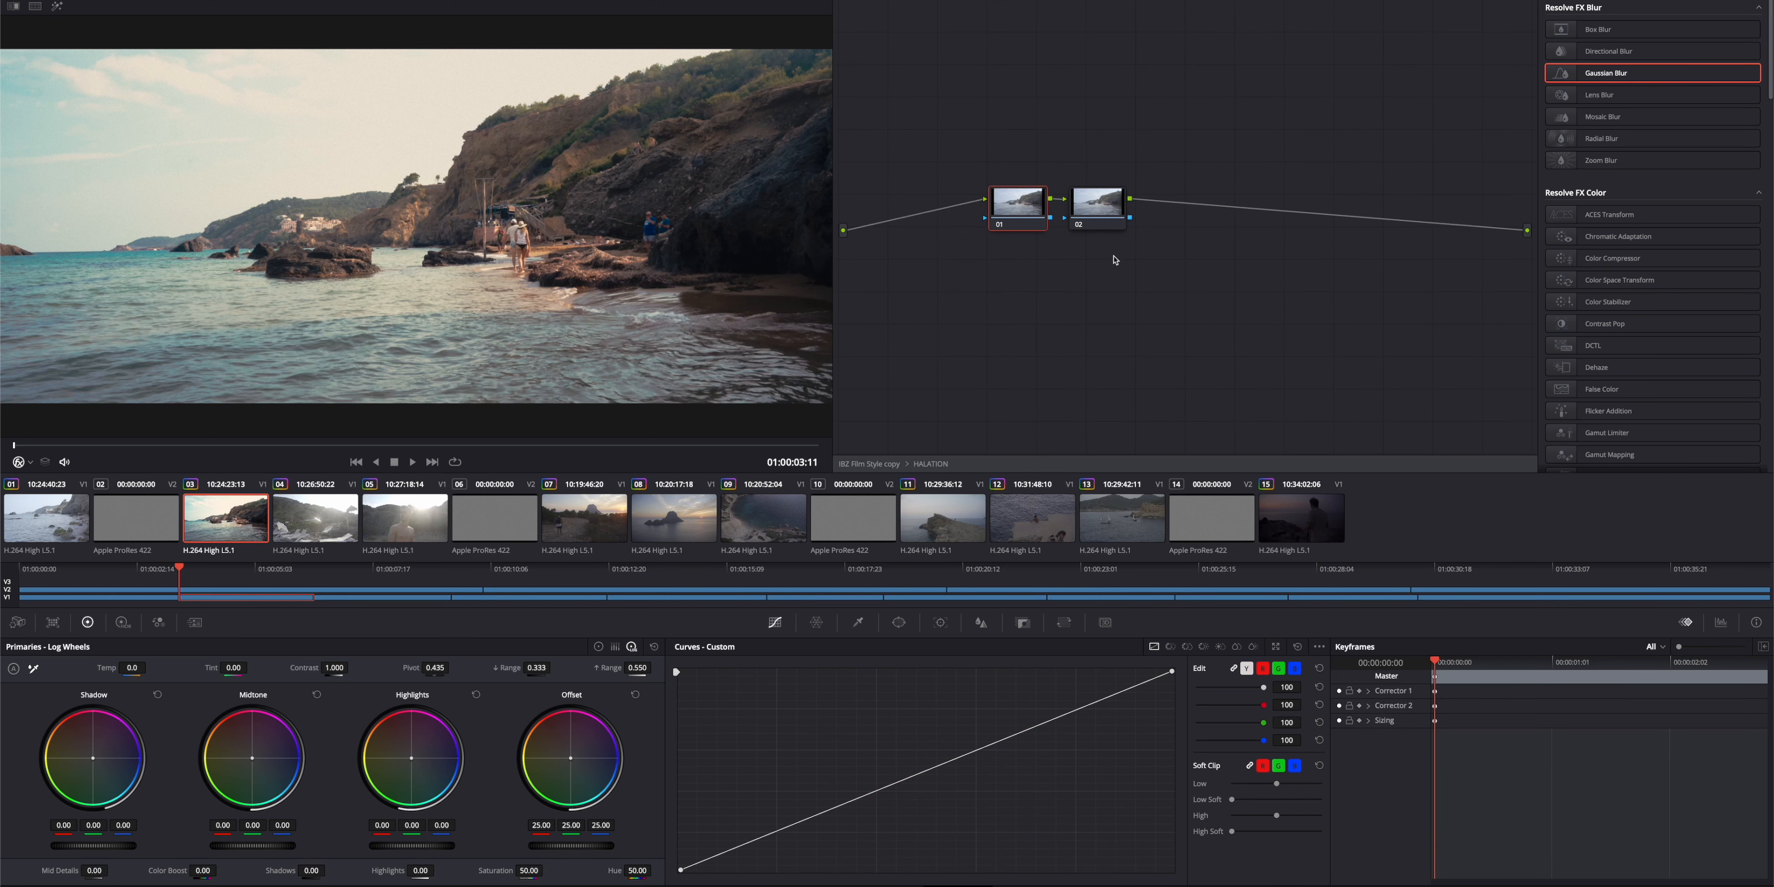
right_click(1096, 202)
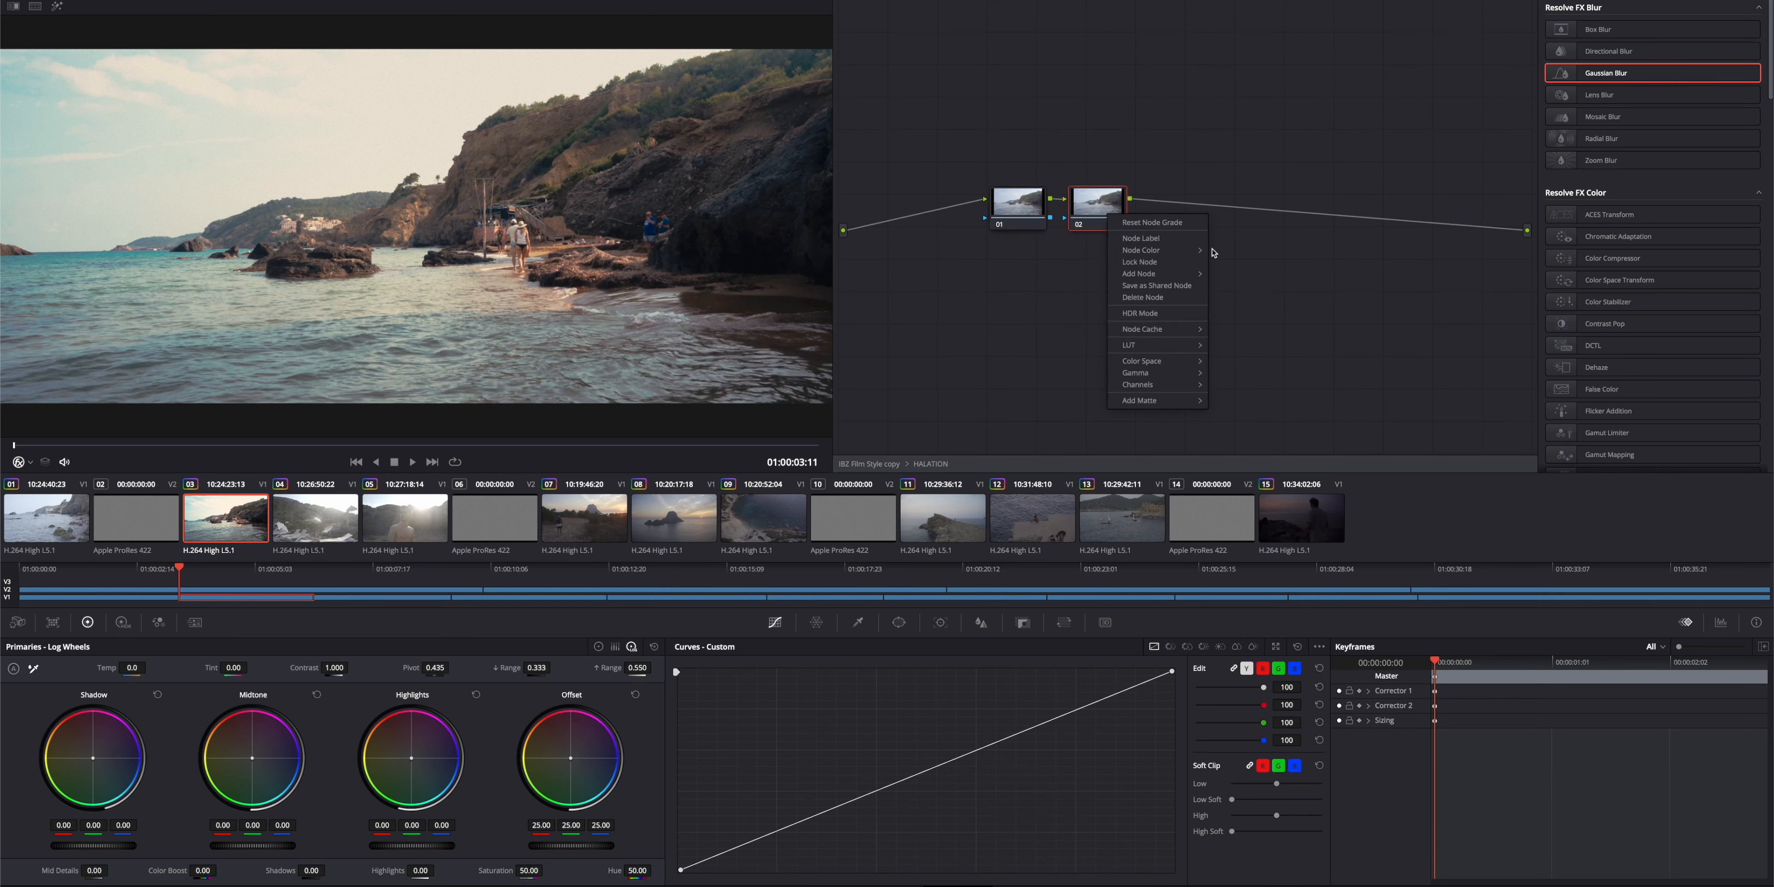
mouse_move(1144, 274)
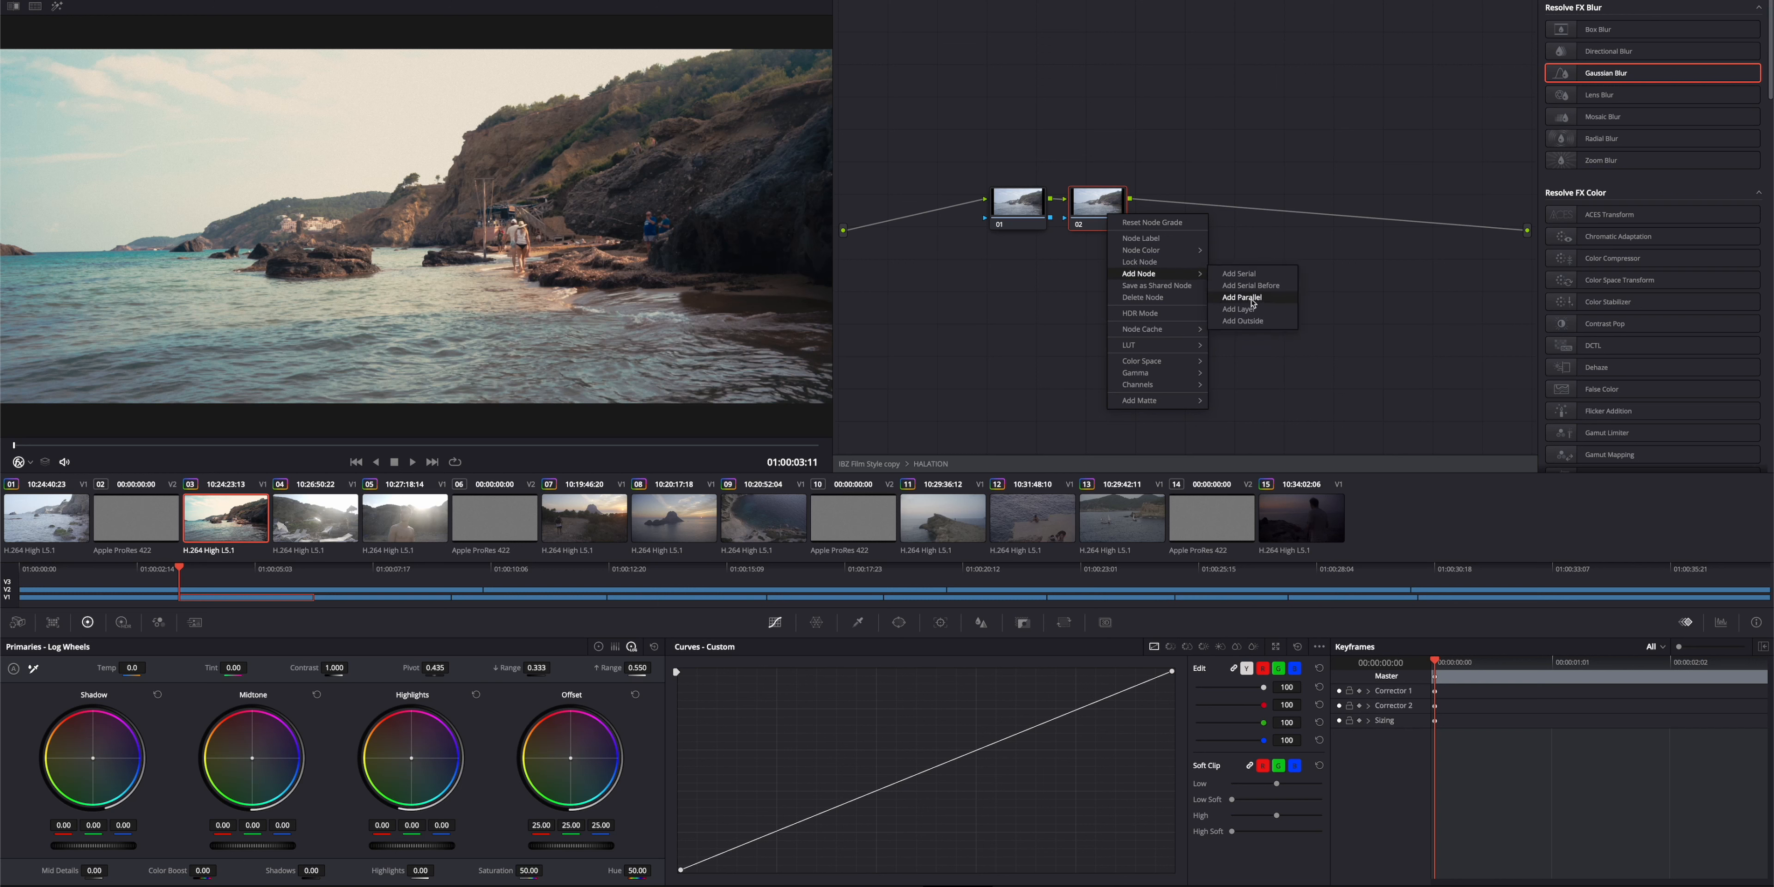
left_click(1242, 298)
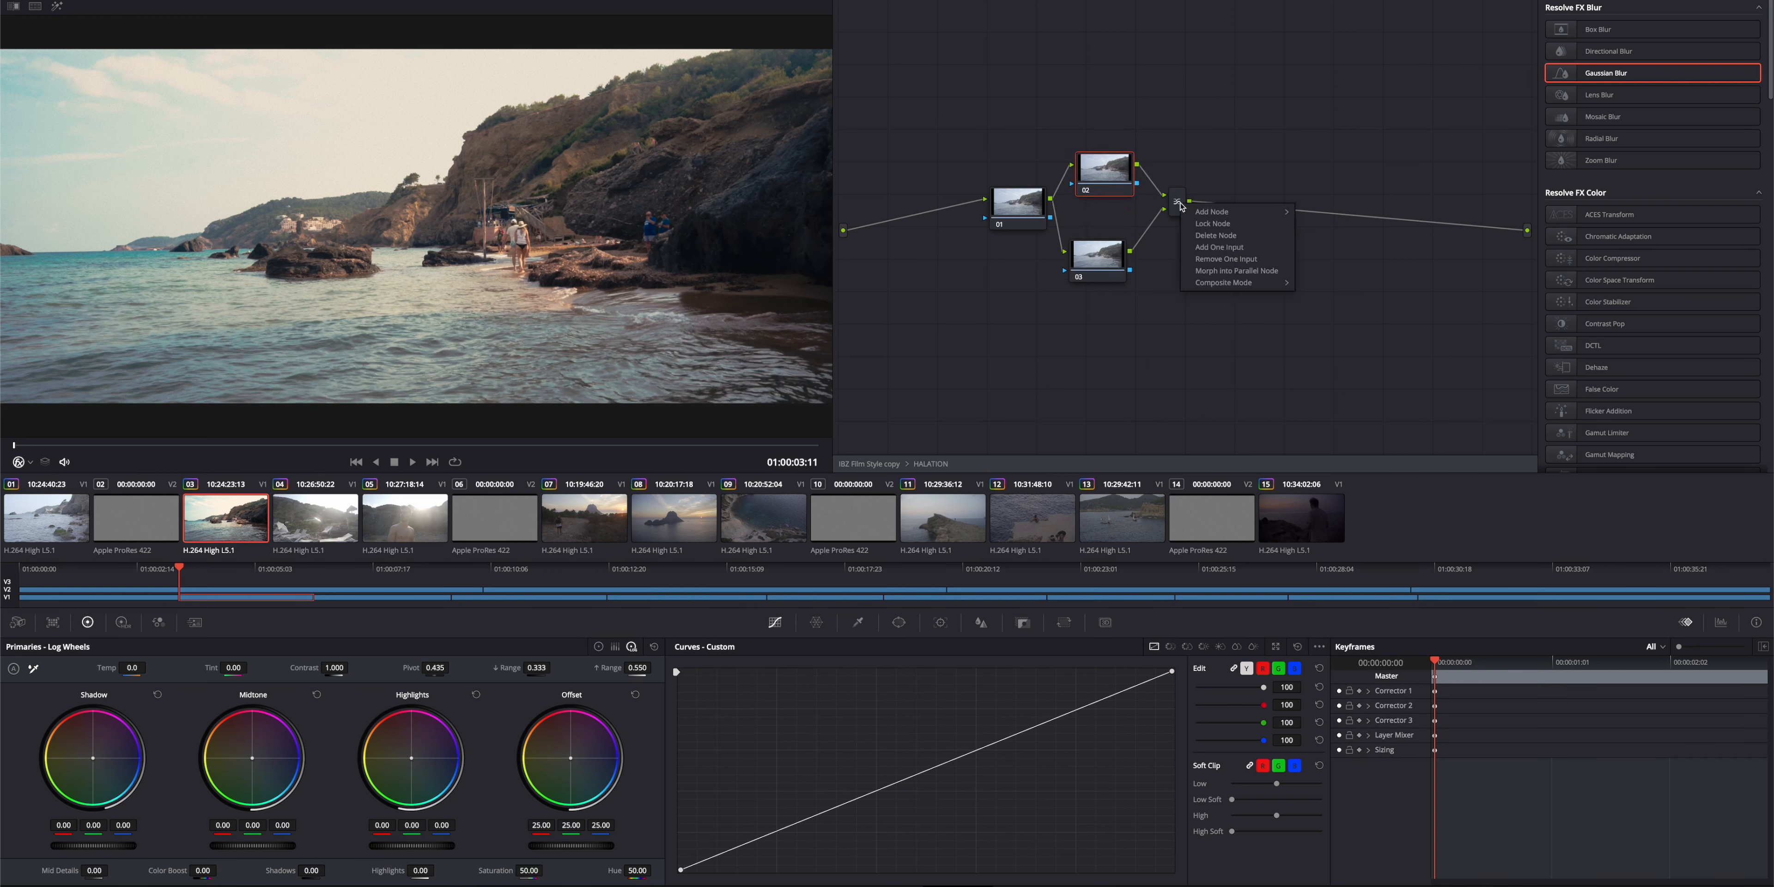
left_click(1223, 282)
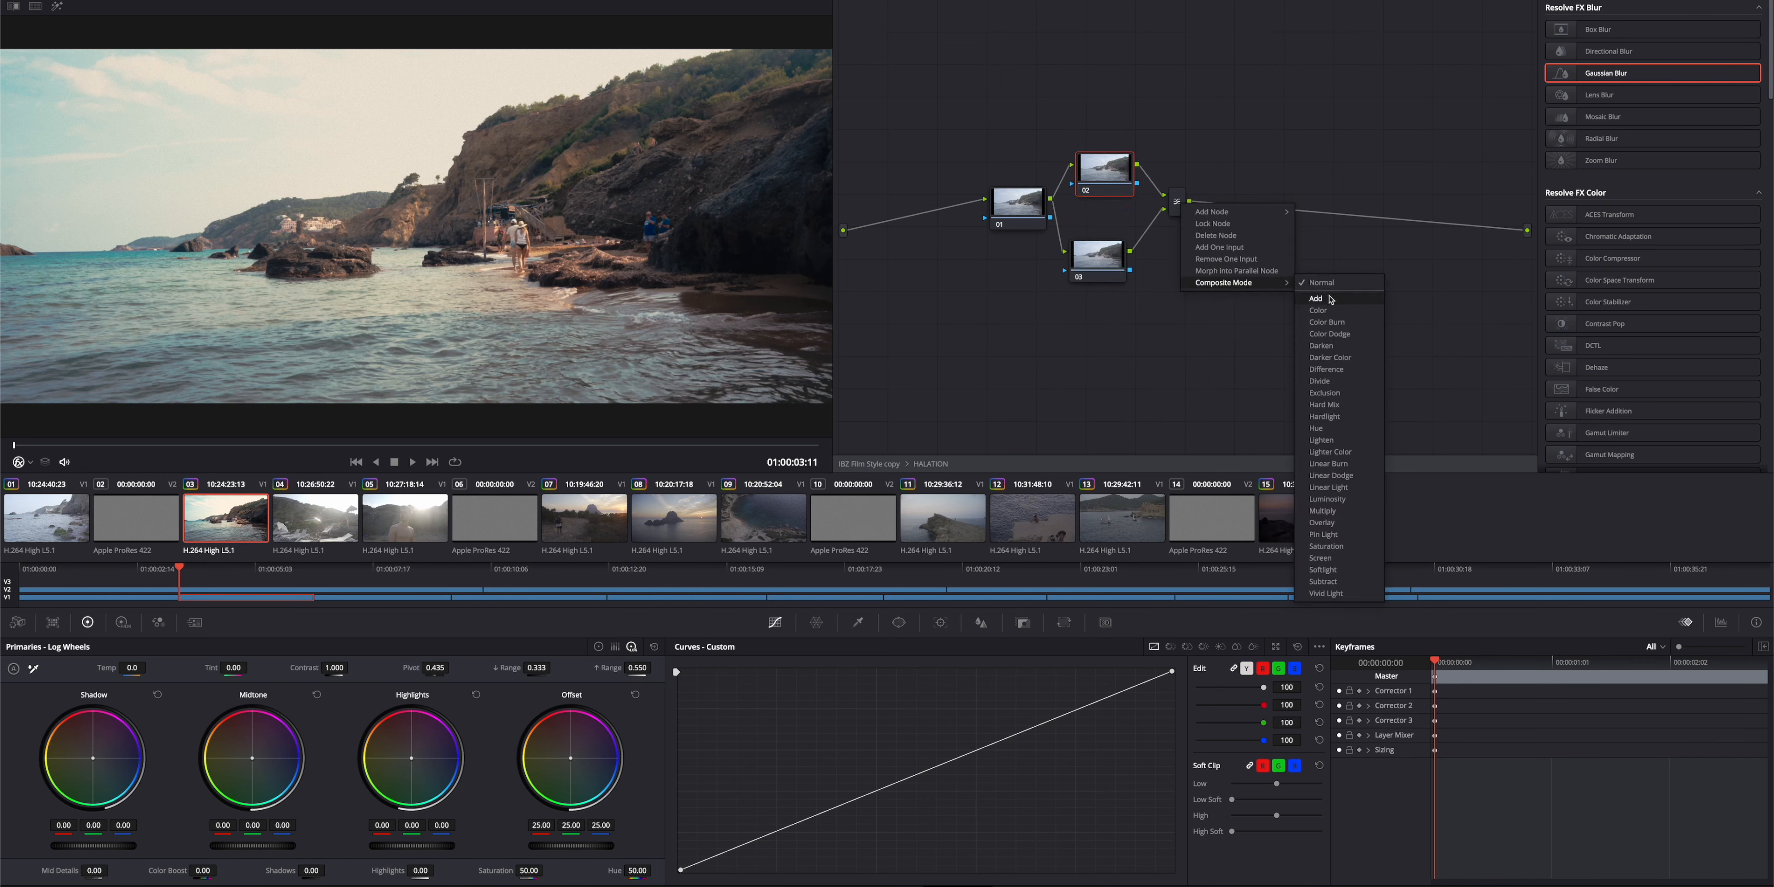
left_click(1315, 298)
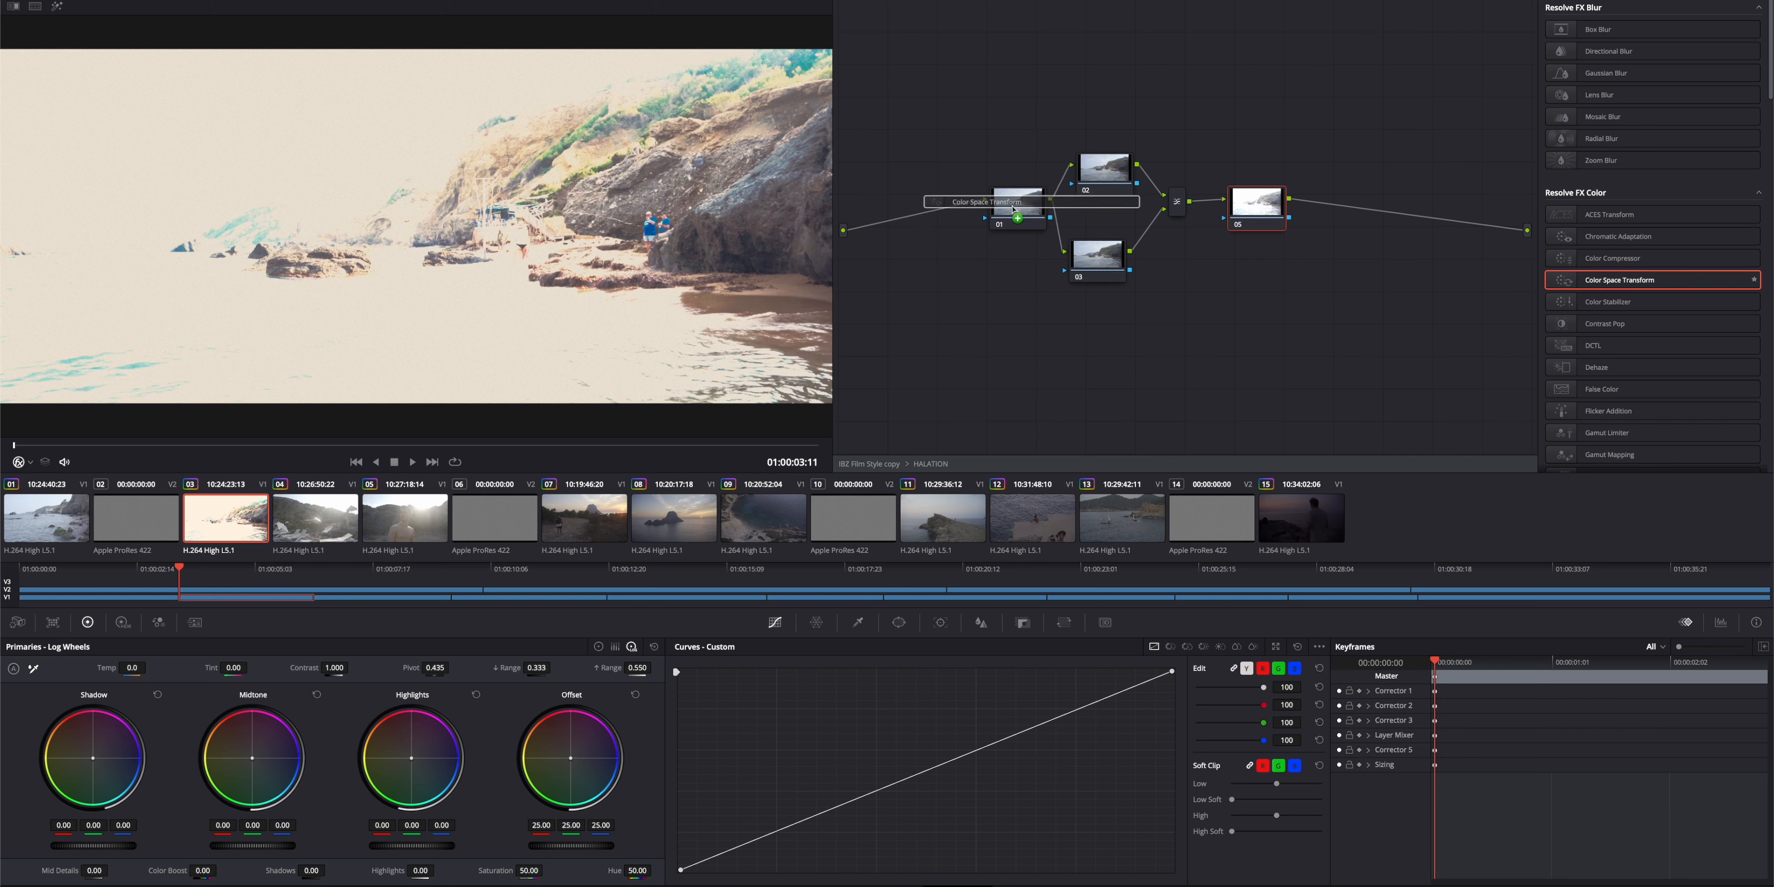
Apply CSTs to nodes 01 and 05, with node 05 converting Linear to Rec.2100 HLG gamma.
left_click(1673, 58)
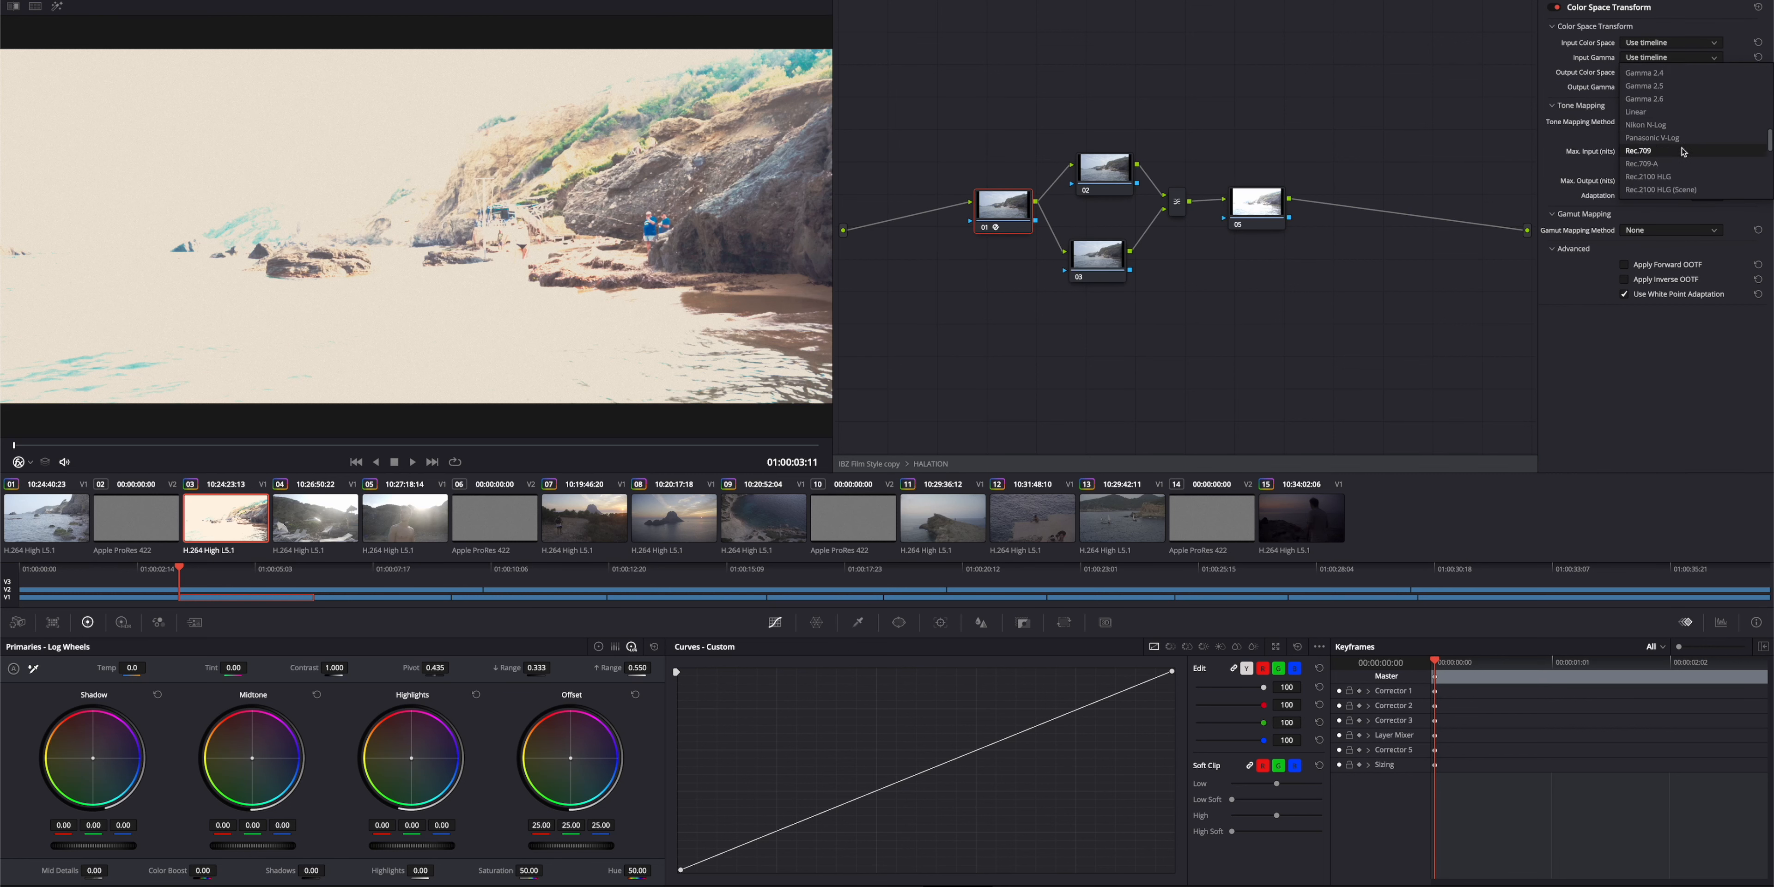
left_click(1647, 176)
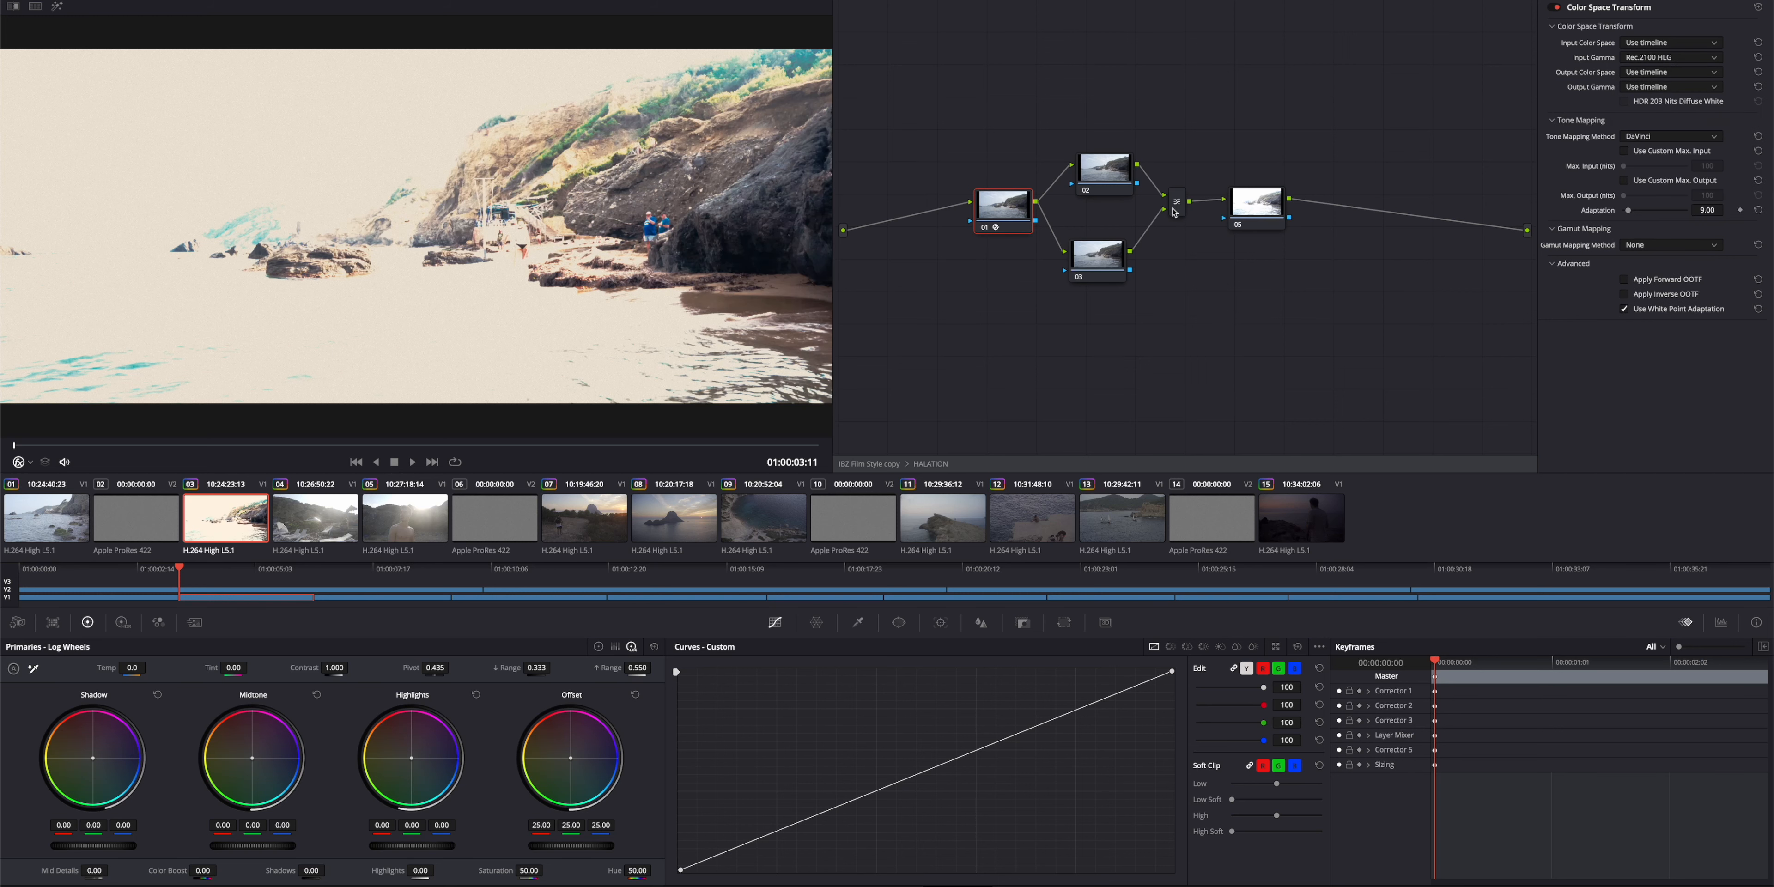
left_click(1670, 87)
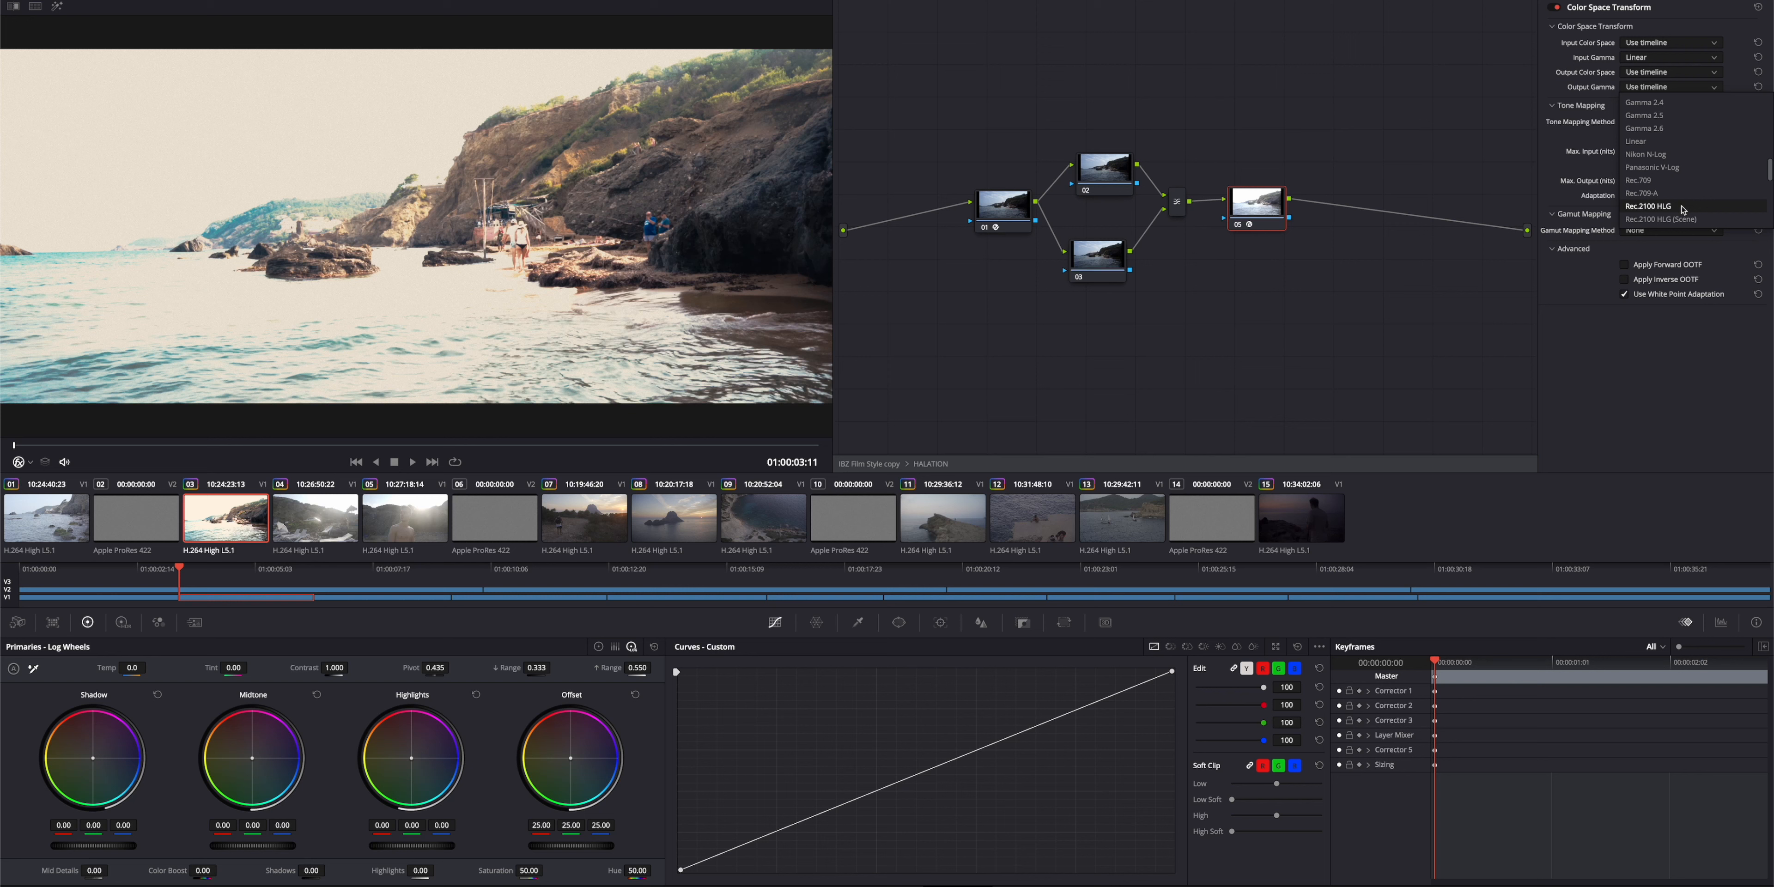
left_click(1648, 206)
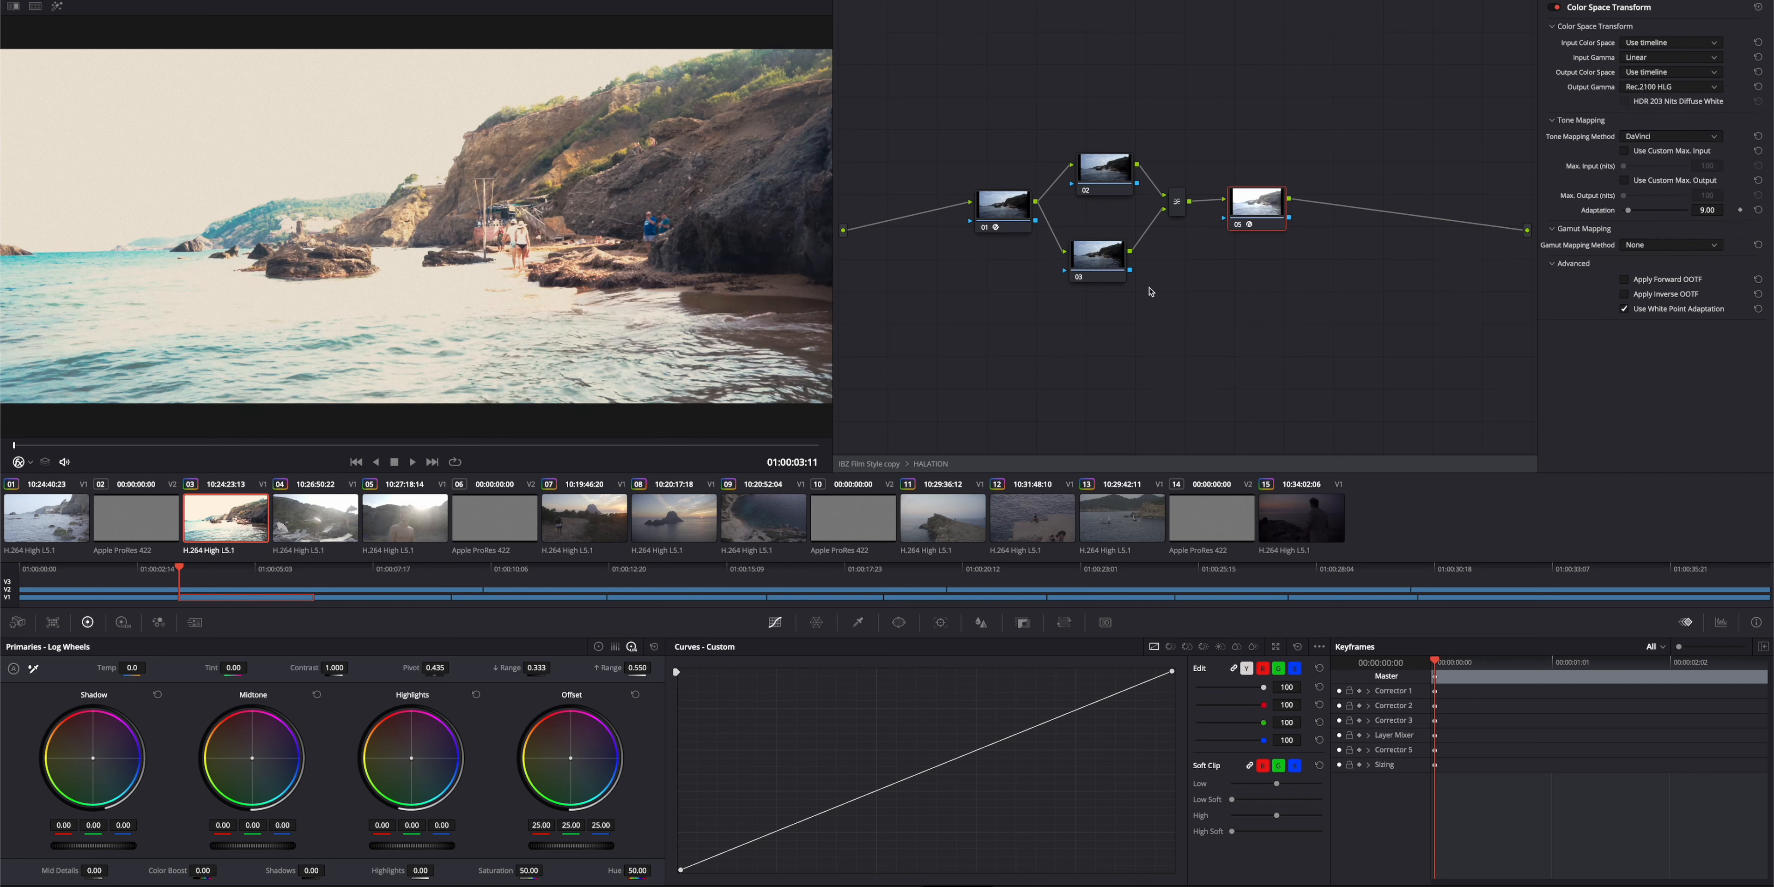
left_click(1105, 259)
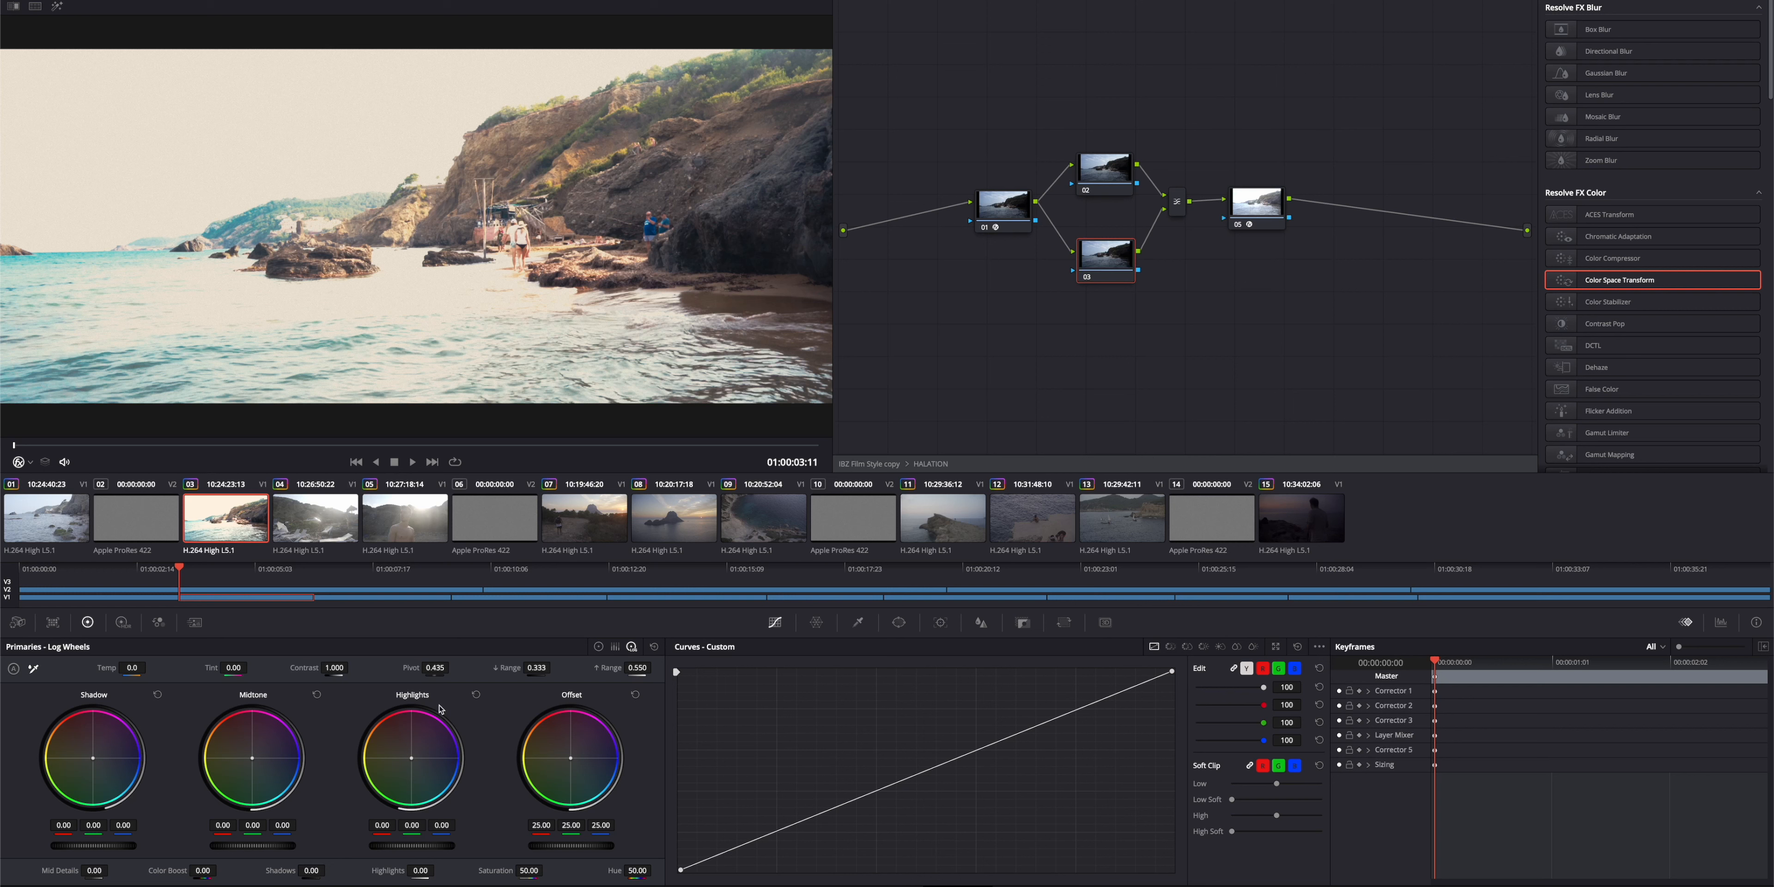
mouse_move(1099, 765)
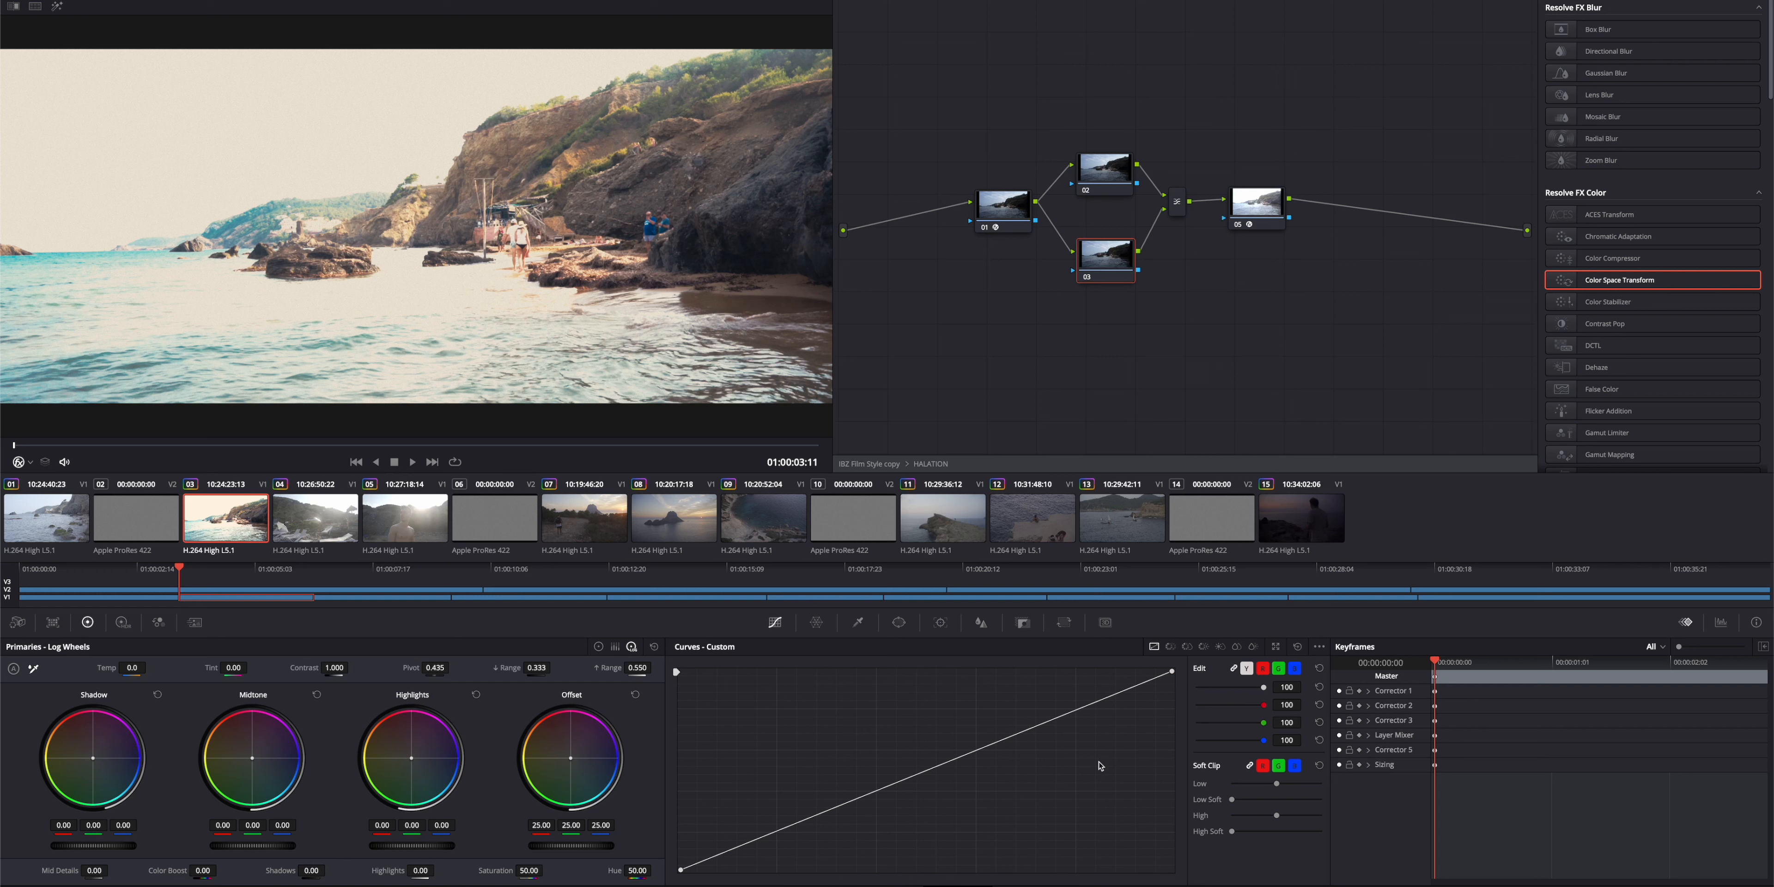
mouse_move(1176, 700)
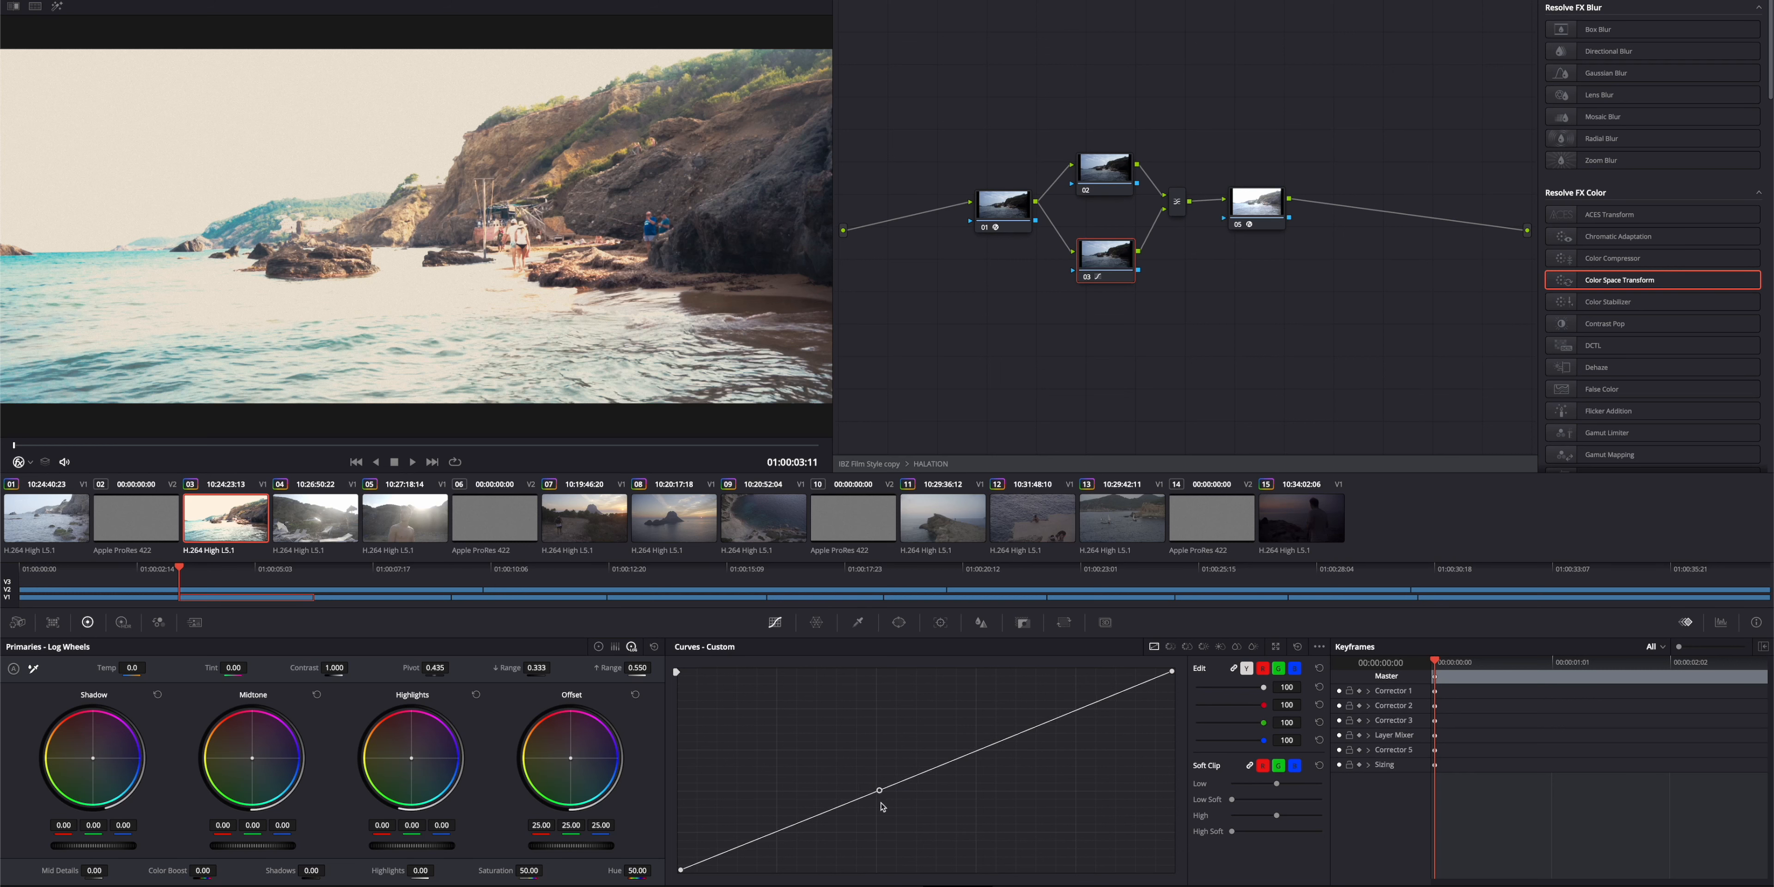
Shape node 03's custom curve so only the brightest highlights pass through.
left_click_drag(882, 789, 1169, 671)
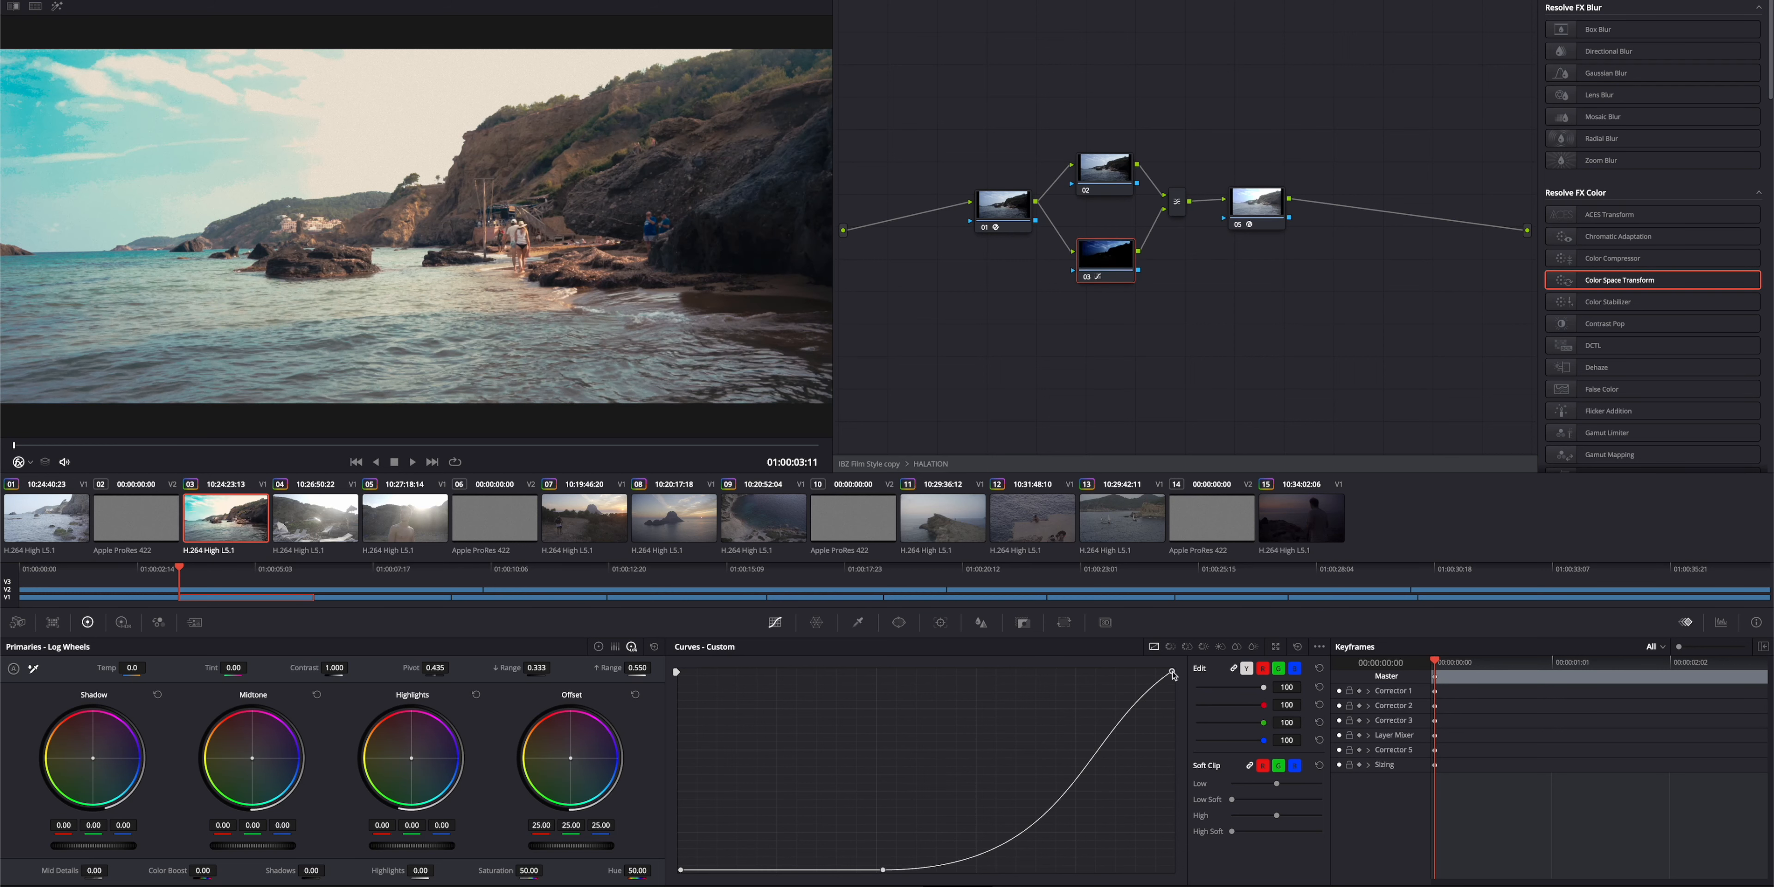
left_click_drag(1170, 672, 1171, 795)
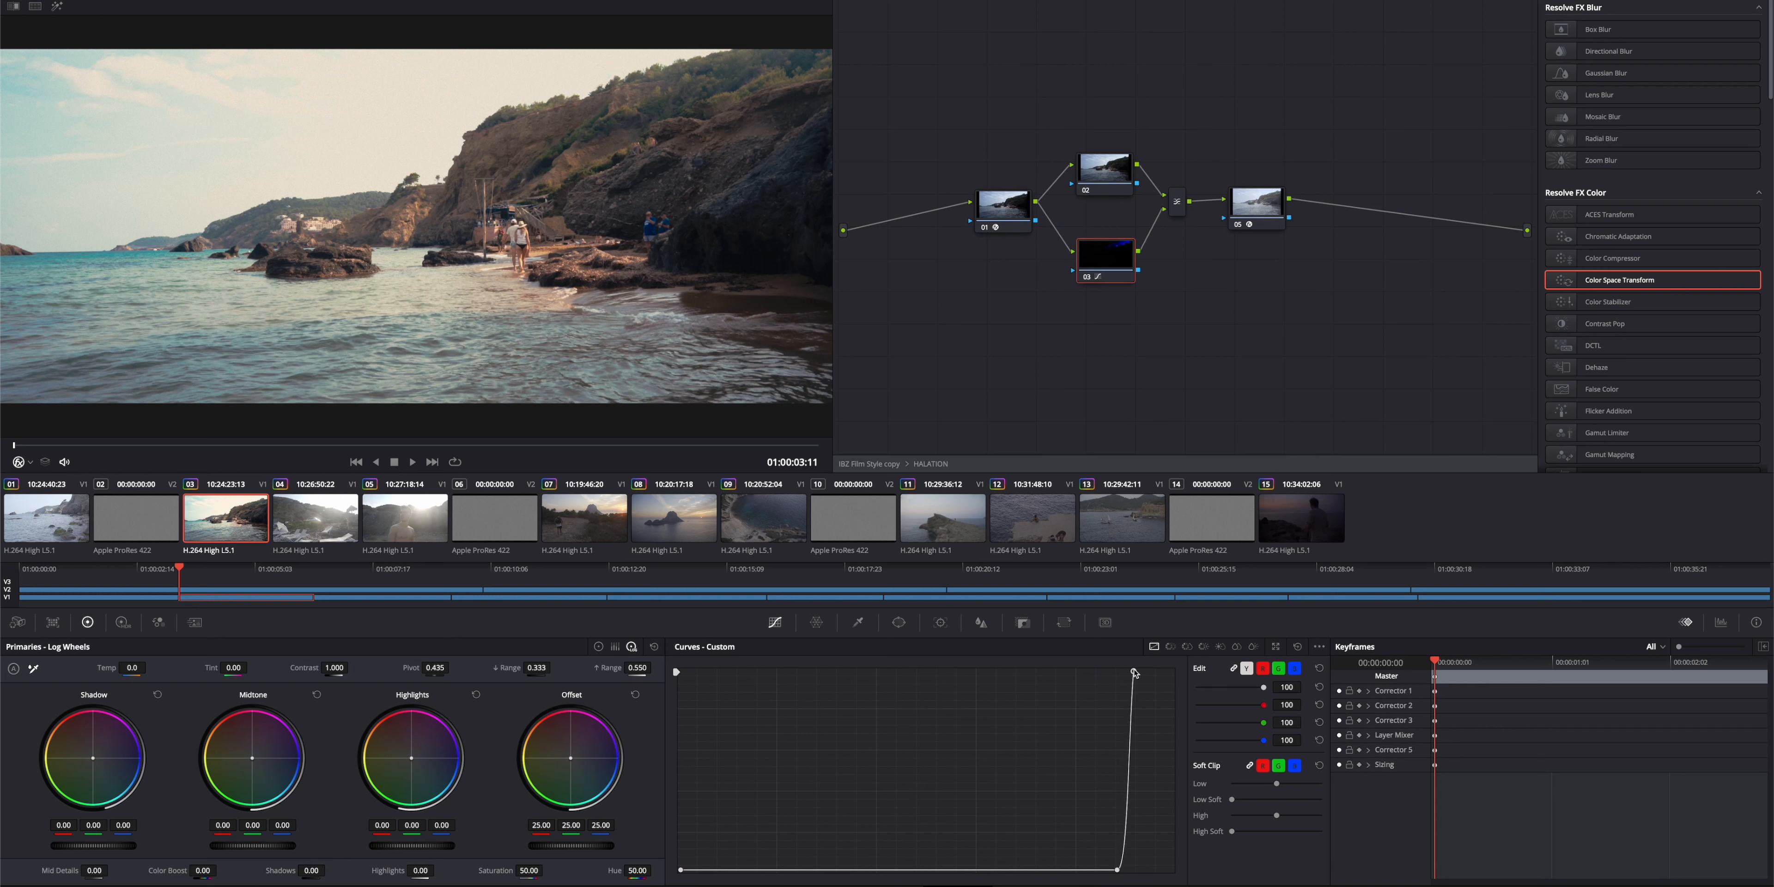
left_click_drag(1134, 670, 1134, 671)
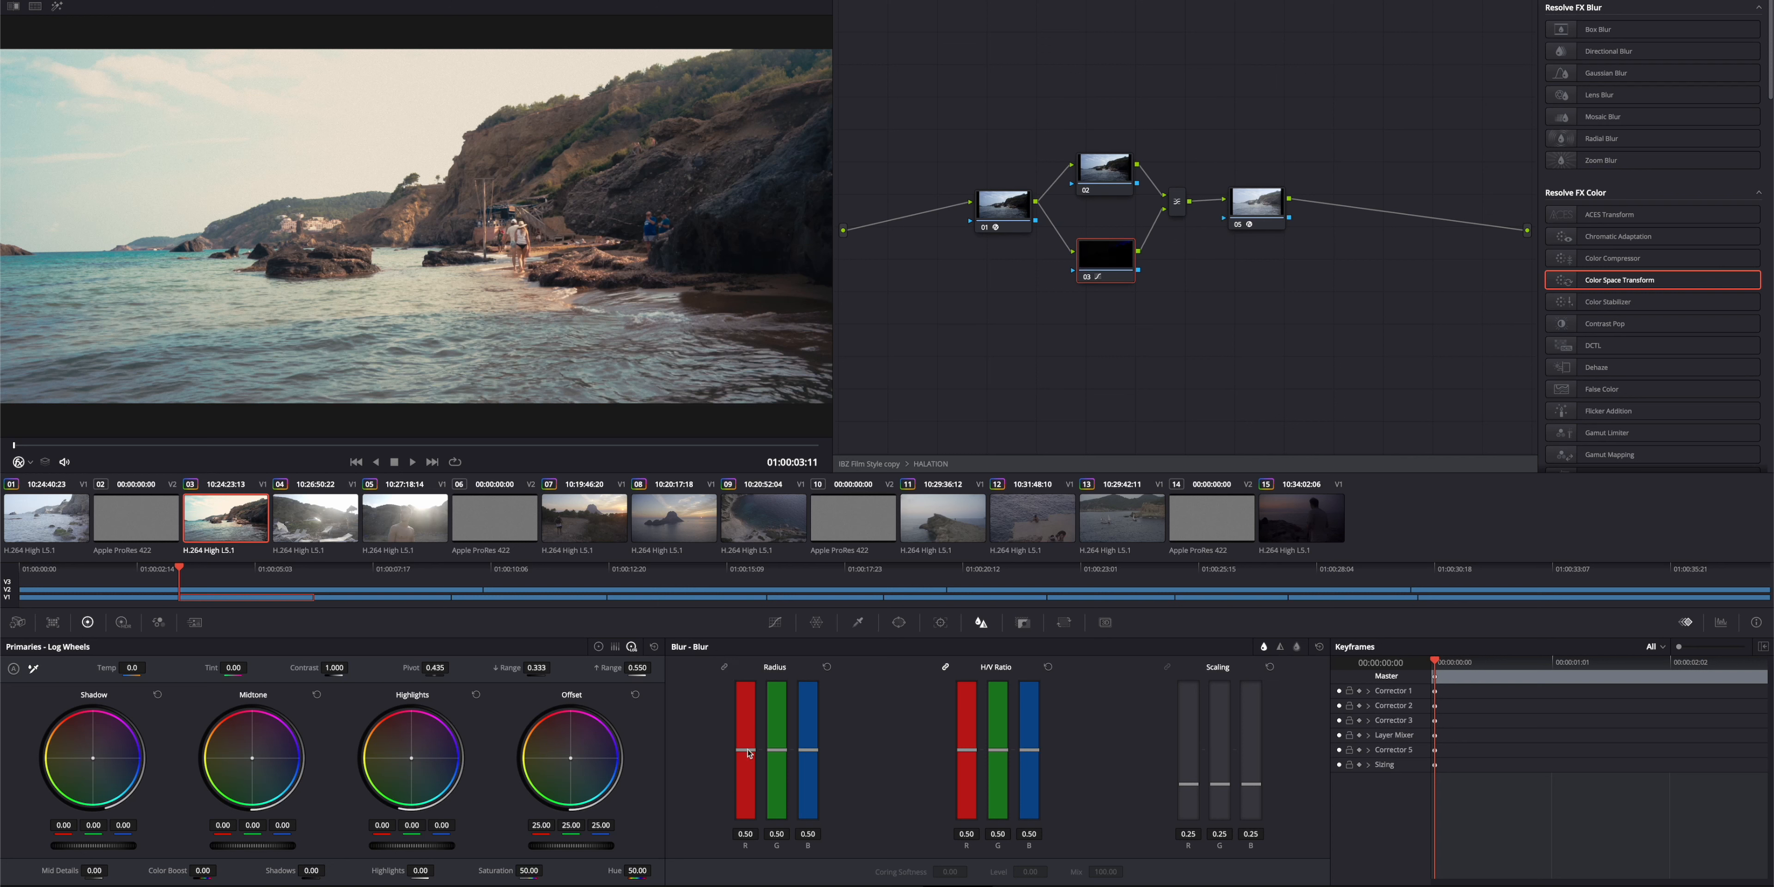
Raise the Blur radius on the isolated-highlight node inside HALATION.
left_click_drag(745, 754, 745, 679)
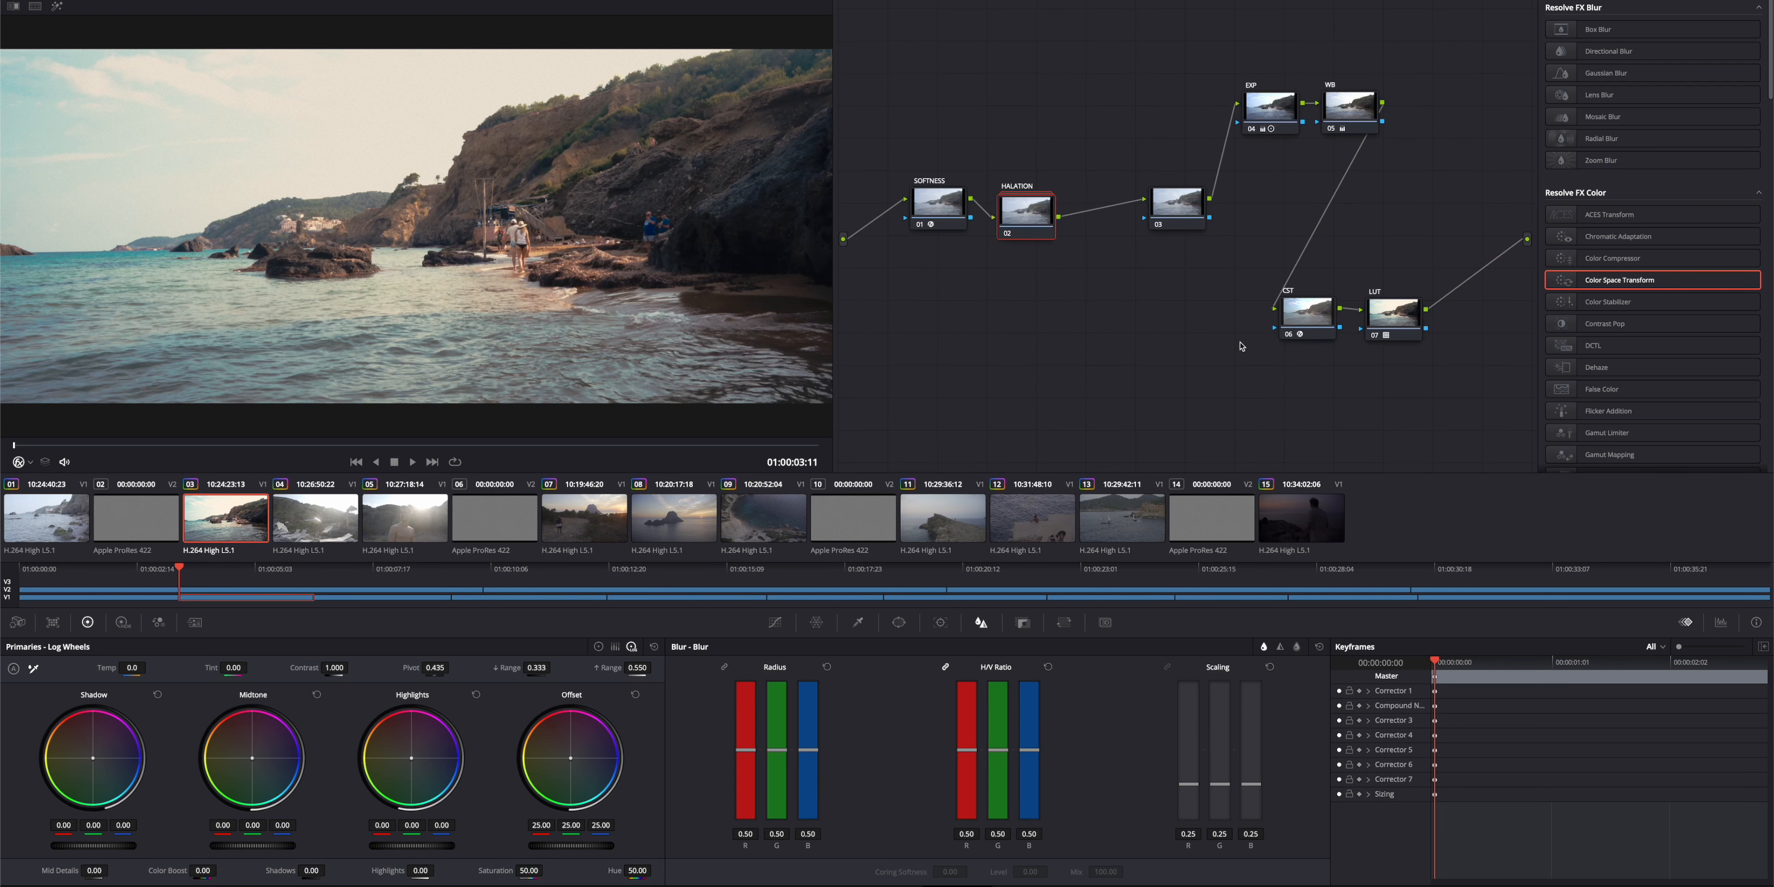
Find Film Damage via an Effects search for 'dama' and apply it to node 03.
left_click(1176, 205)
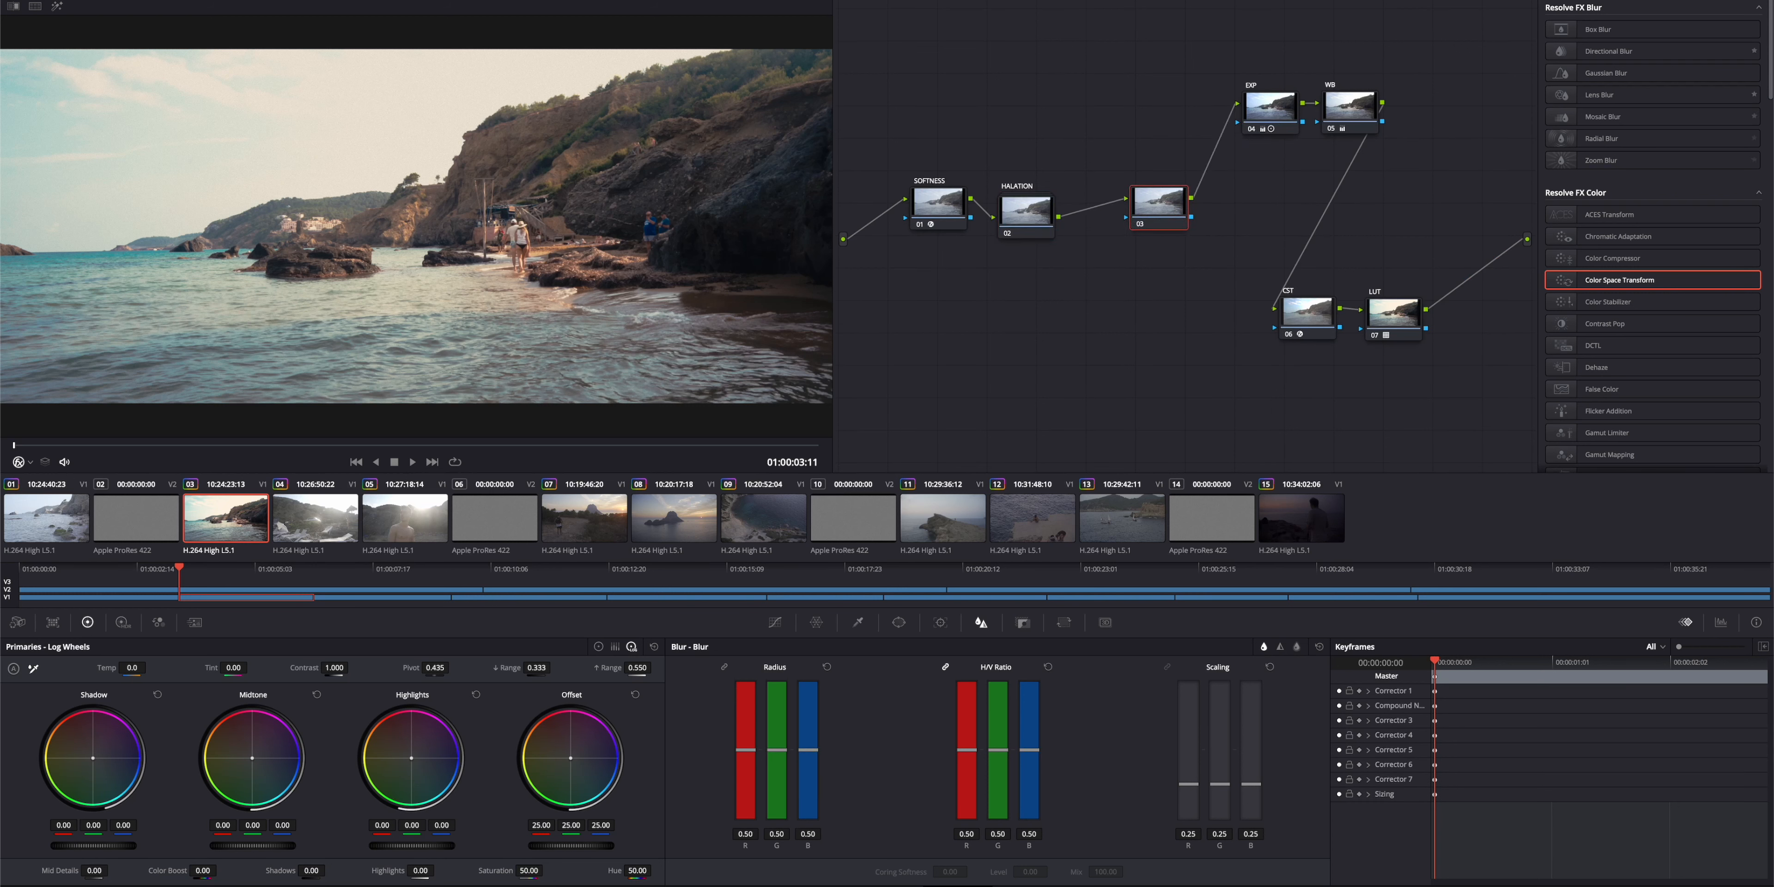
type("d")
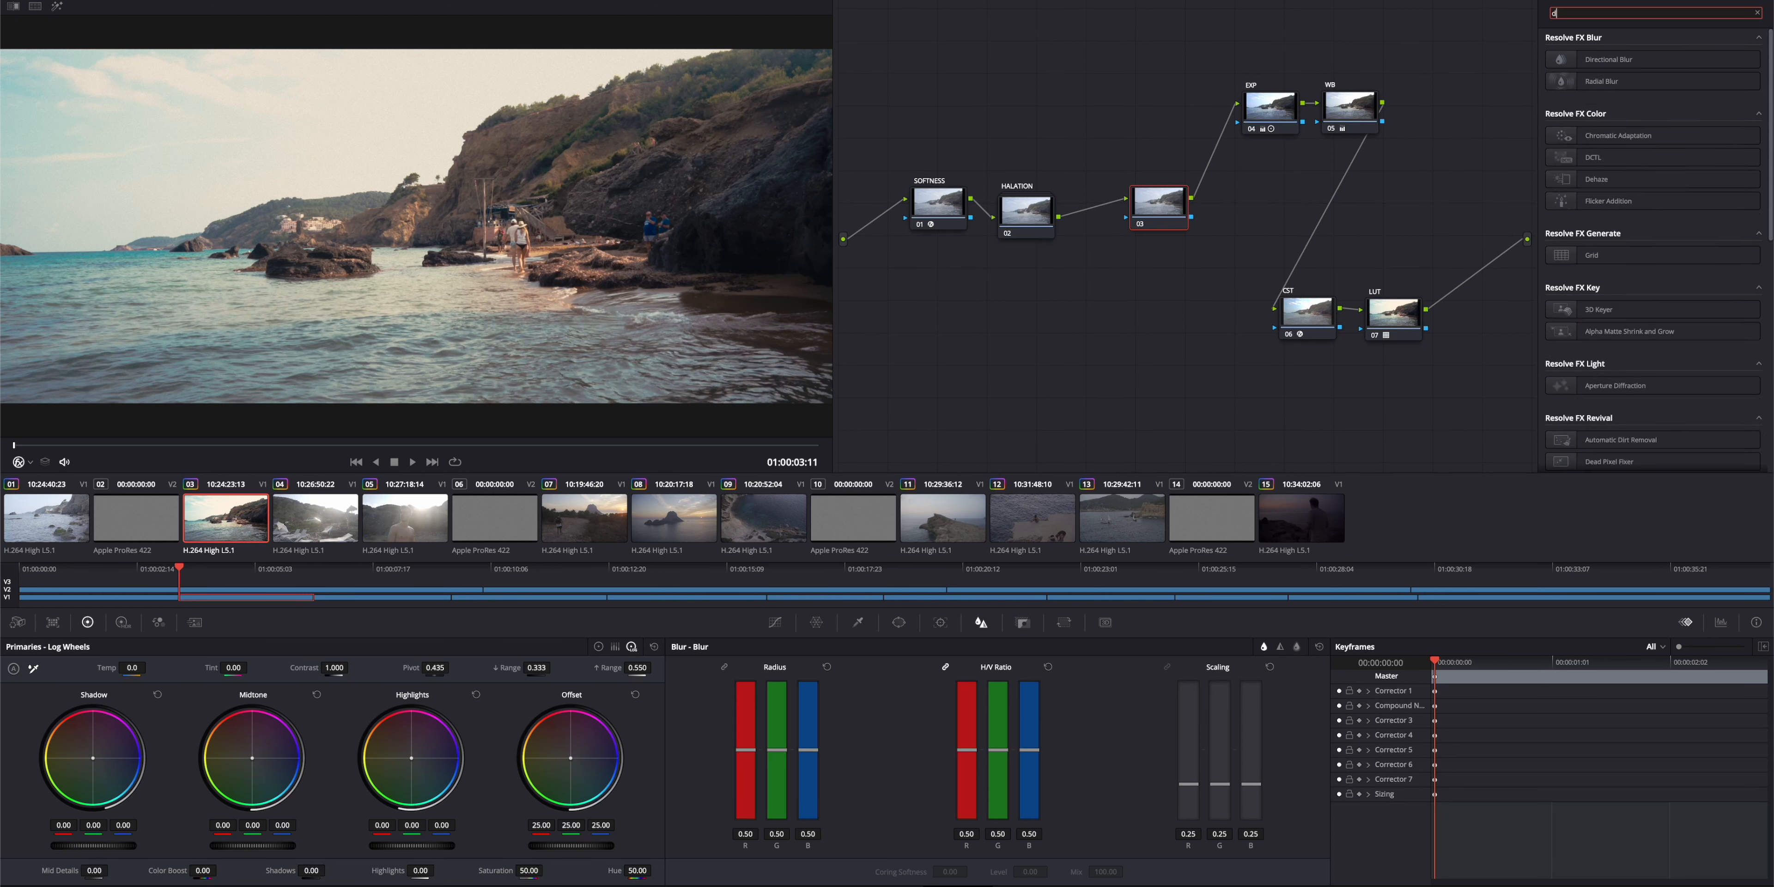
type("dama")
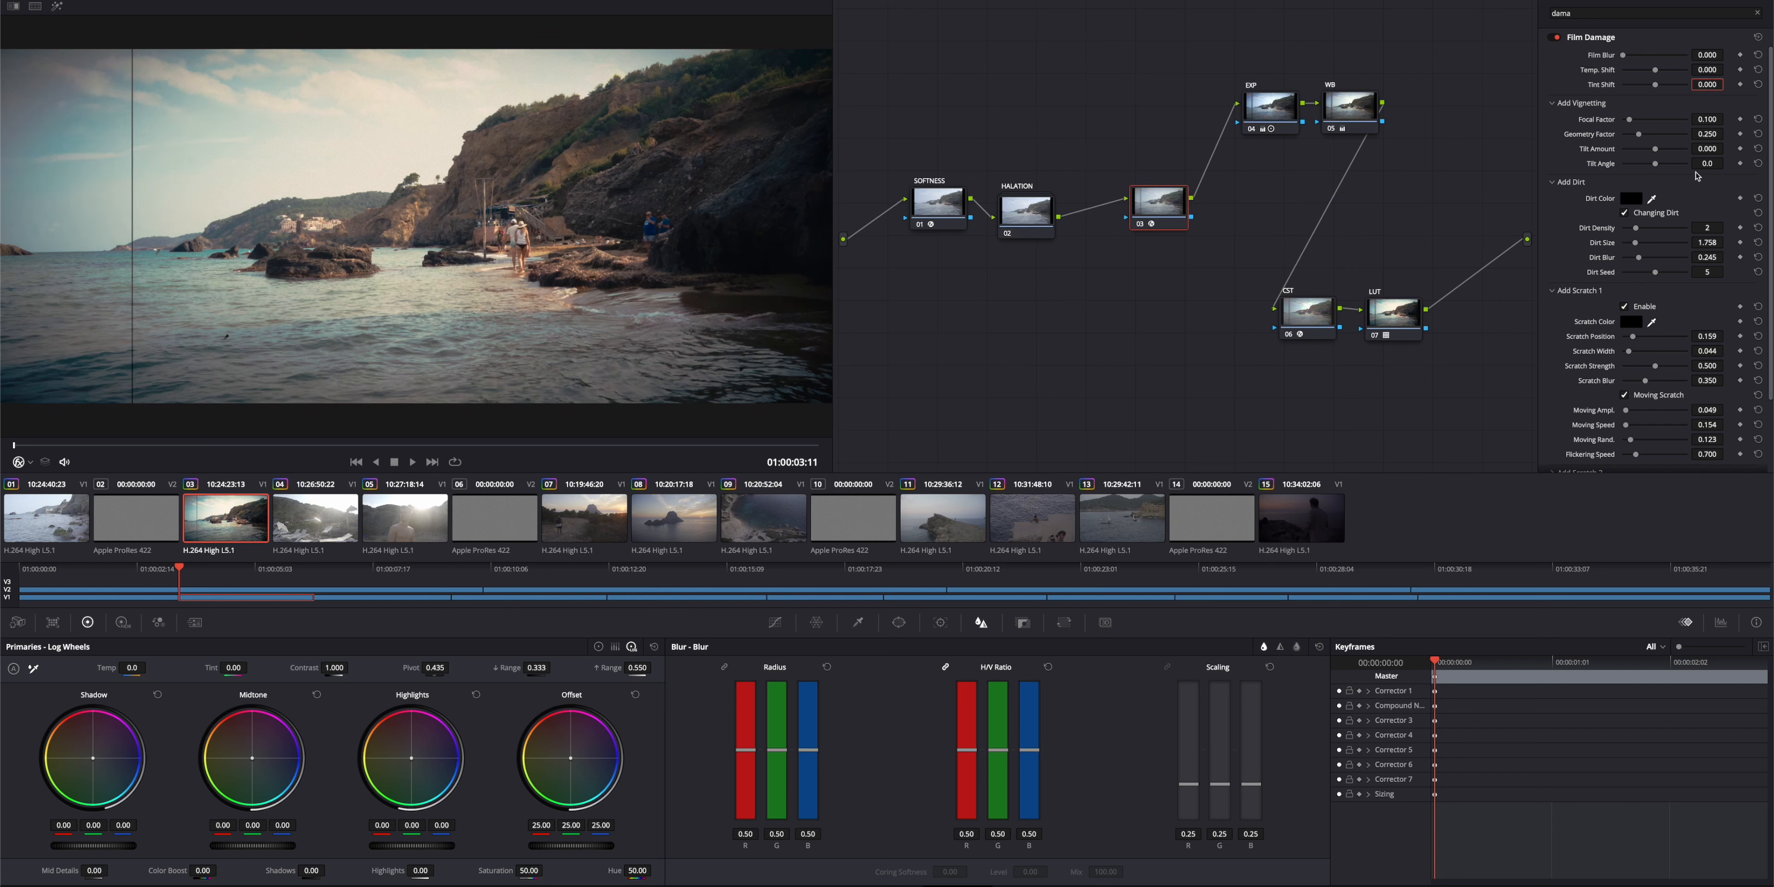
scroll("down", 3)
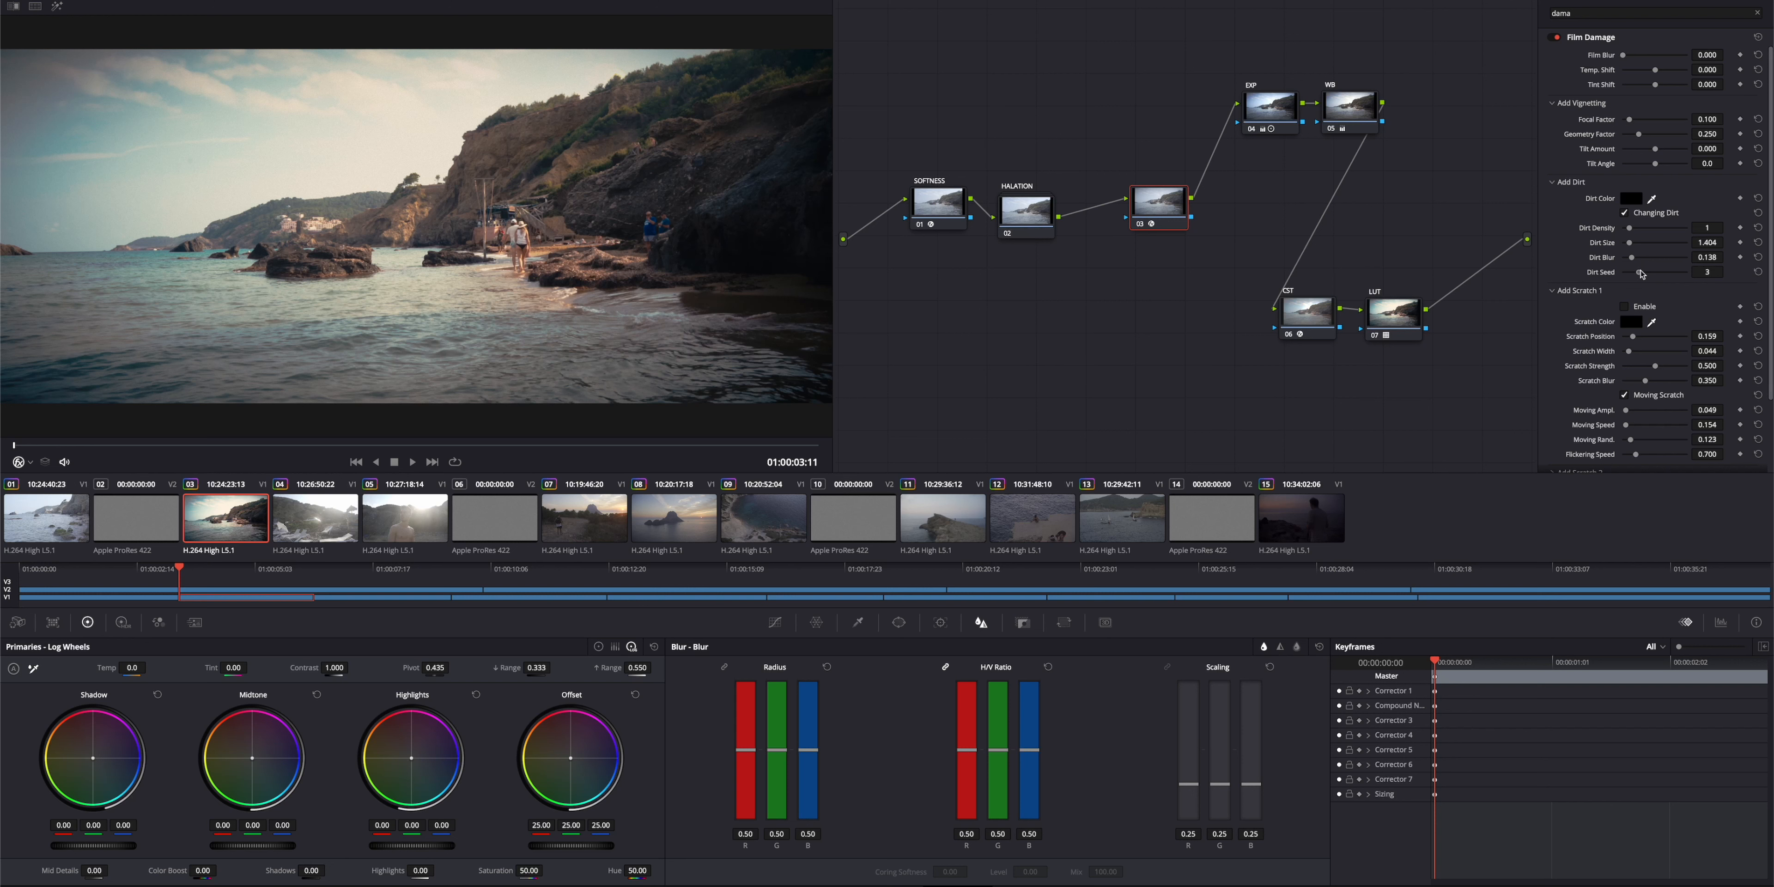
mouse_move(1639, 113)
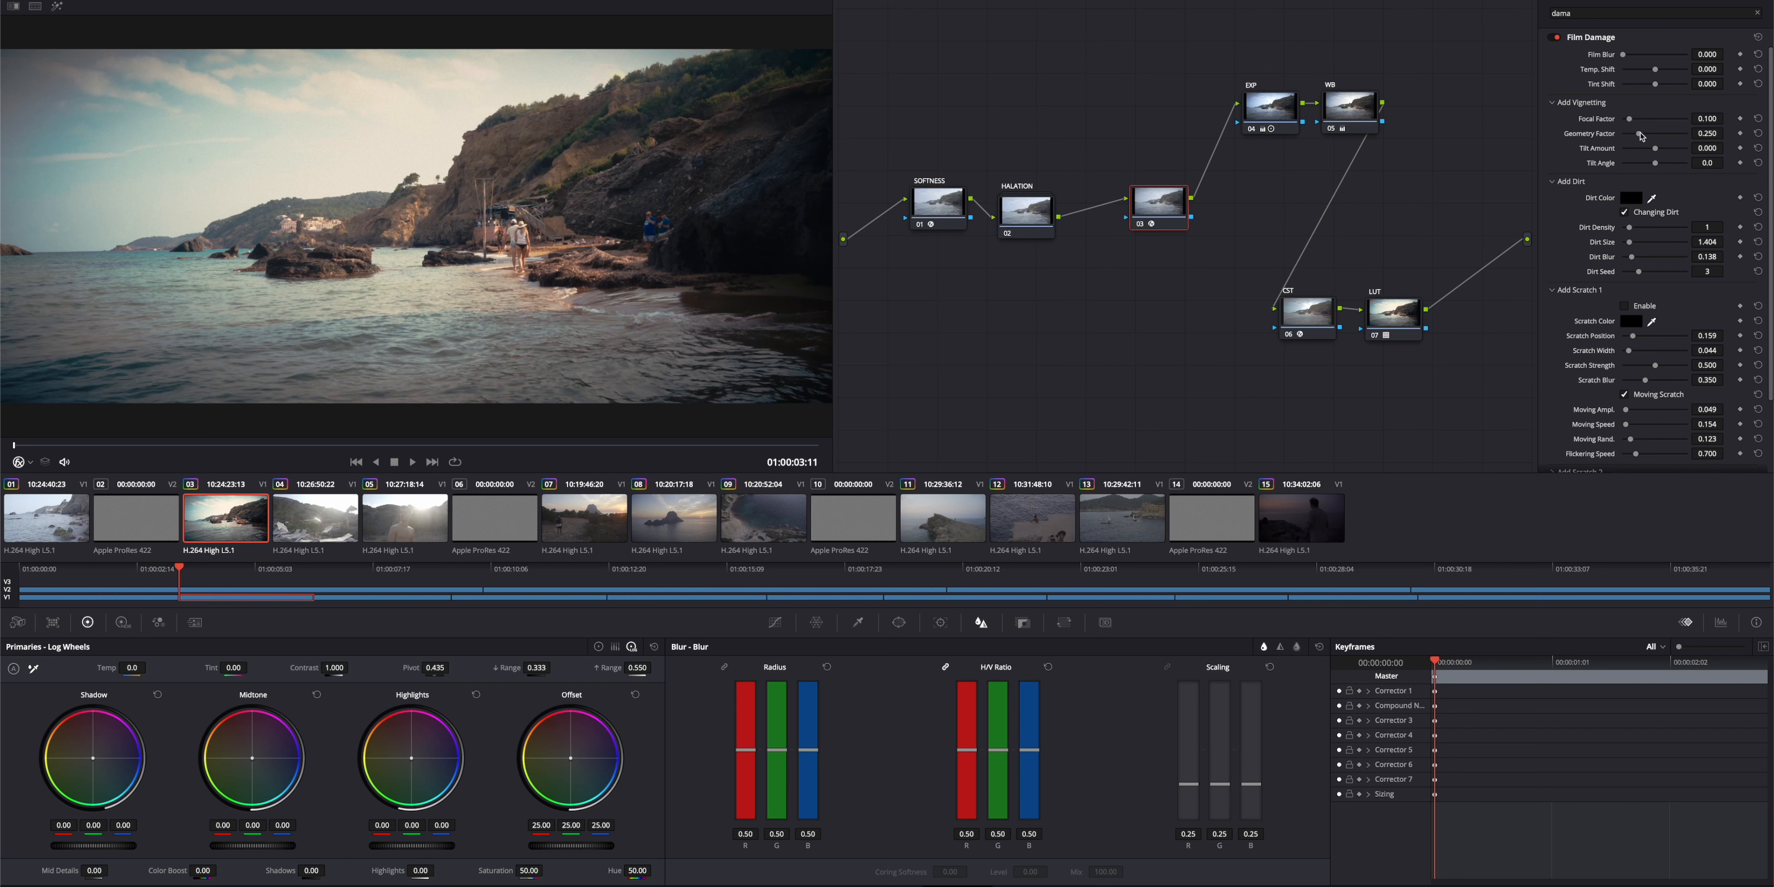
Reduce the vignette geometry factor for subtlety and label the node VIGN + SCRATCH.
left_click_drag(1659, 133, 1628, 133)
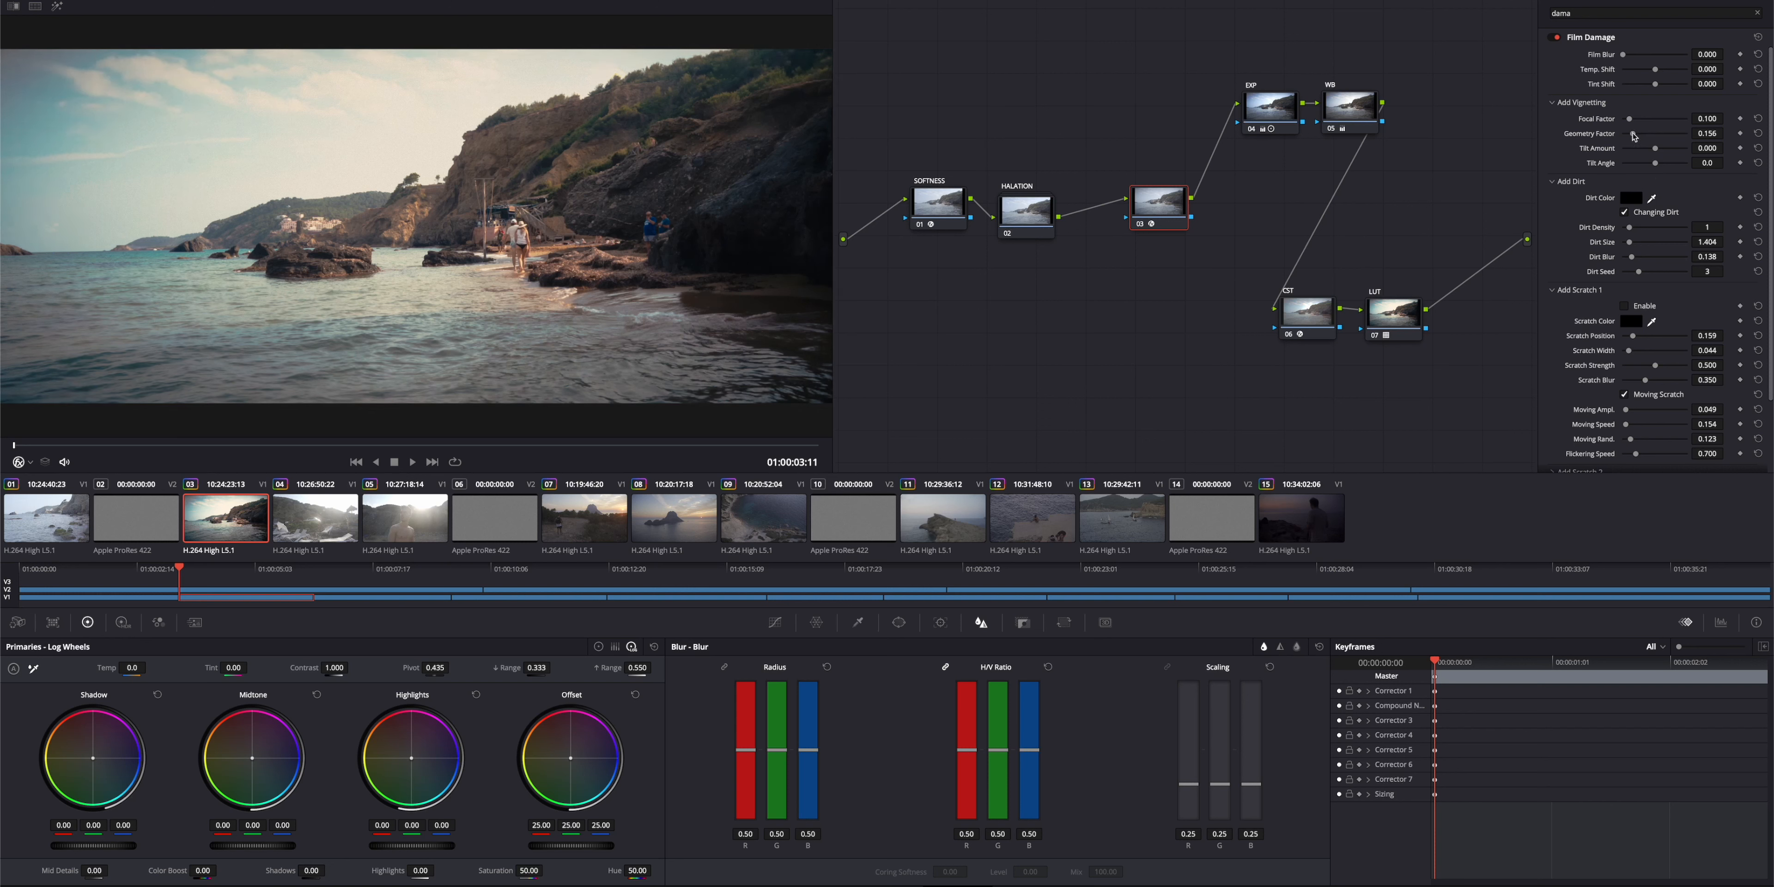
left_click_drag(1658, 133, 1652, 133)
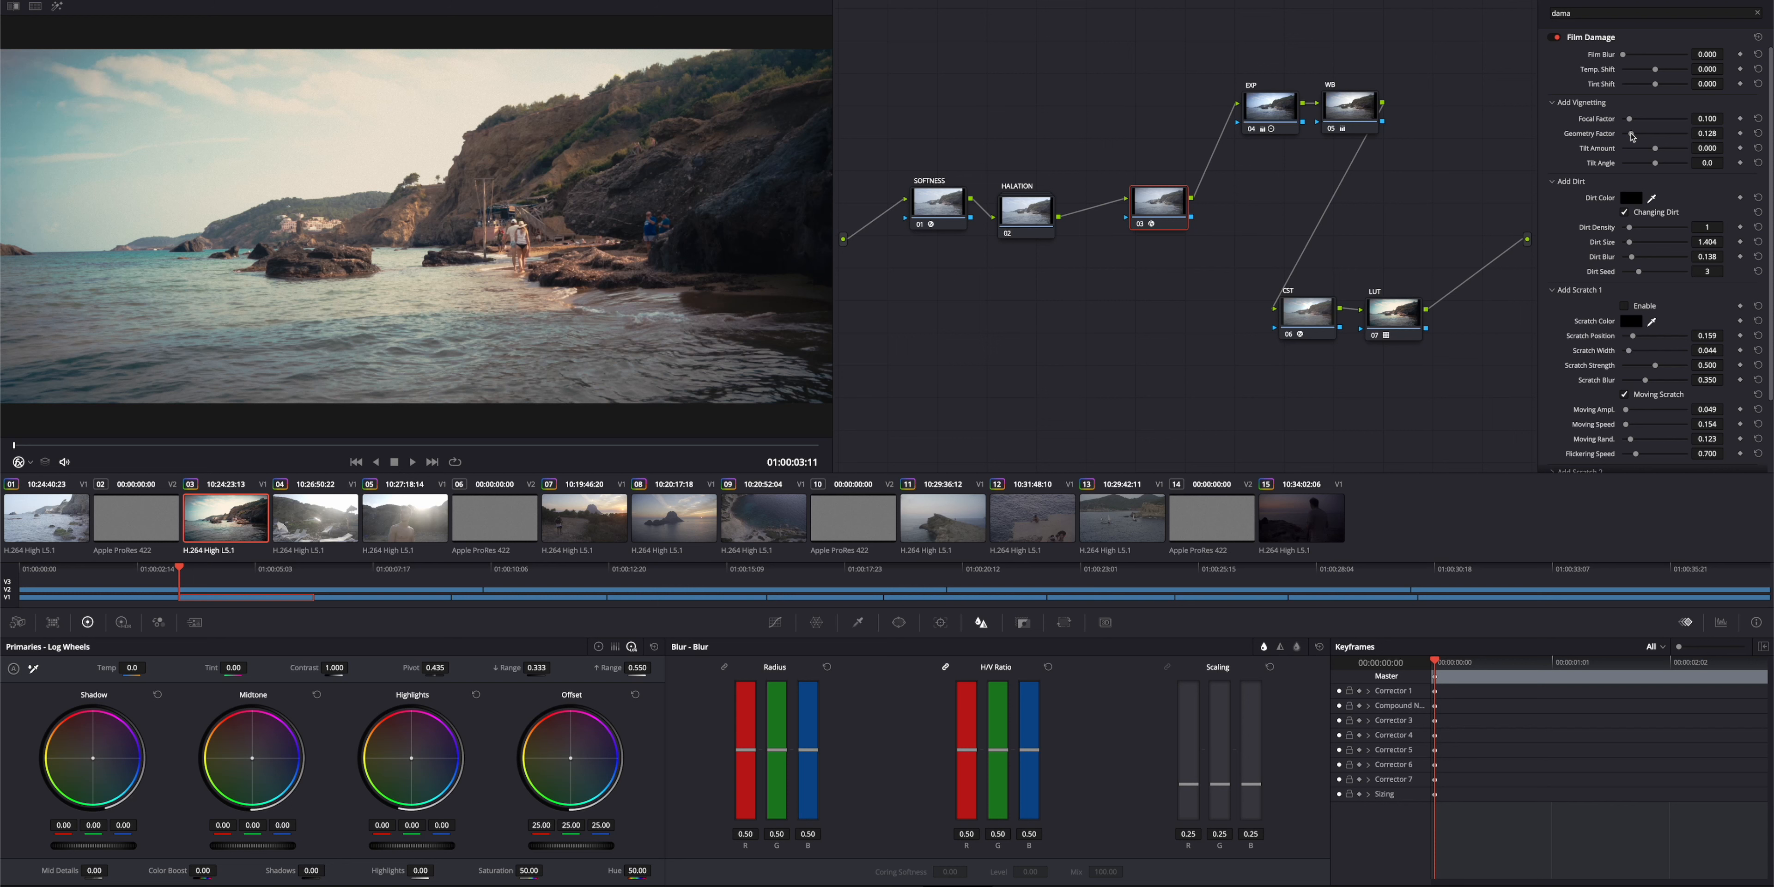
left_click_drag(1658, 133, 1652, 133)
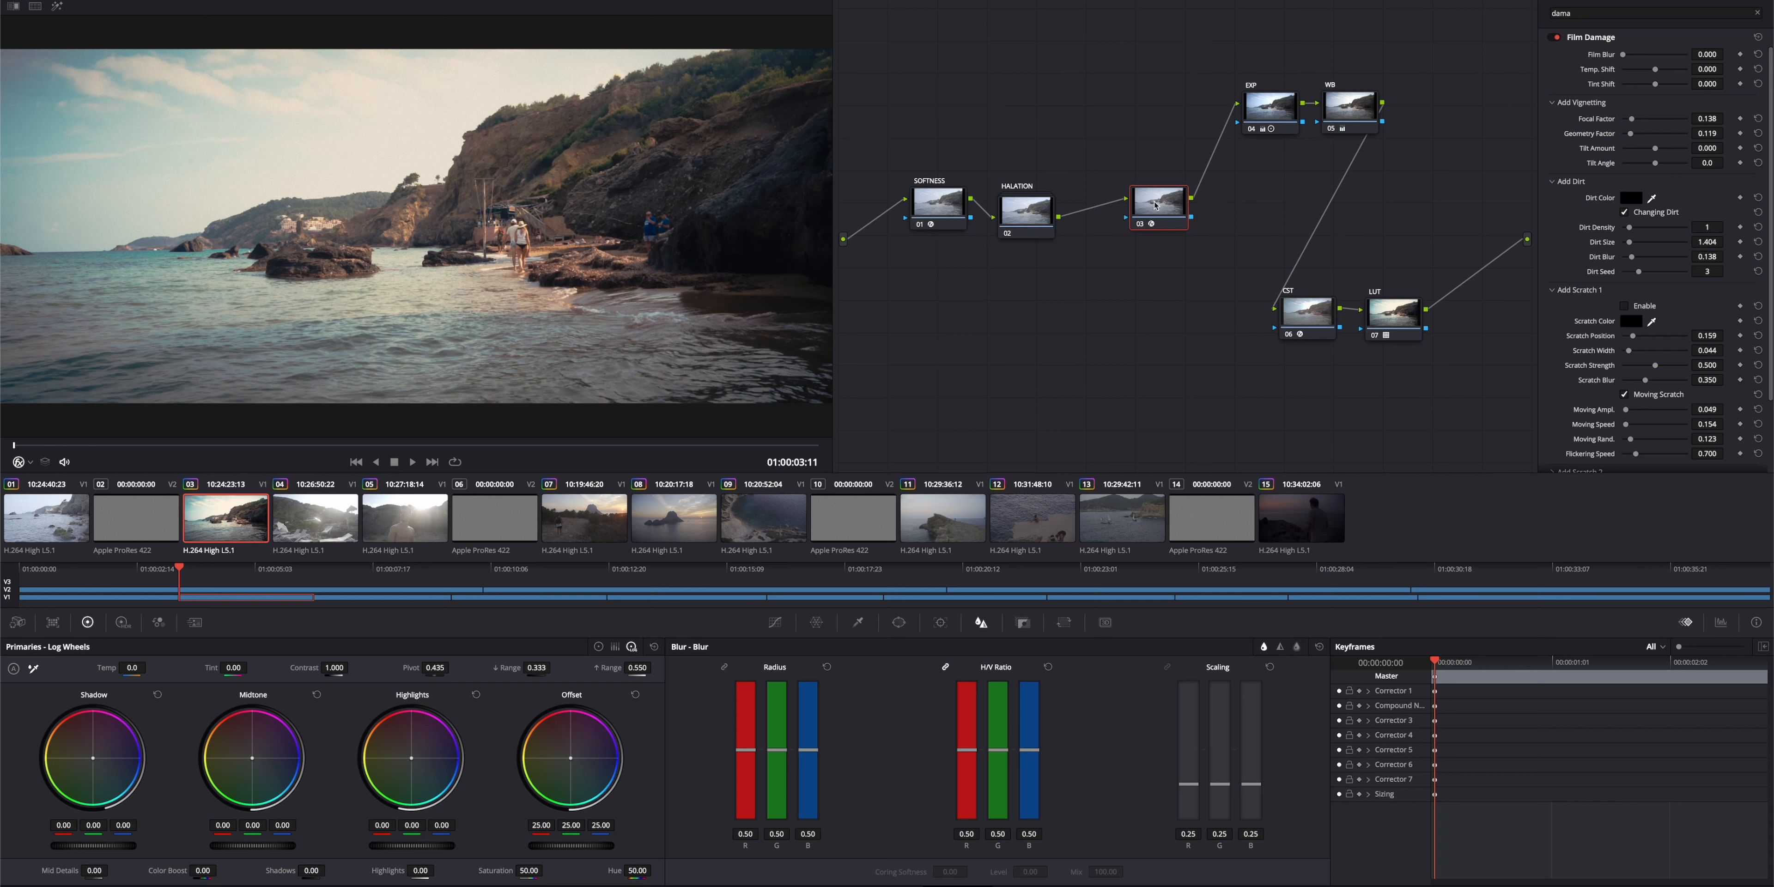
right_click(1156, 207)
type("VIGN + SCRATCH")
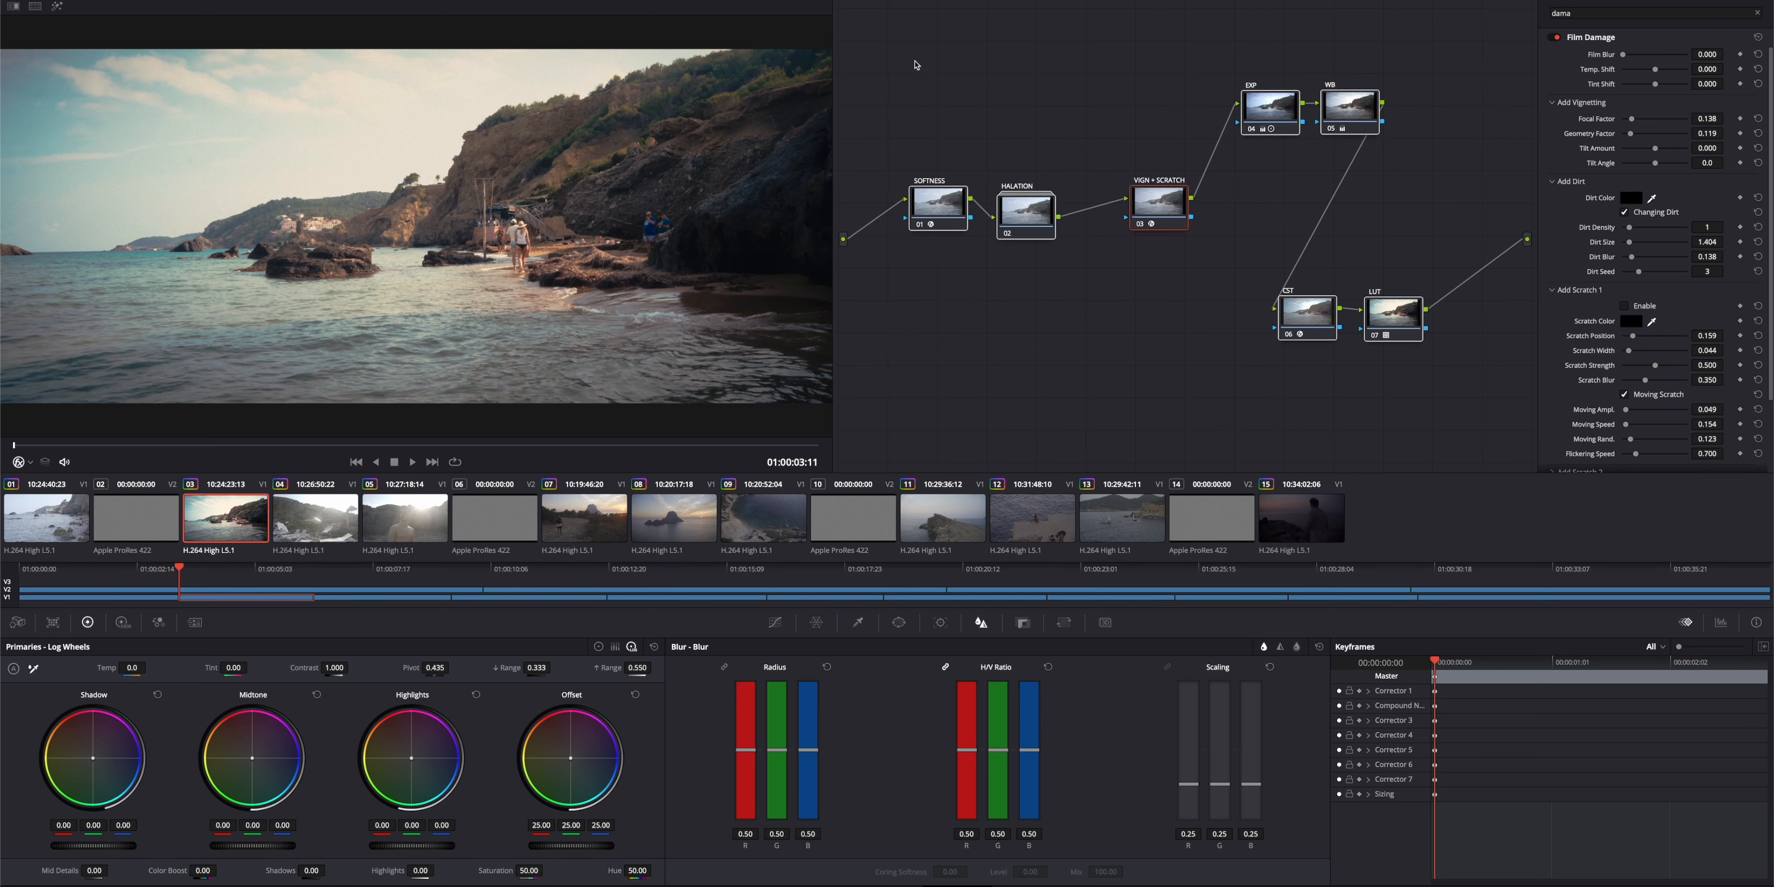
On clip 04, enter the HALATION compound via Show Compound Node.
left_click(315, 517)
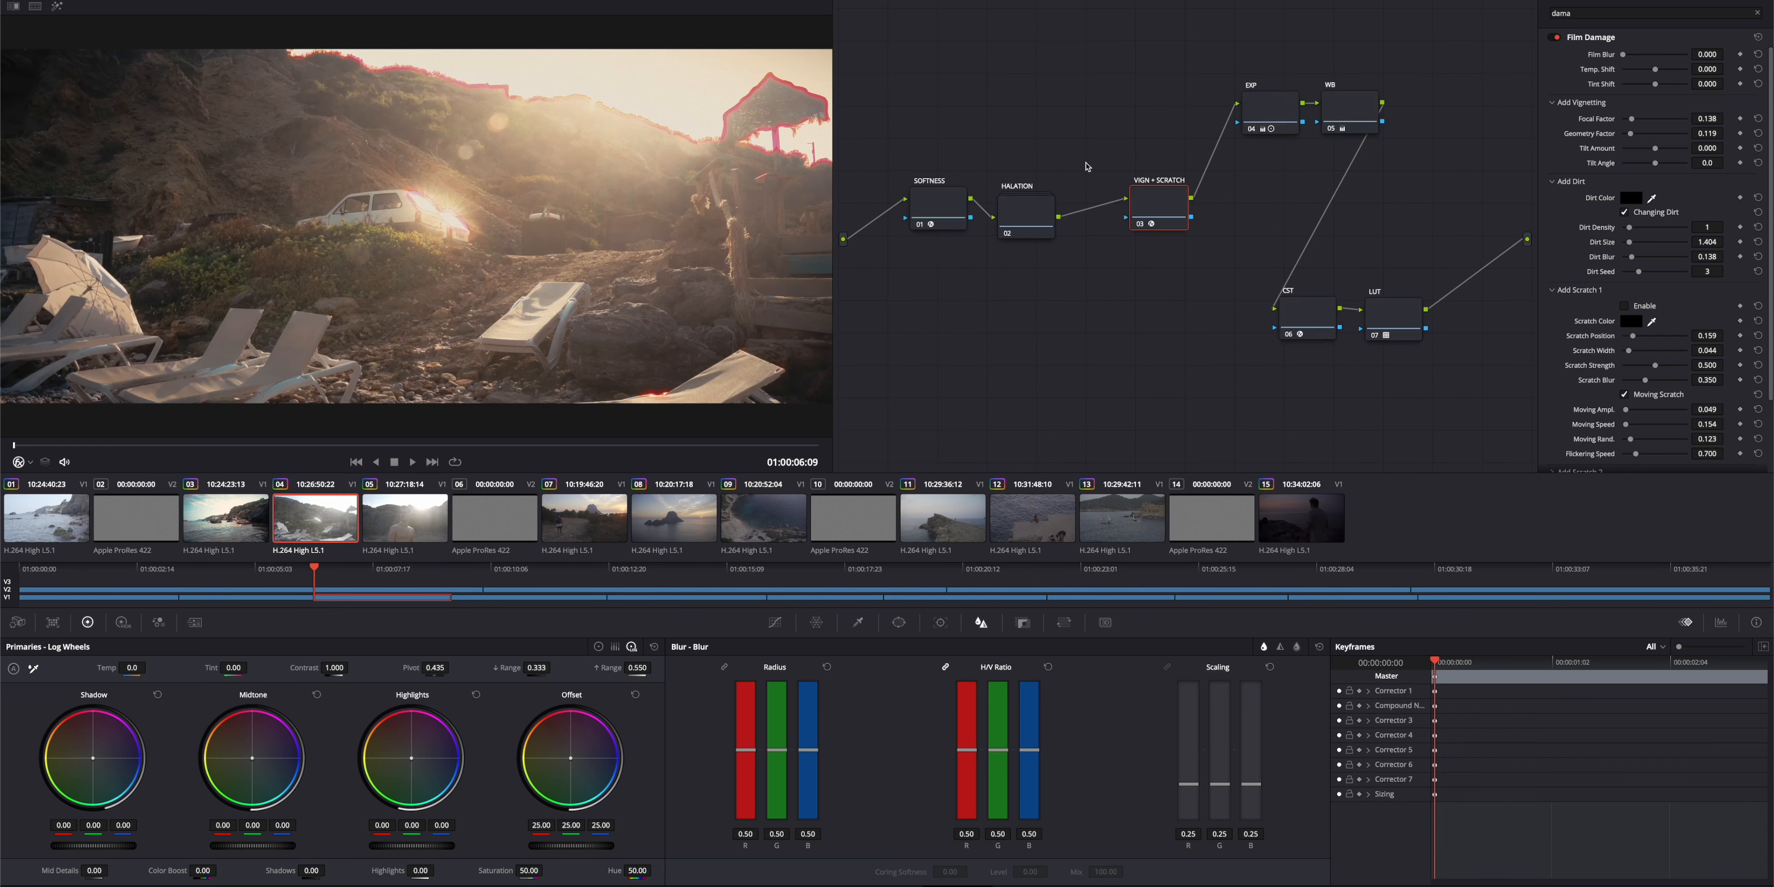
left_click(1037, 214)
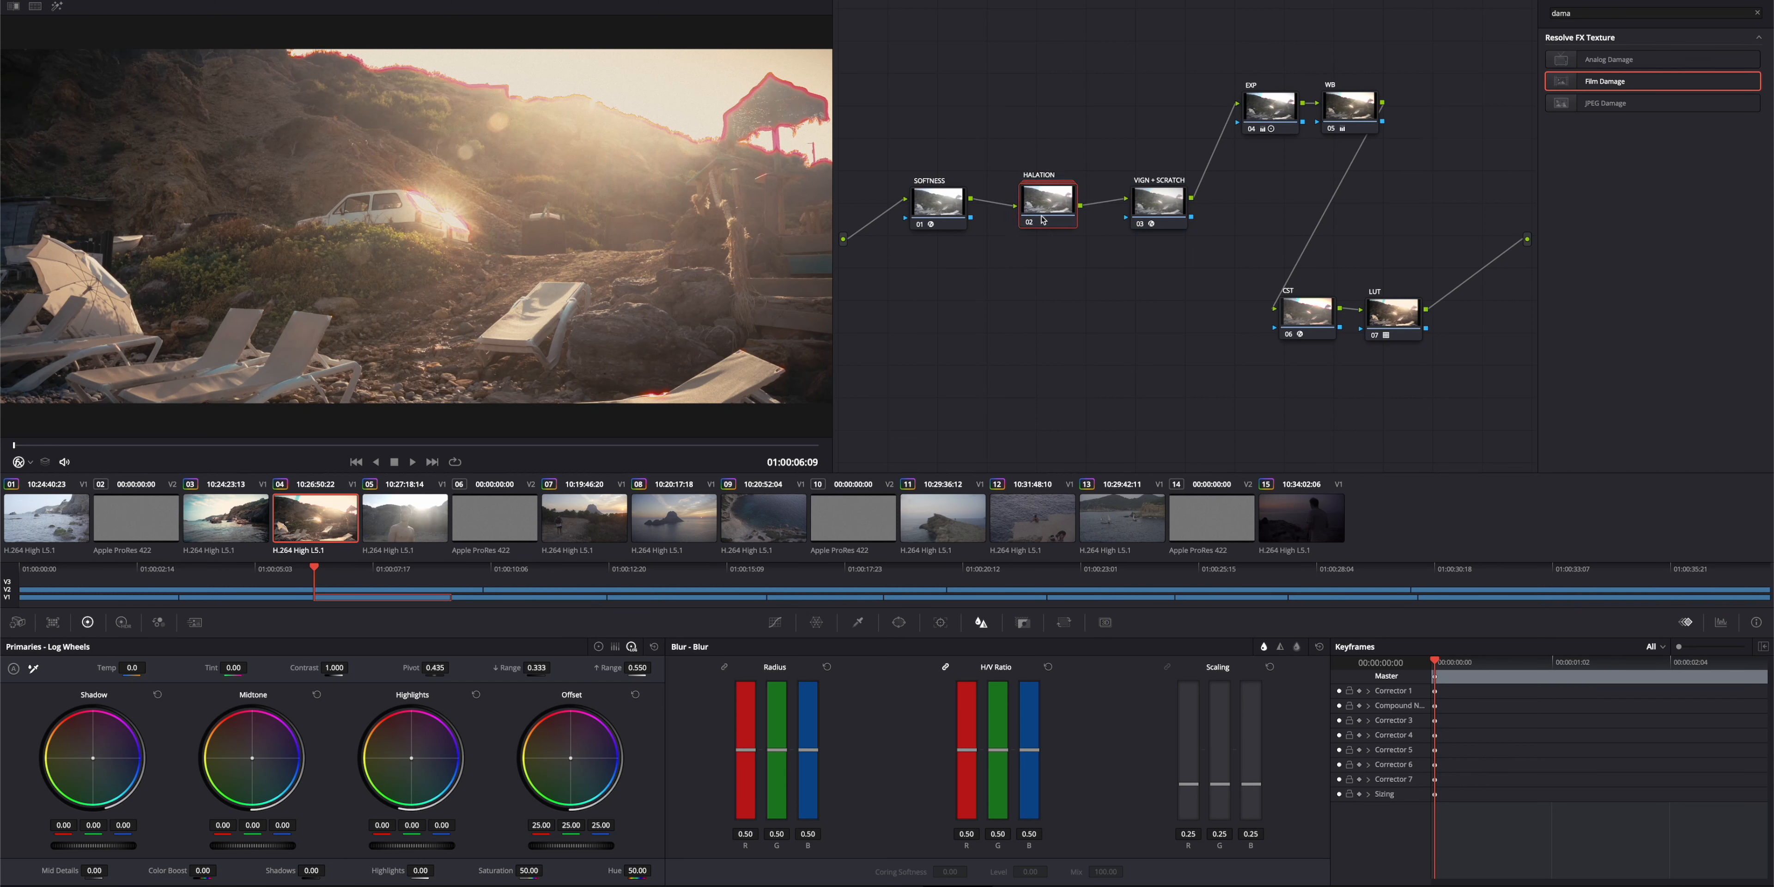
right_click(1043, 218)
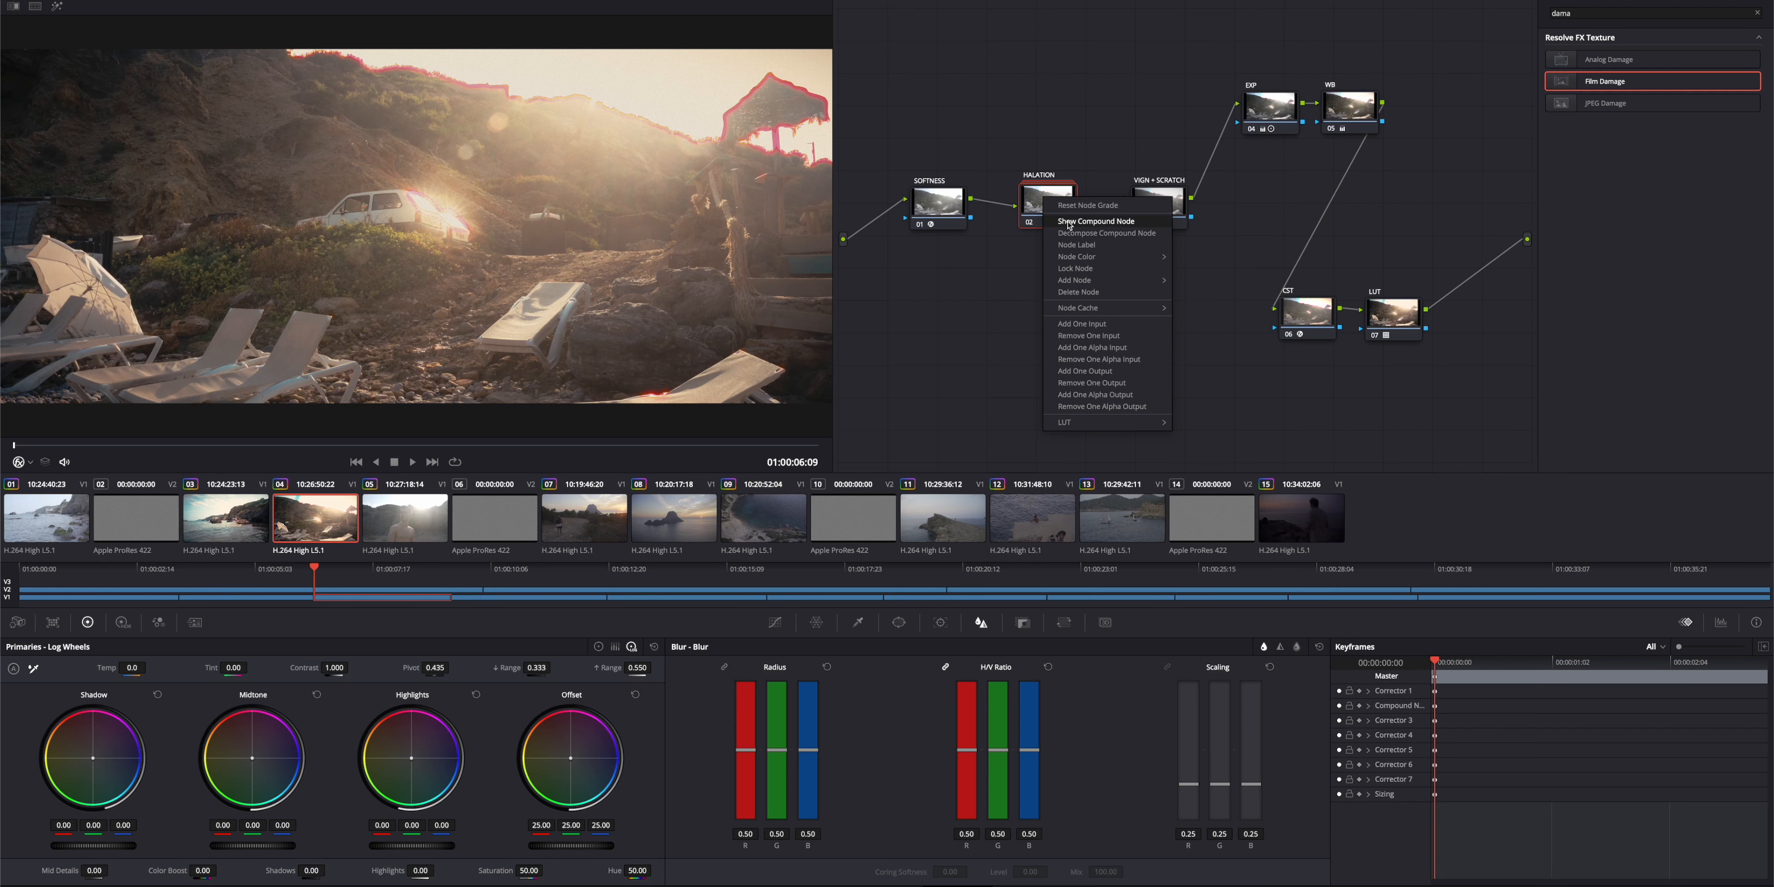
left_click(1096, 221)
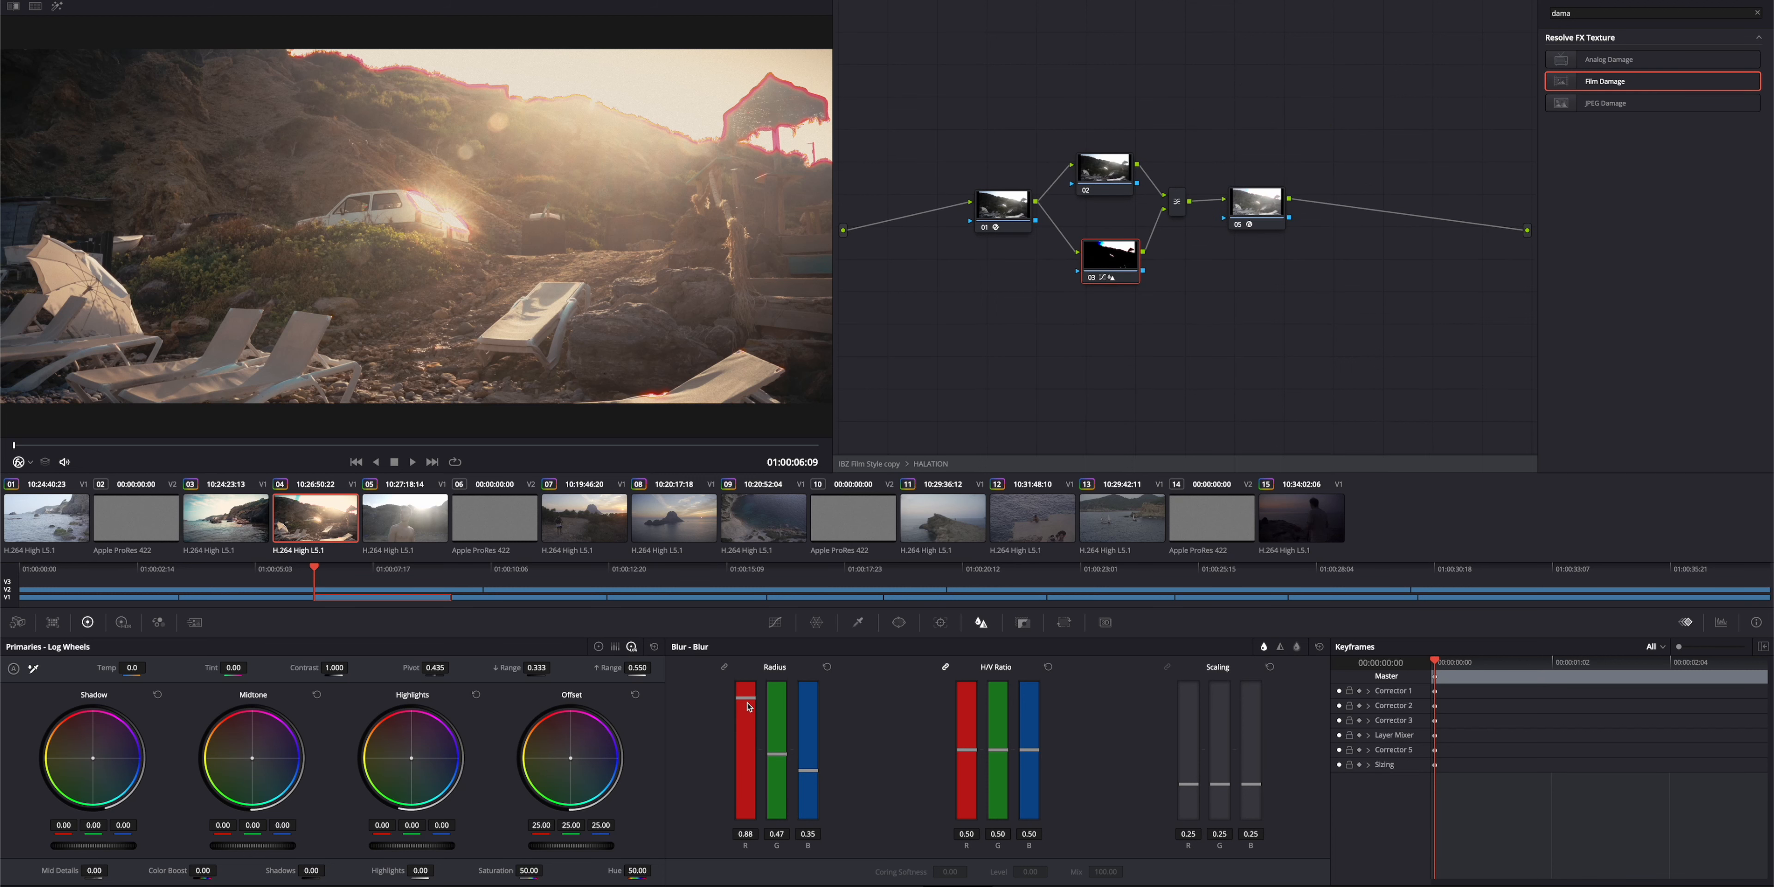
Lower the red blur radius to about 0.55 and ease the highlight isolation curve.
left_click_drag(745, 695, 744, 744)
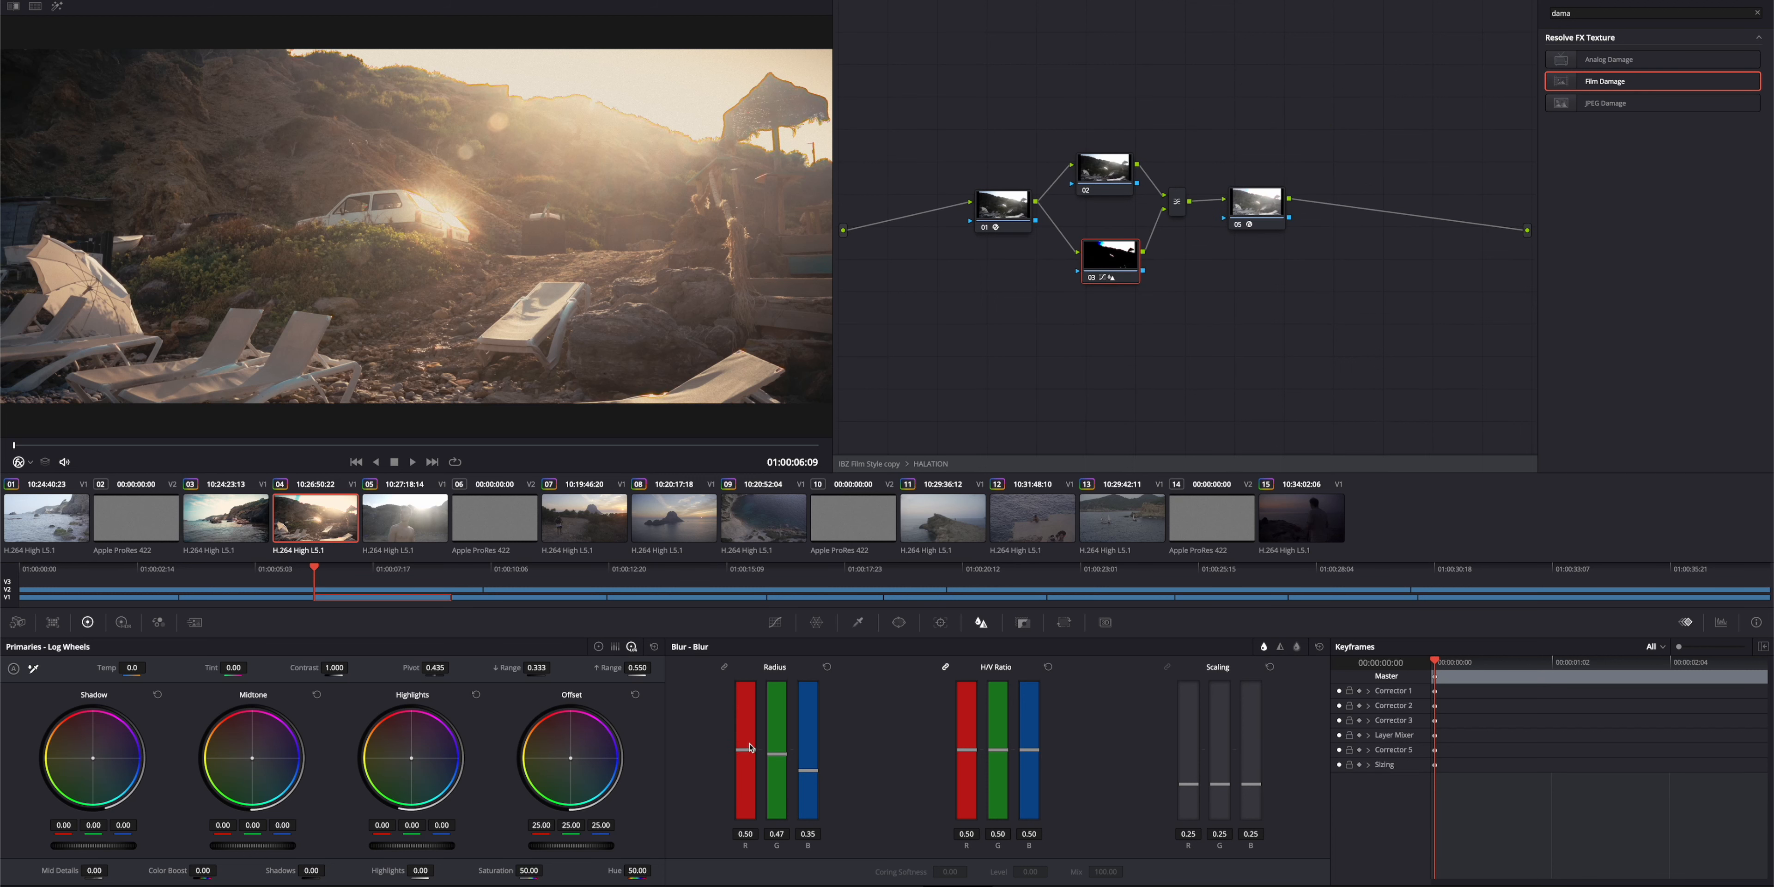
left_click_drag(745, 752, 745, 743)
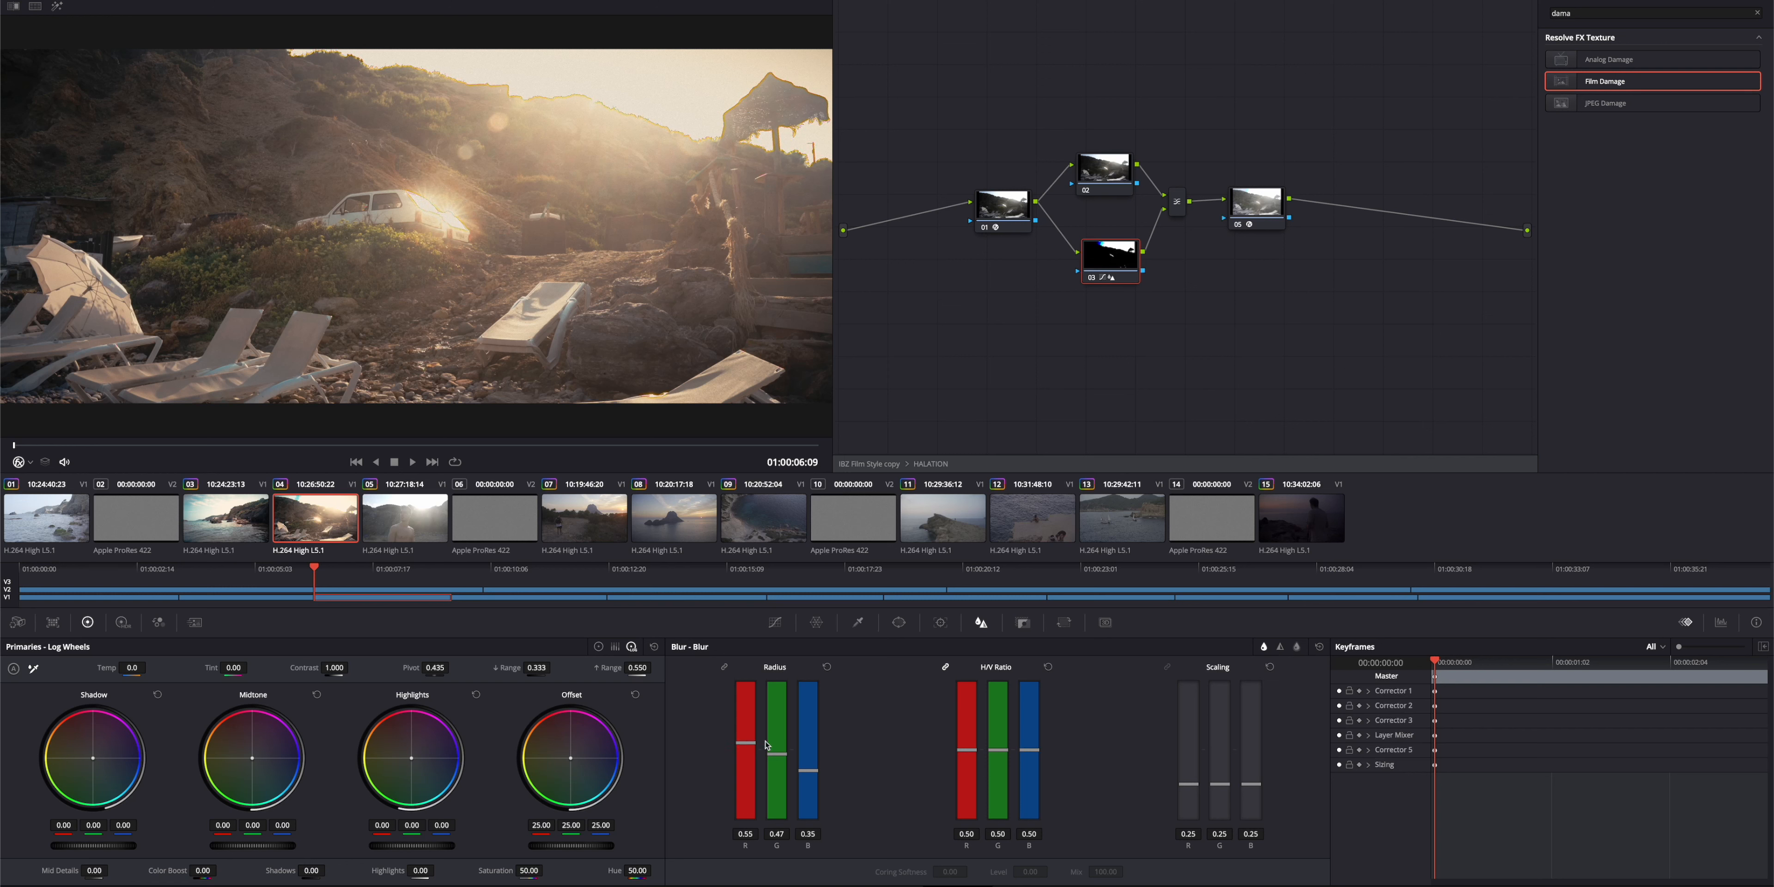
left_click_drag(778, 741, 778, 752)
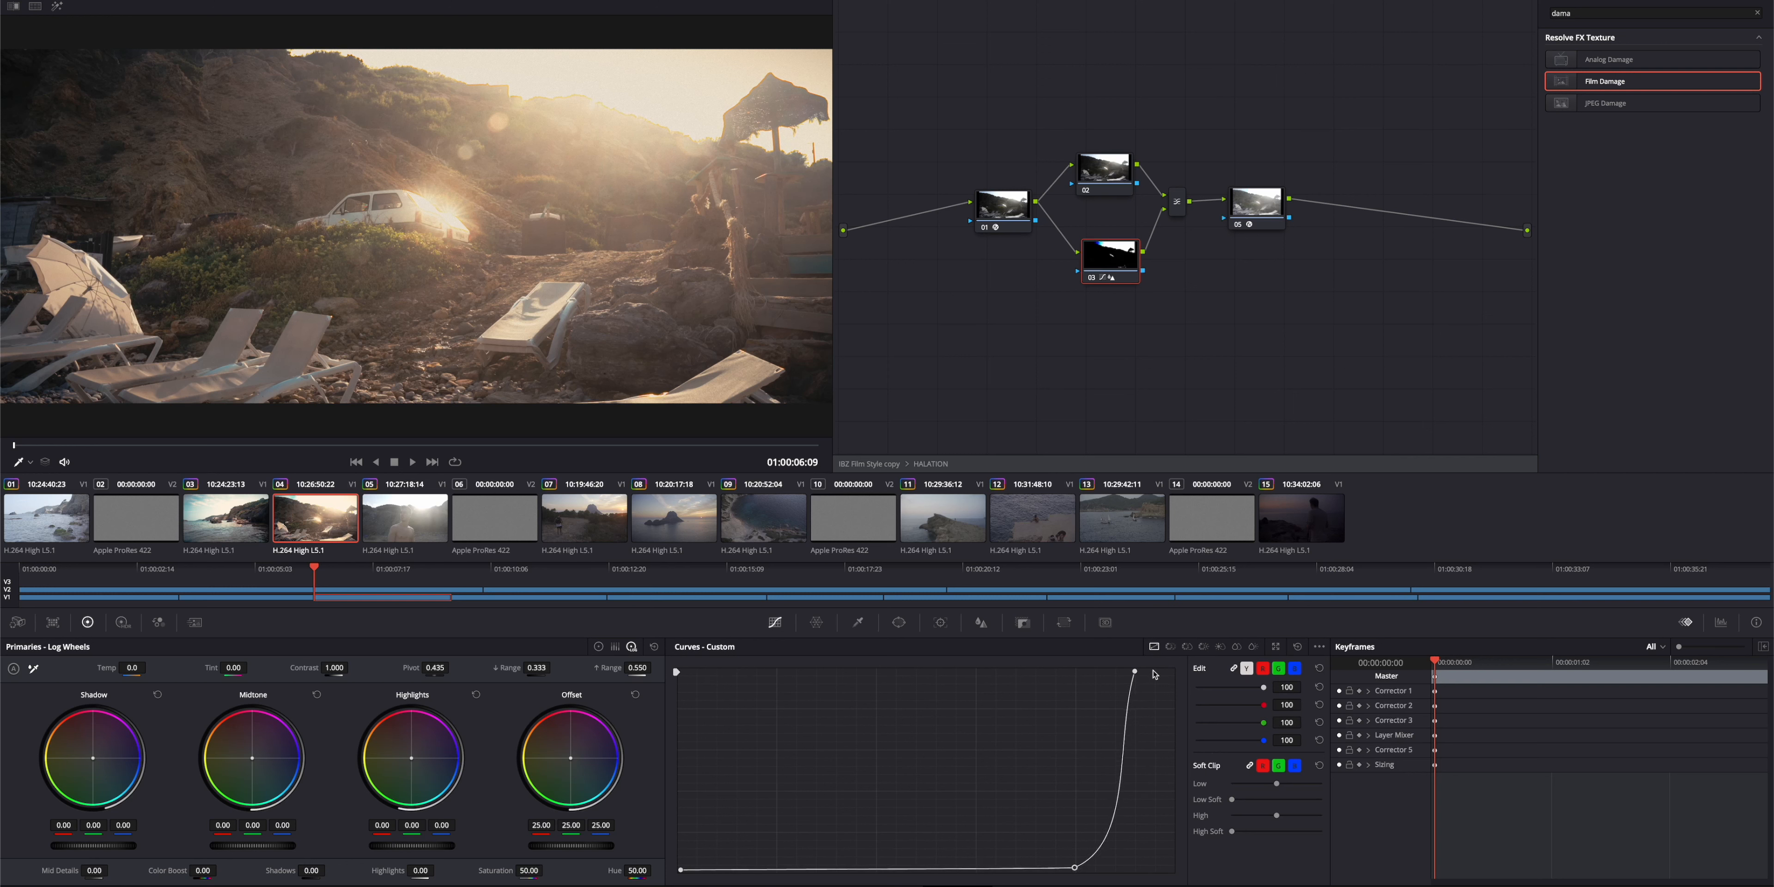
left_click_drag(1133, 671, 1170, 727)
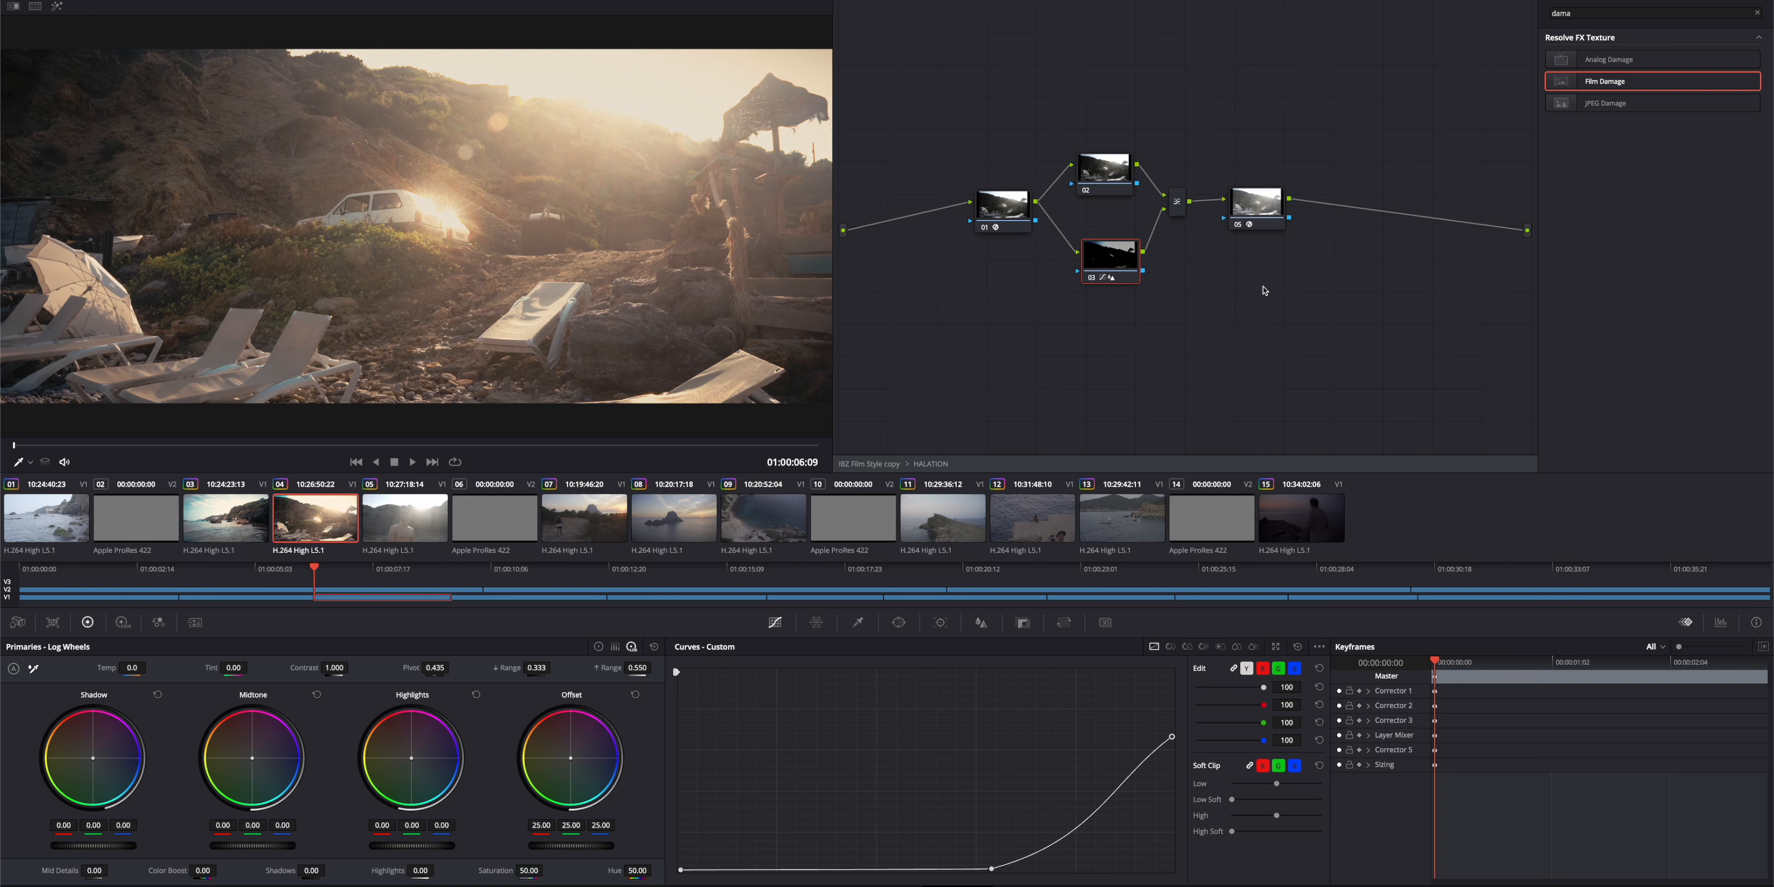
mouse_move(954, 393)
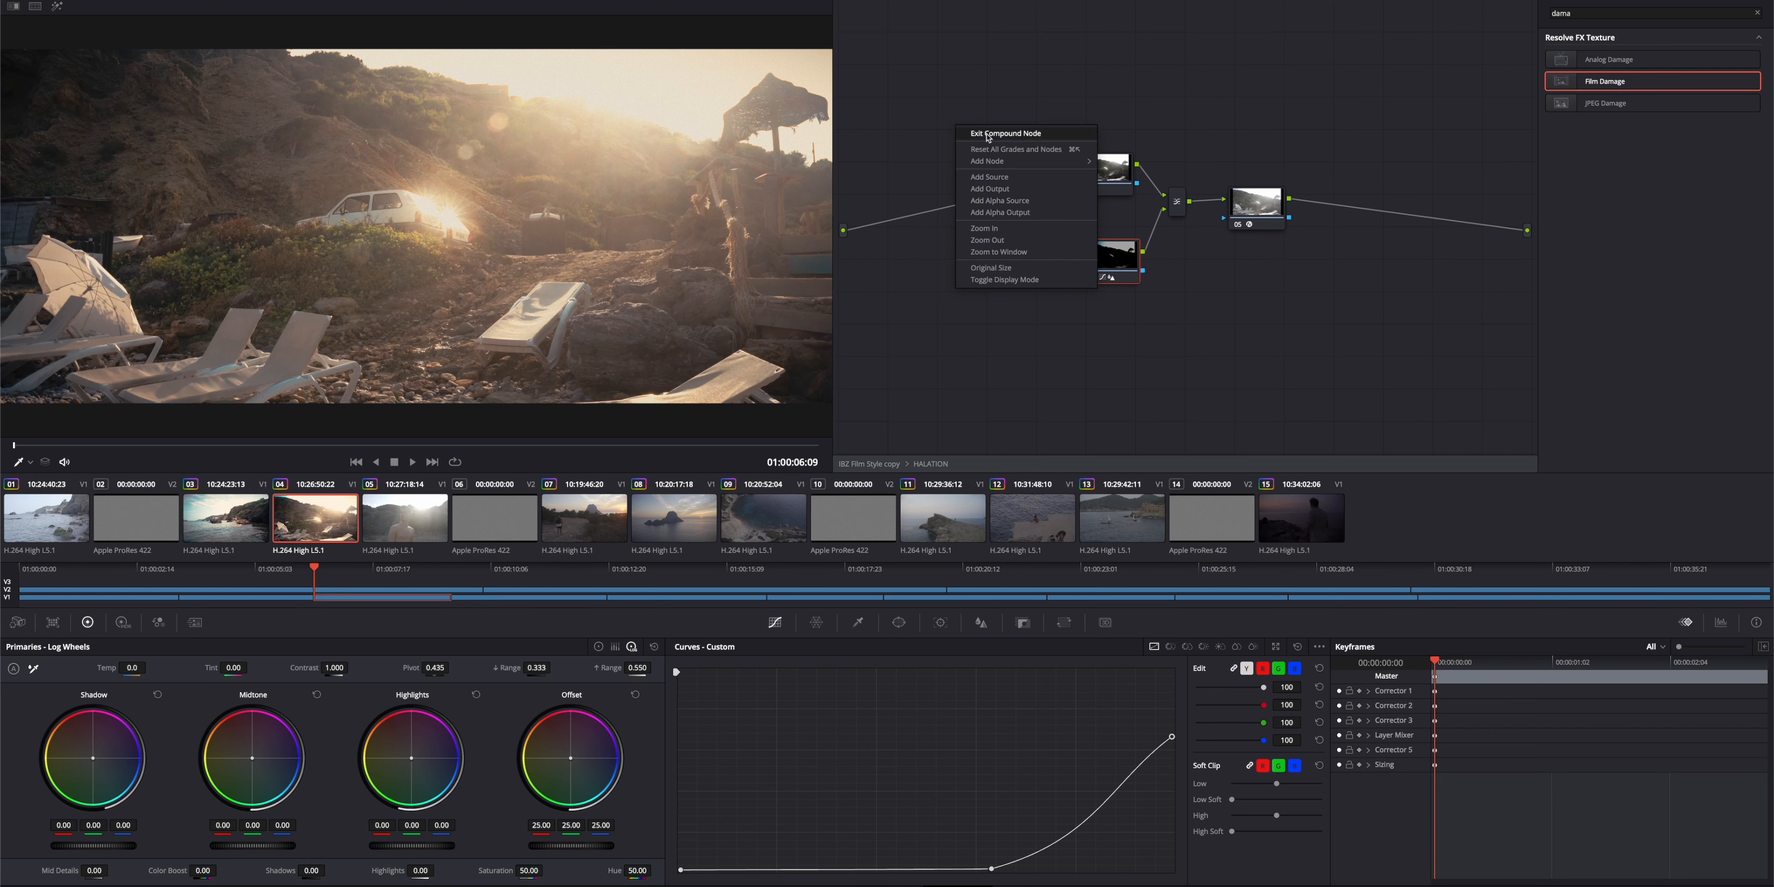
Return to the main tree and select the WB node for temp 260, tint 3.50 adjustments.
left_click(1005, 133)
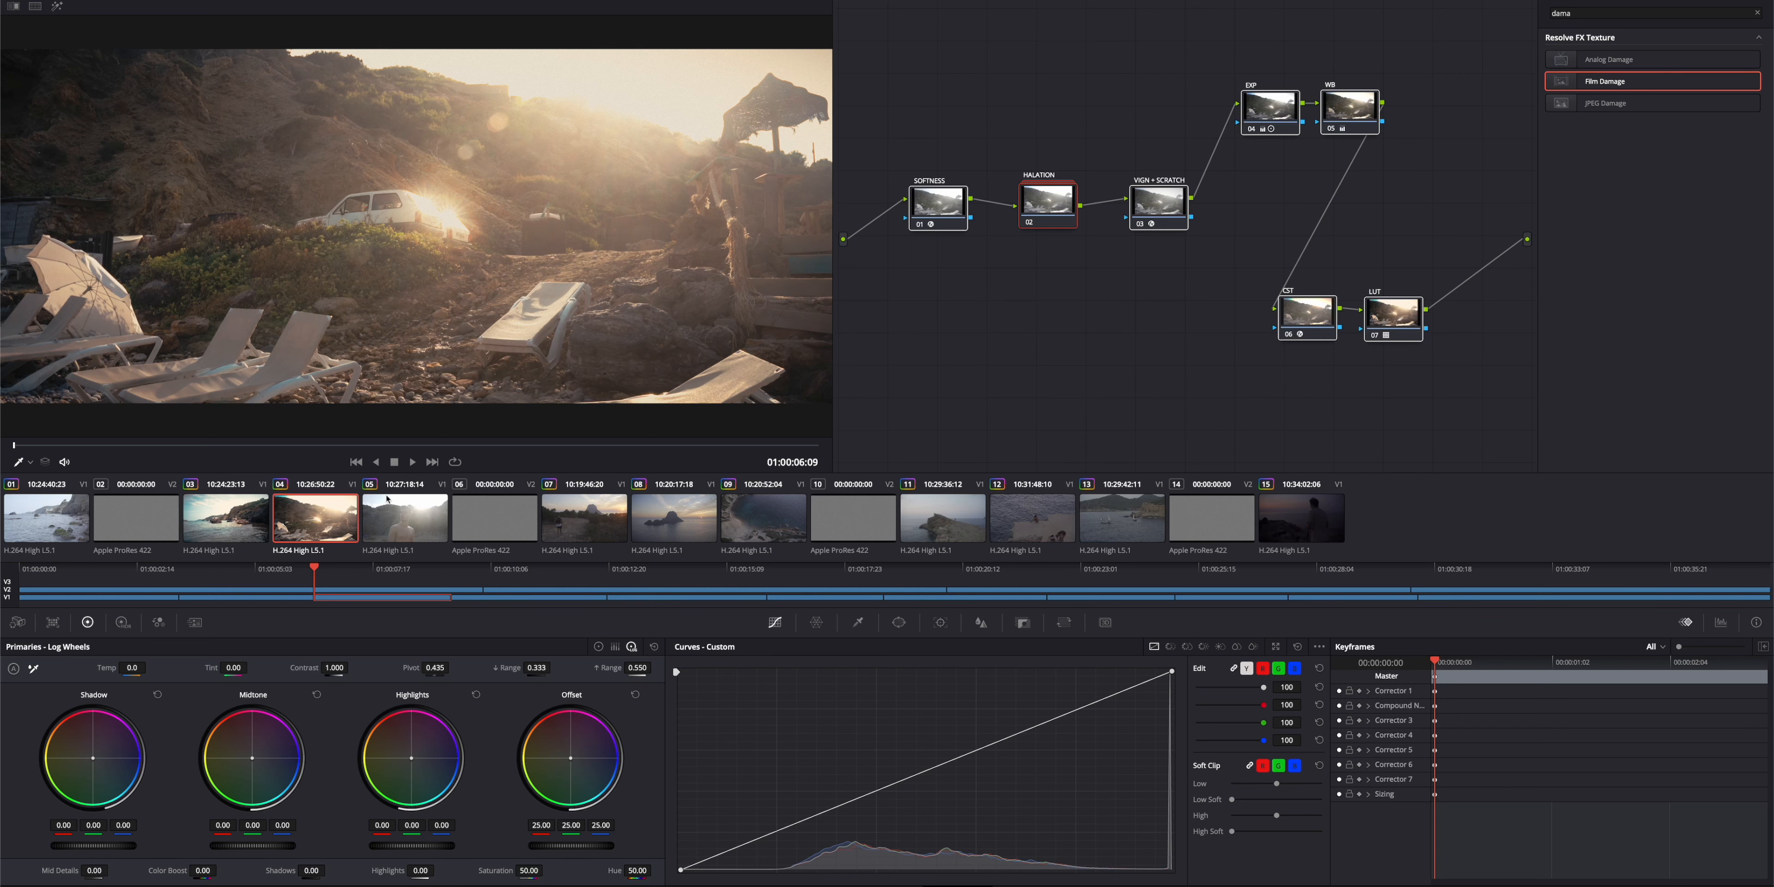
left_click(404, 517)
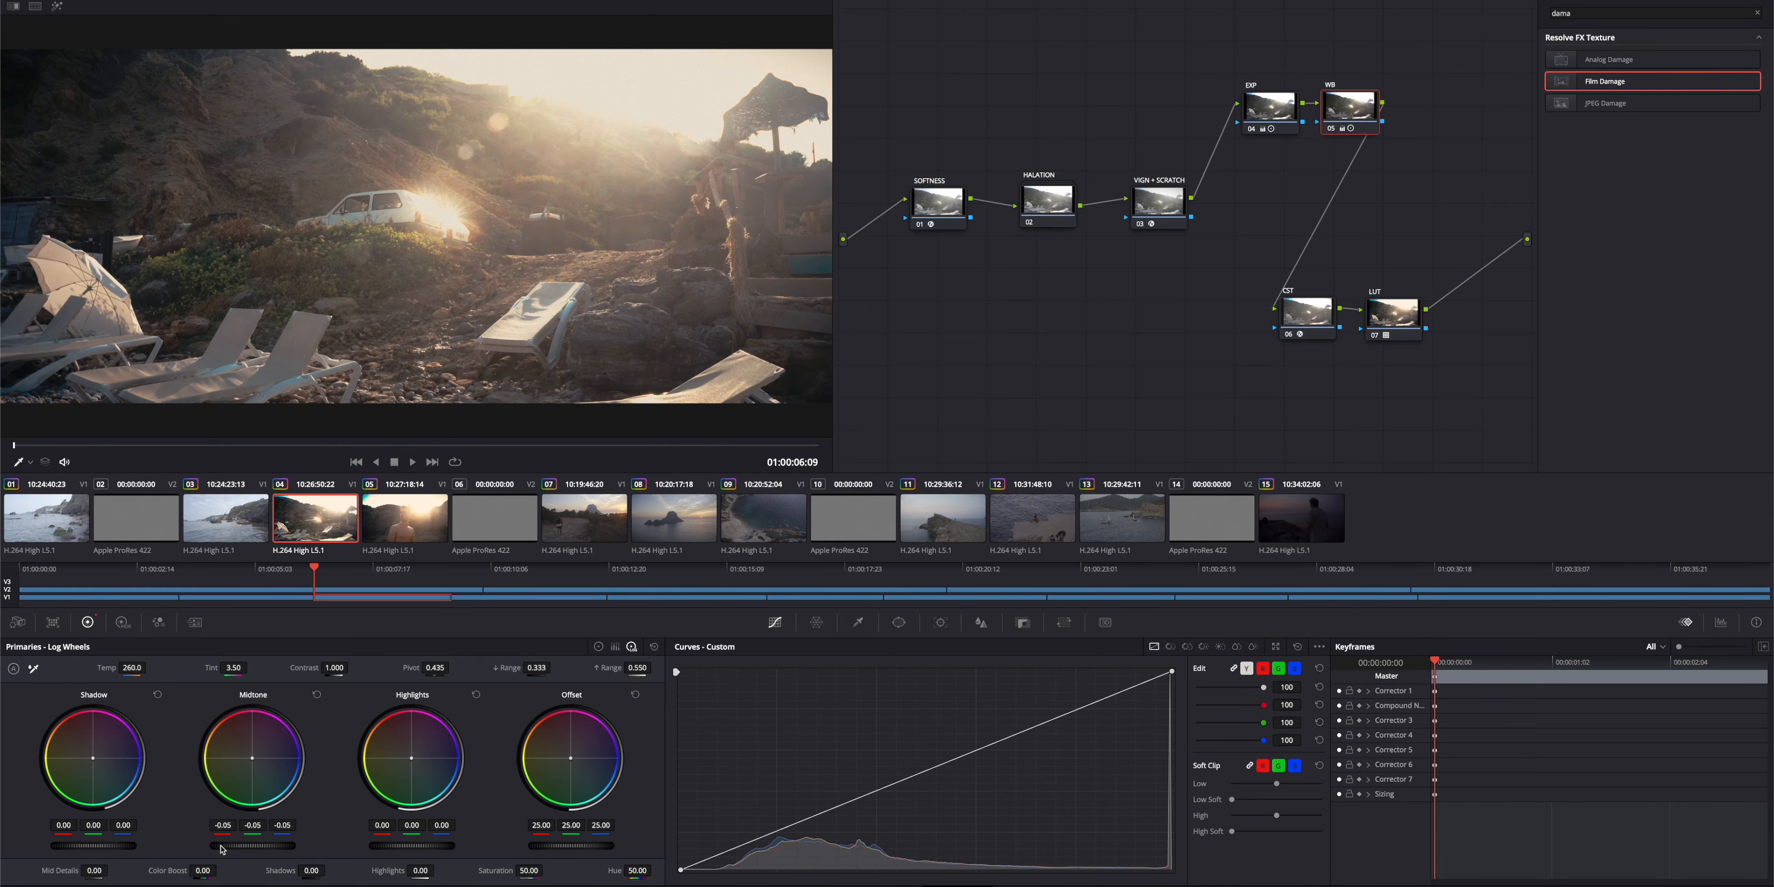
mouse_move(991, 368)
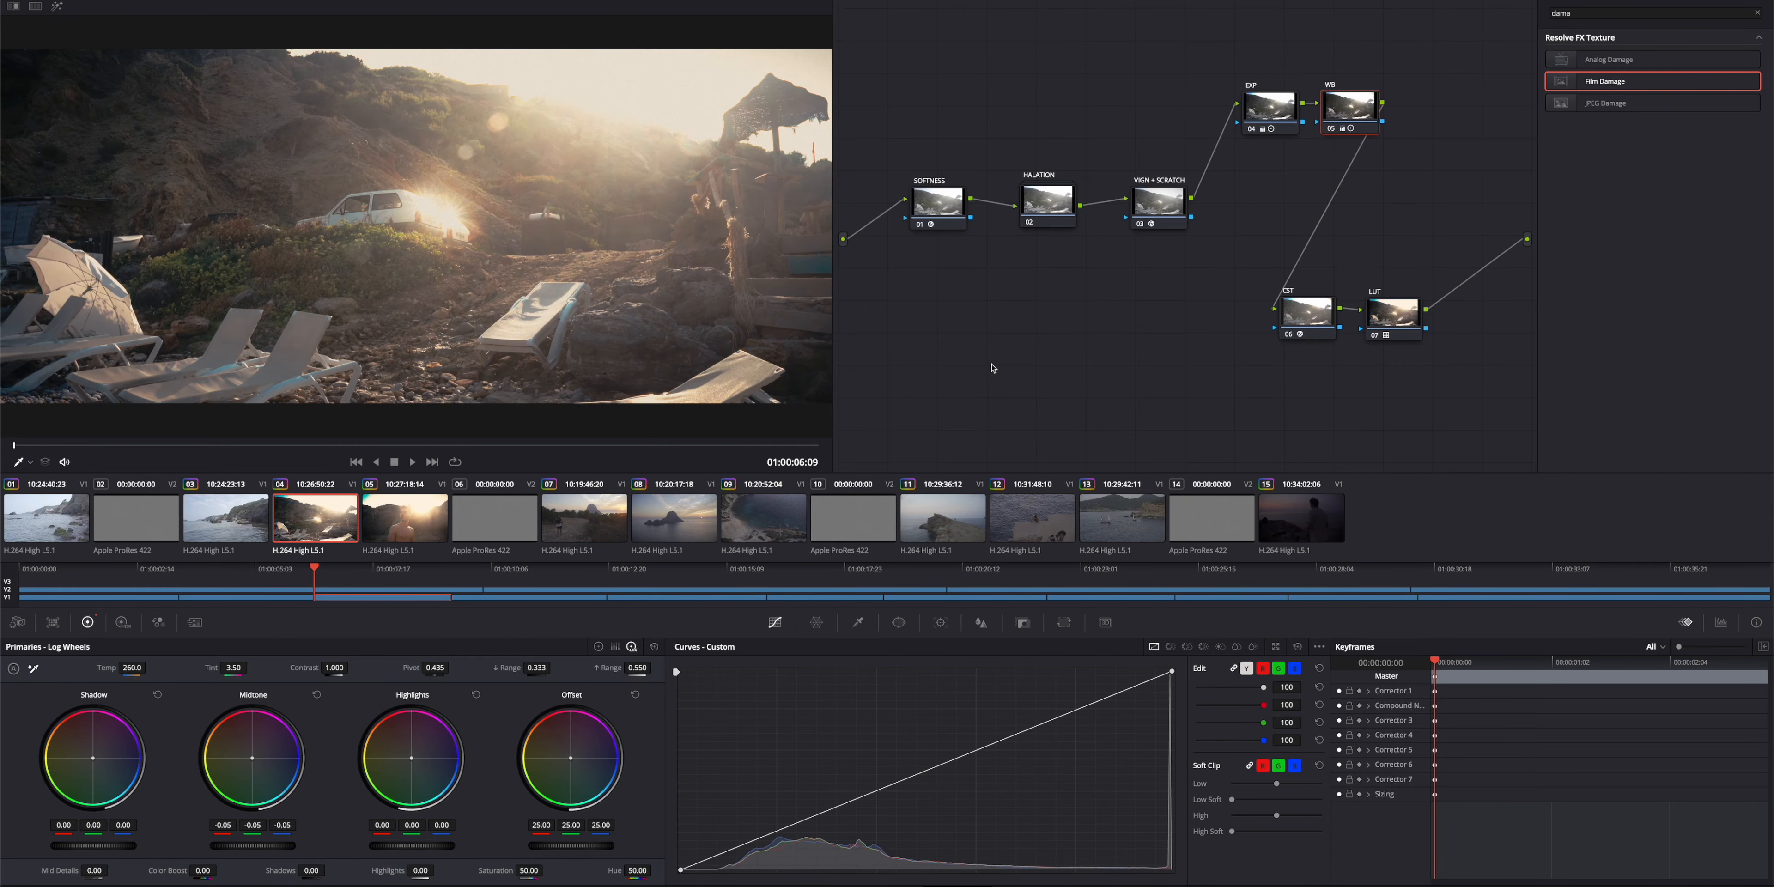